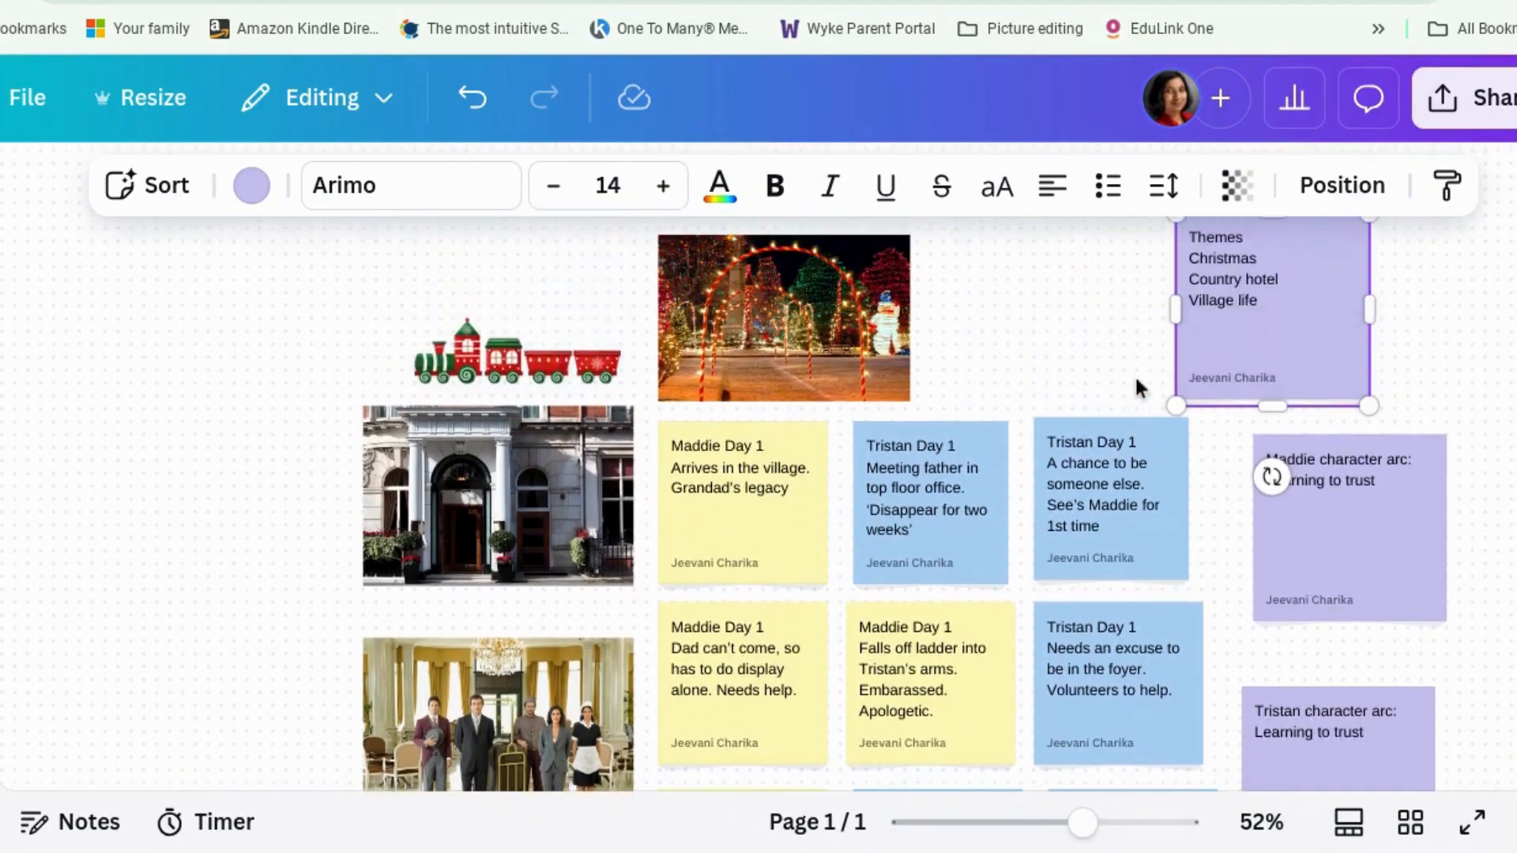
Dismiss the whiteboard templates panel to leave the blank dotted canvas
scroll("down", 3)
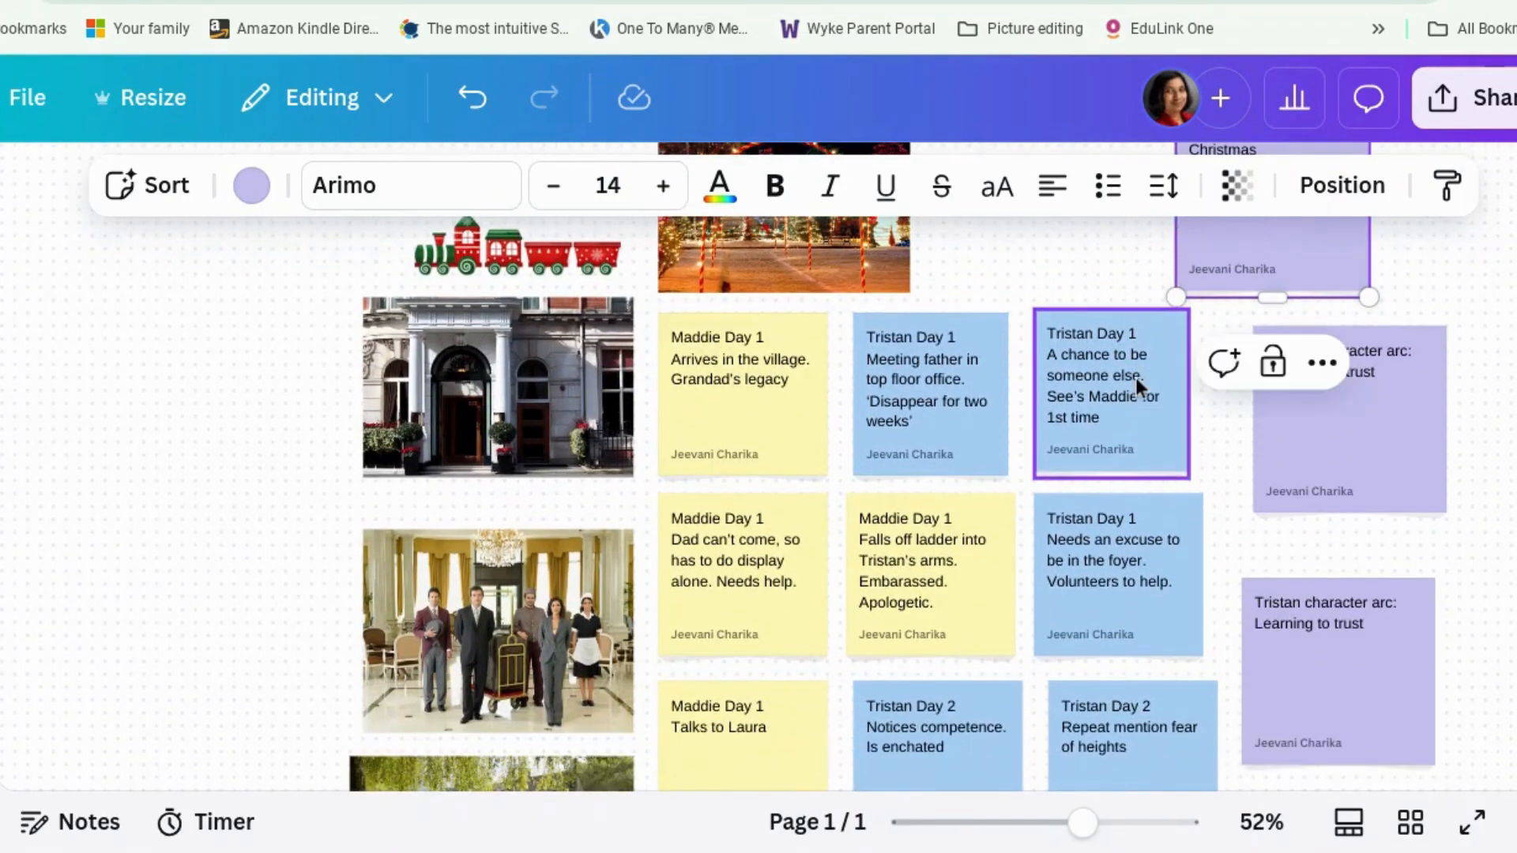
scroll("down", 3)
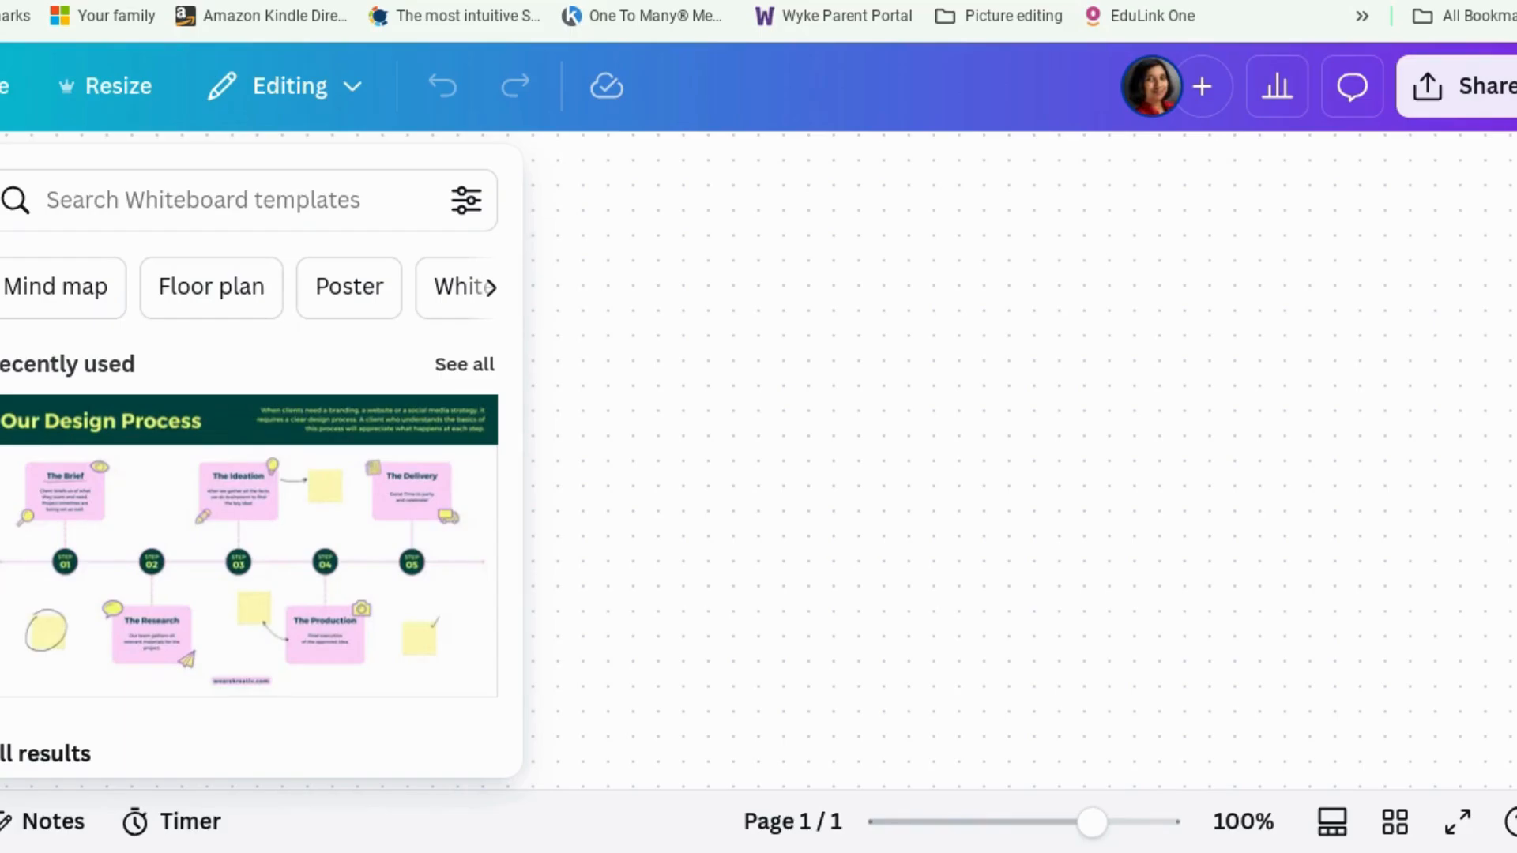
mouse_move(516, 176)
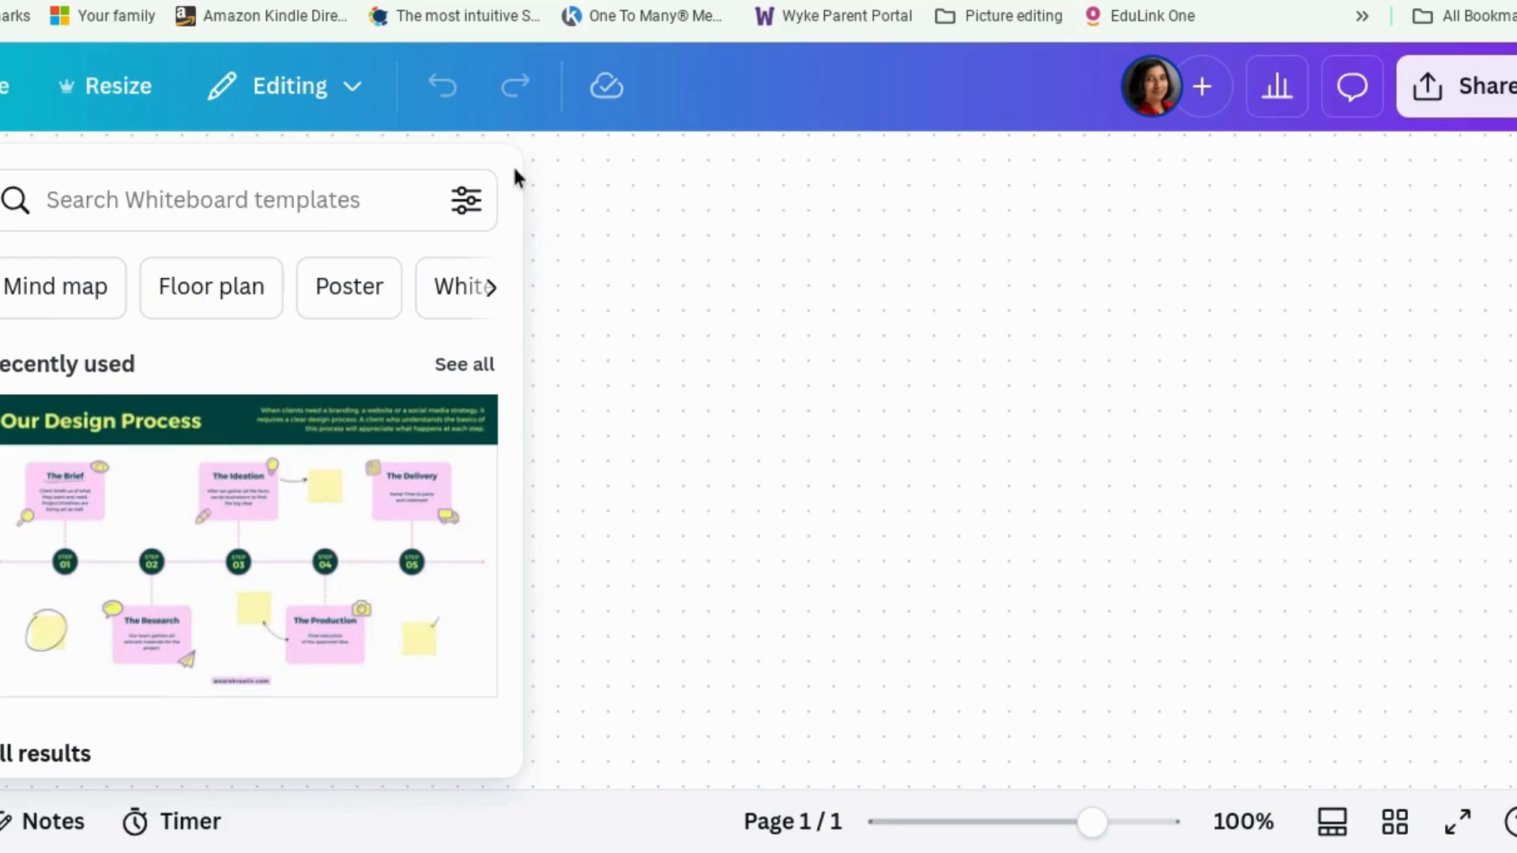
mouse_move(646, 298)
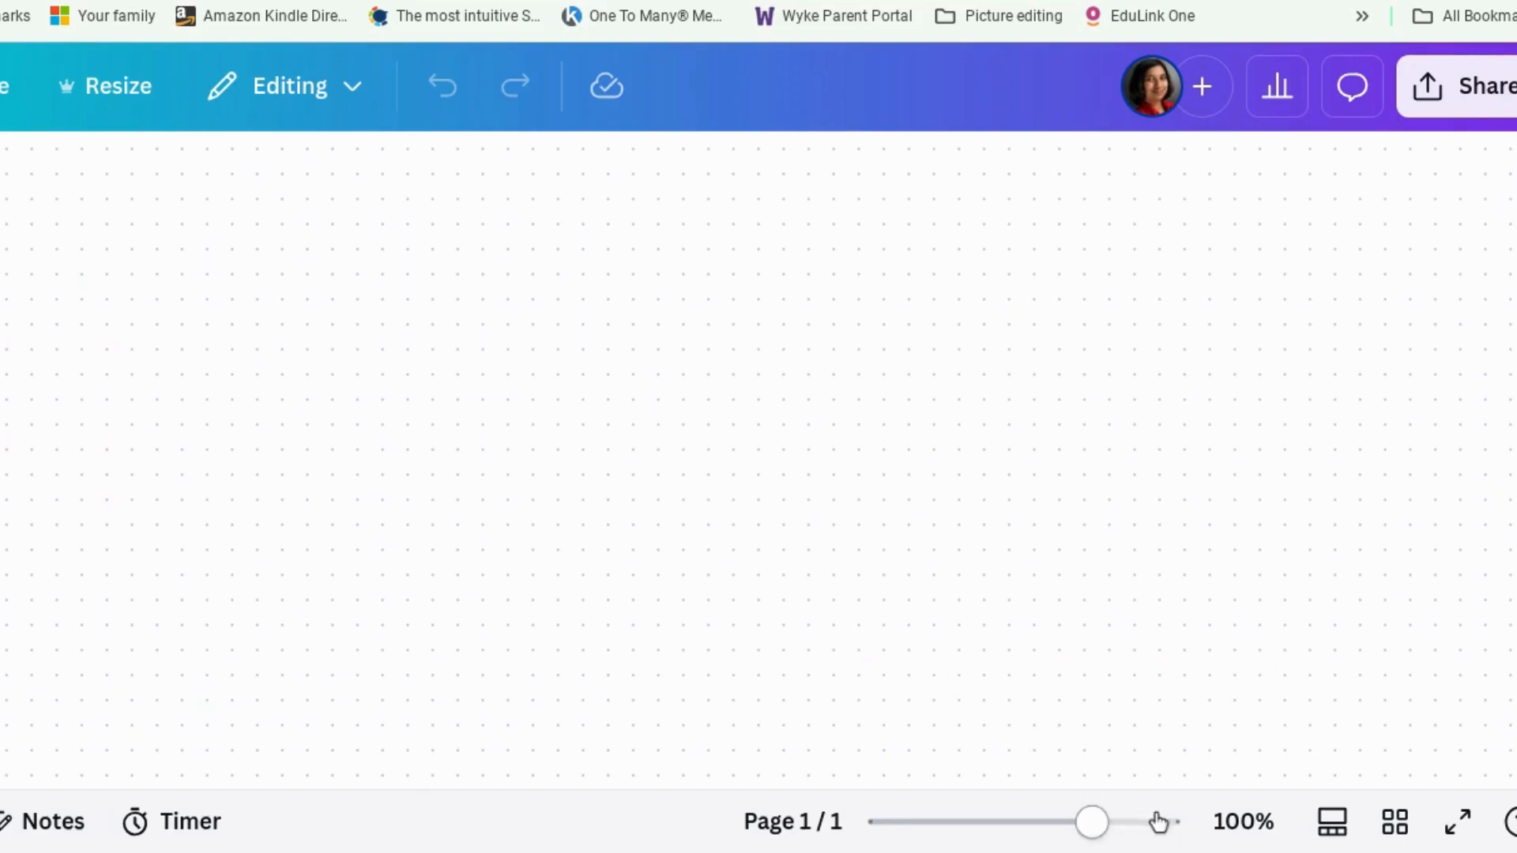
mouse_move(1142, 823)
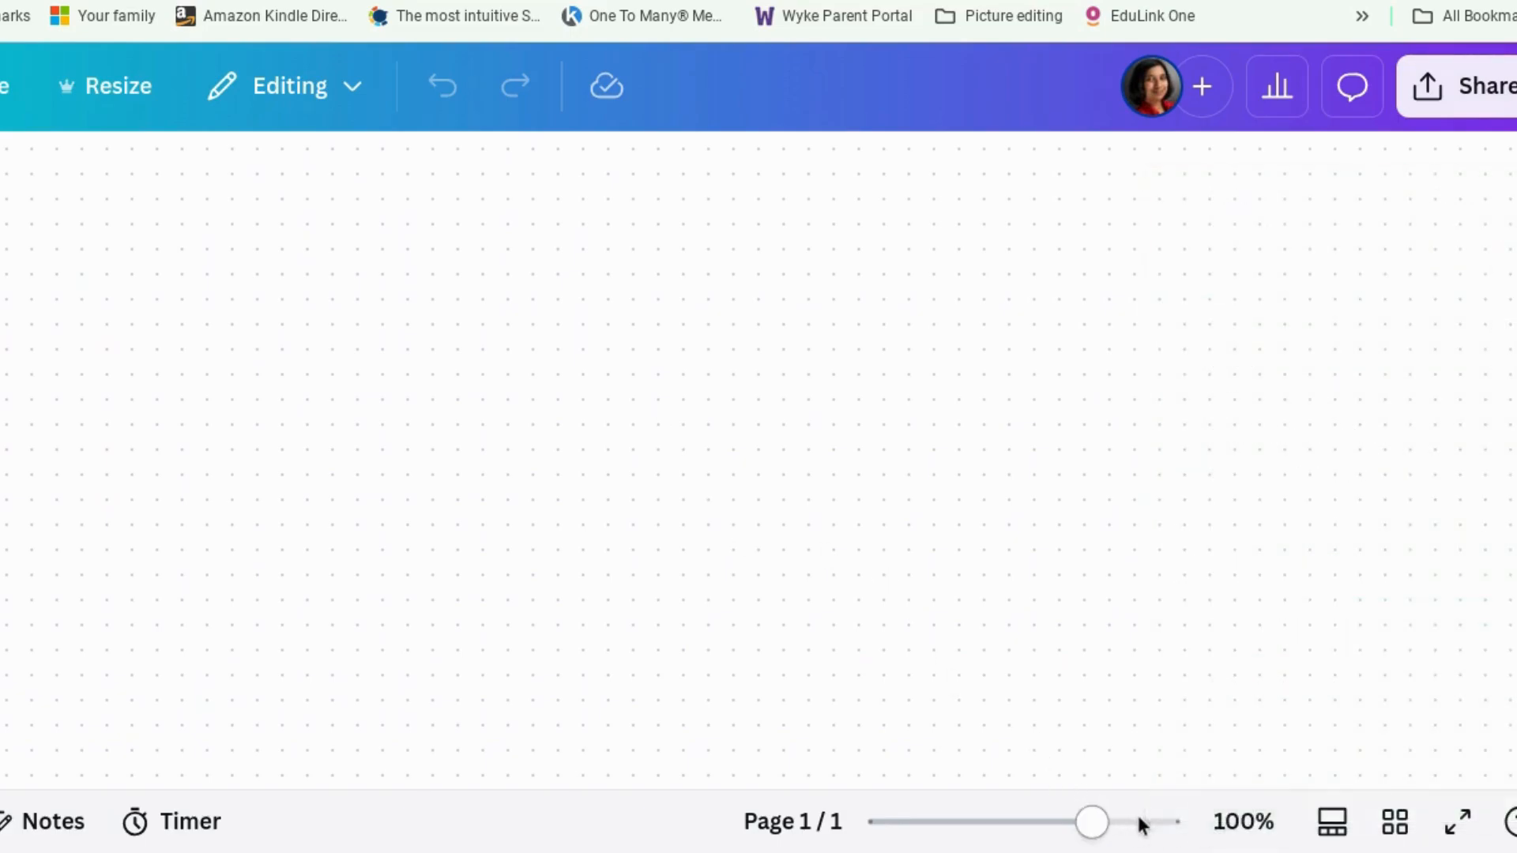
left_click(1243, 821)
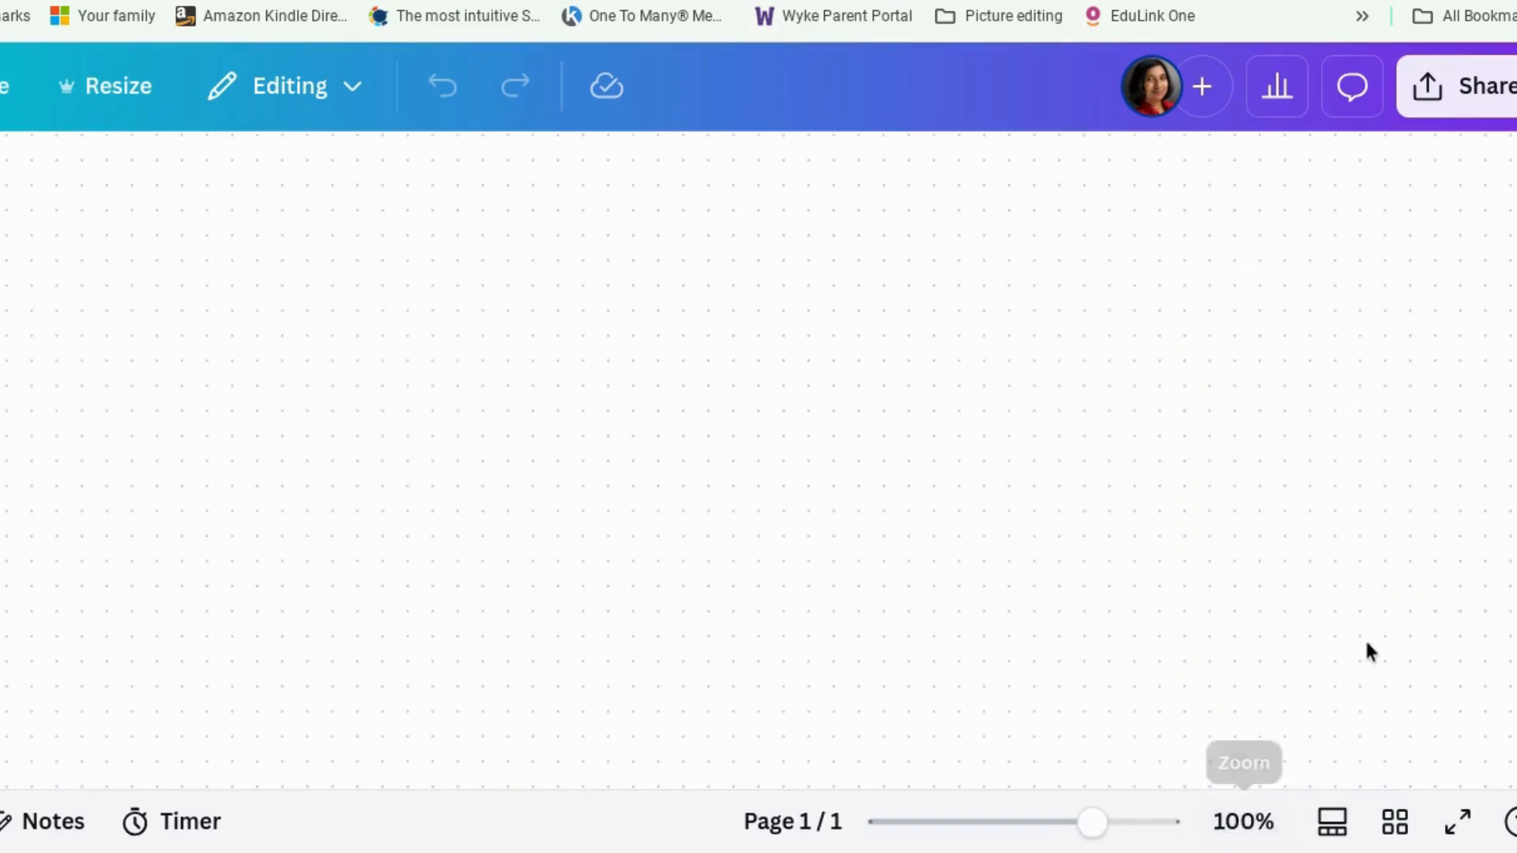
mouse_move(1052, 799)
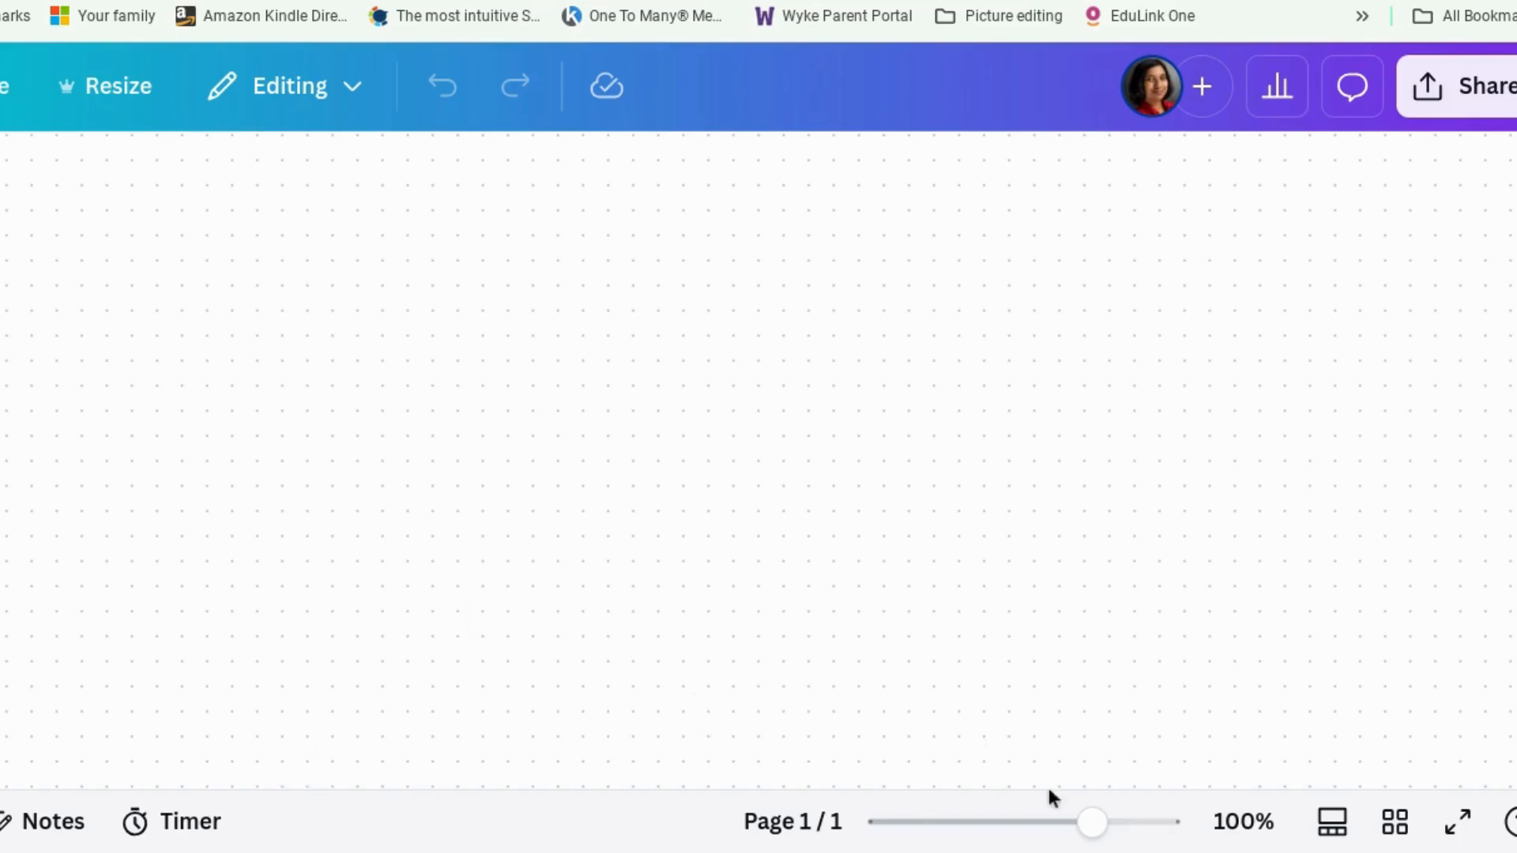
Test the zoom slider by zooming in, zooming far out, then returning to a working level
left_click_drag(1092, 822, 1130, 822)
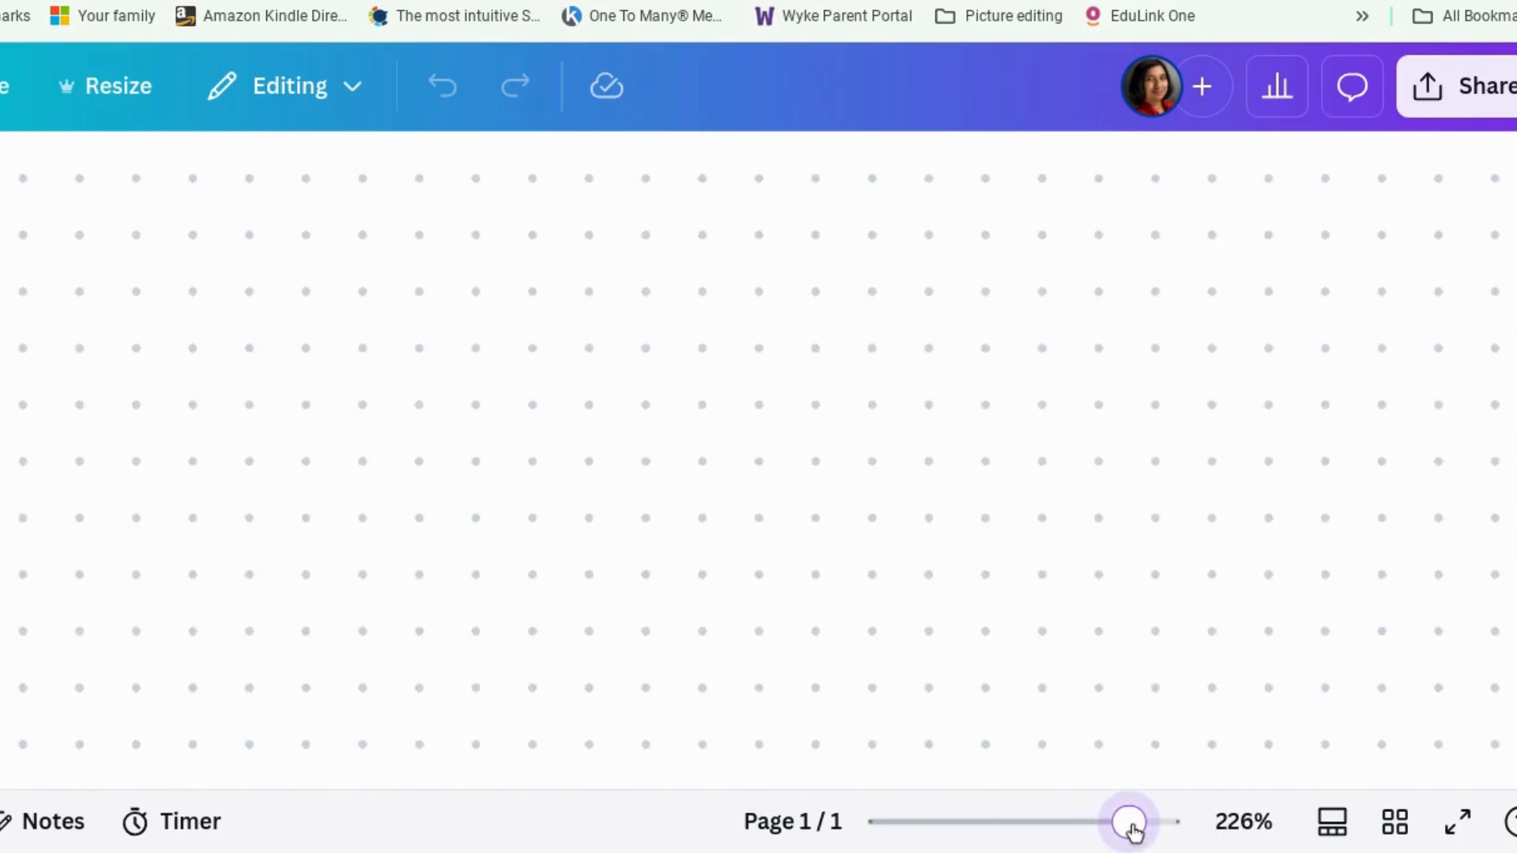
left_click_drag(1127, 822, 973, 822)
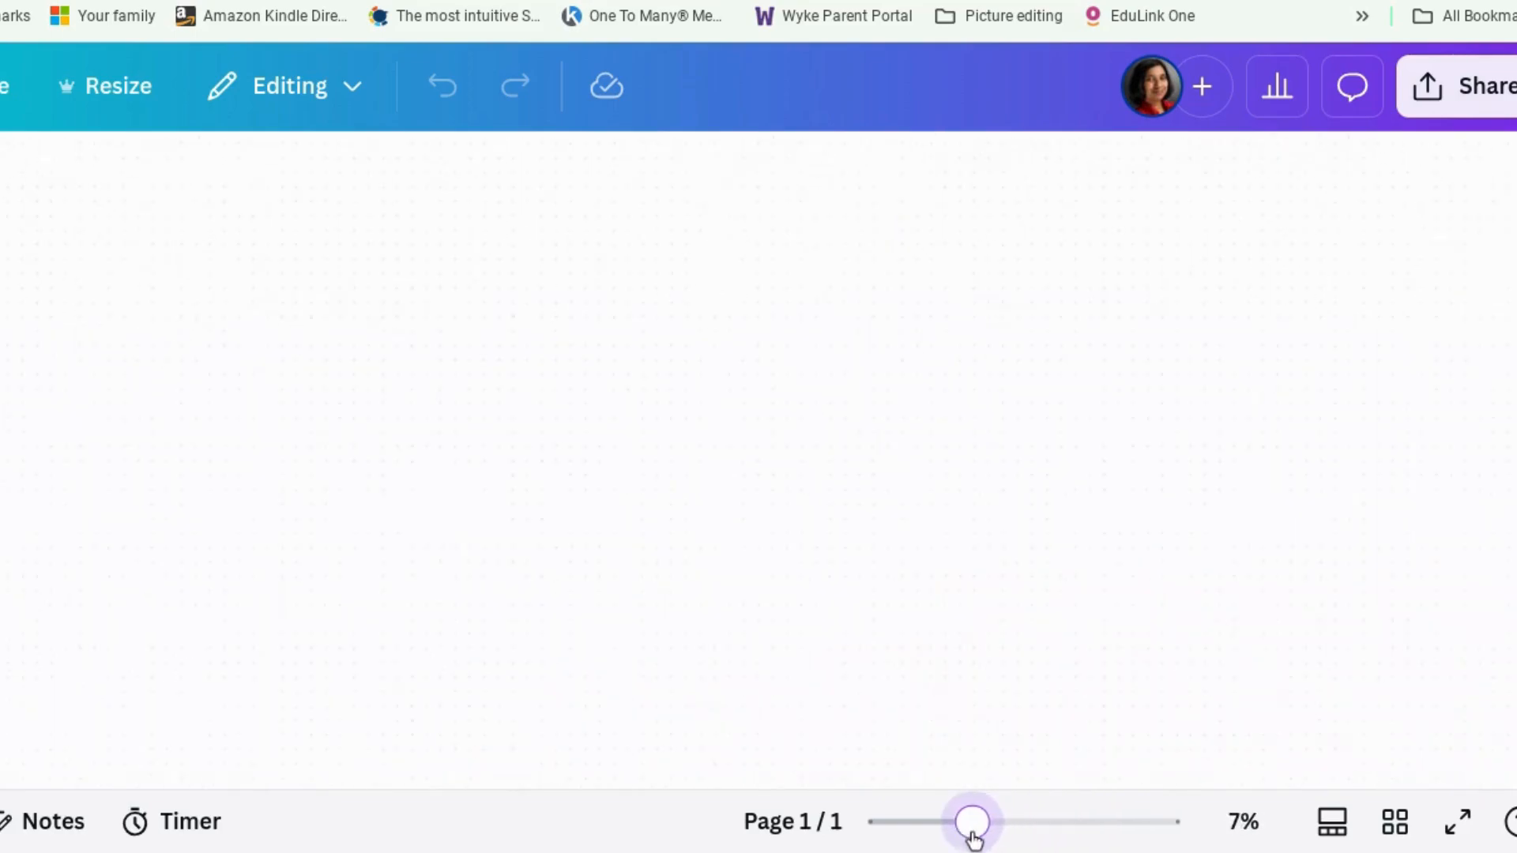
left_click_drag(973, 822, 1081, 823)
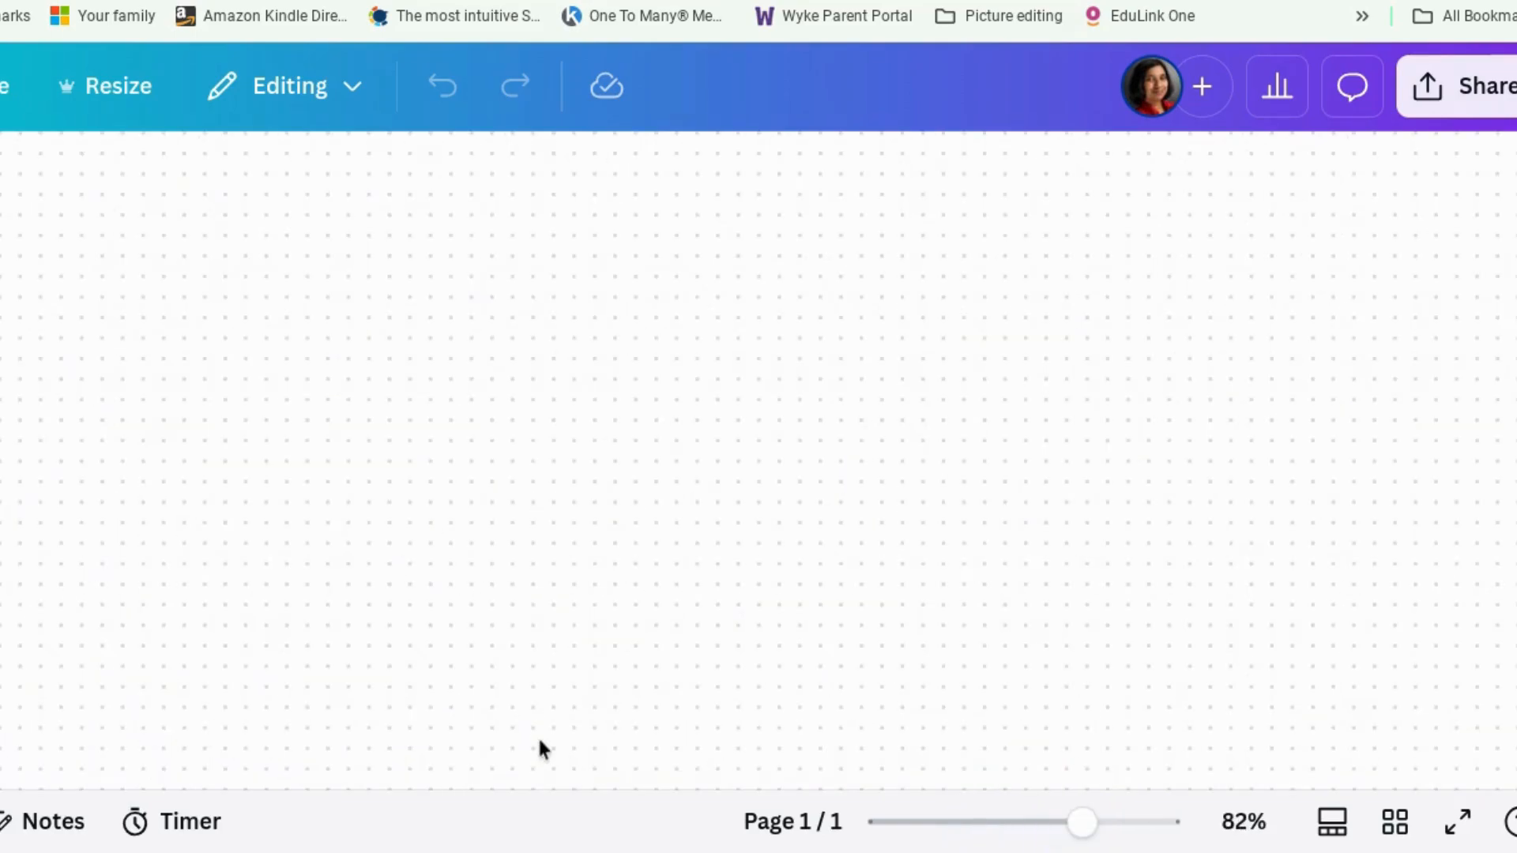
mouse_move(80, 431)
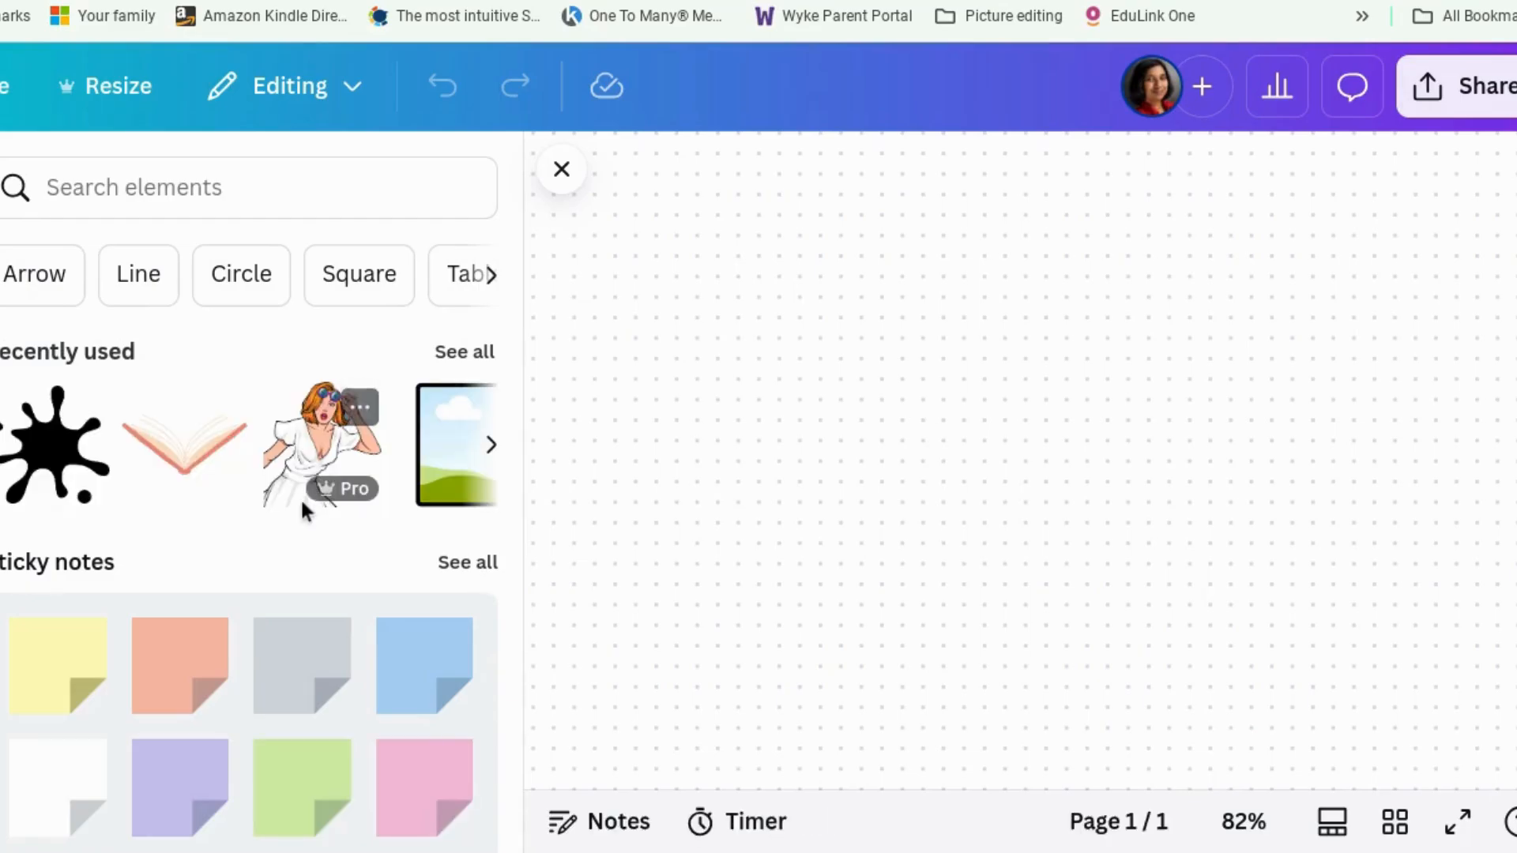
Browse the Elements library categories: sticky notes, shapes and graphics
scroll("down", 3)
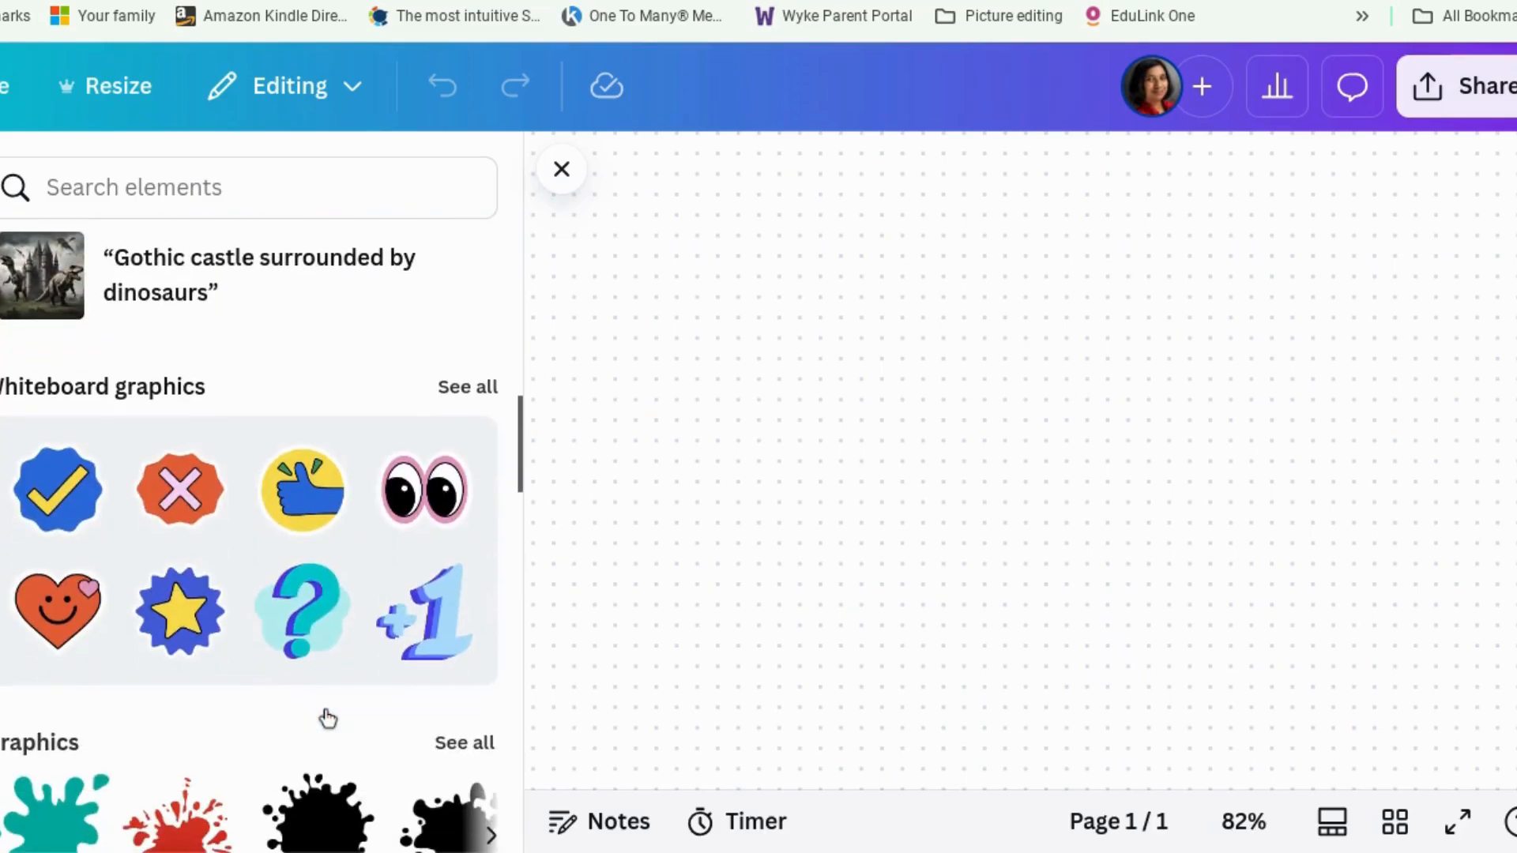
scroll("down", 3)
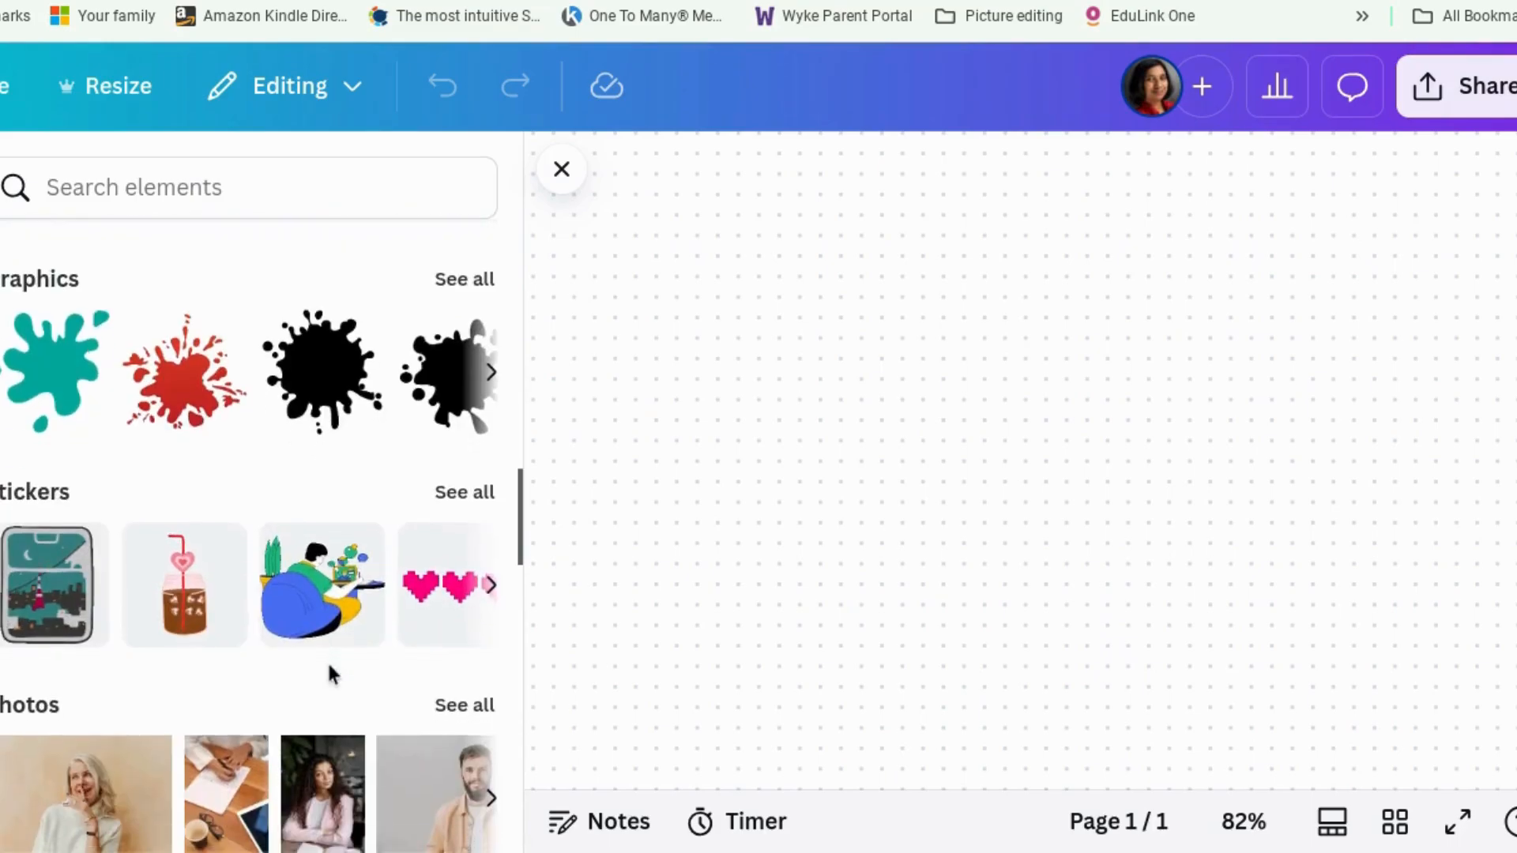
scroll("down", 3)
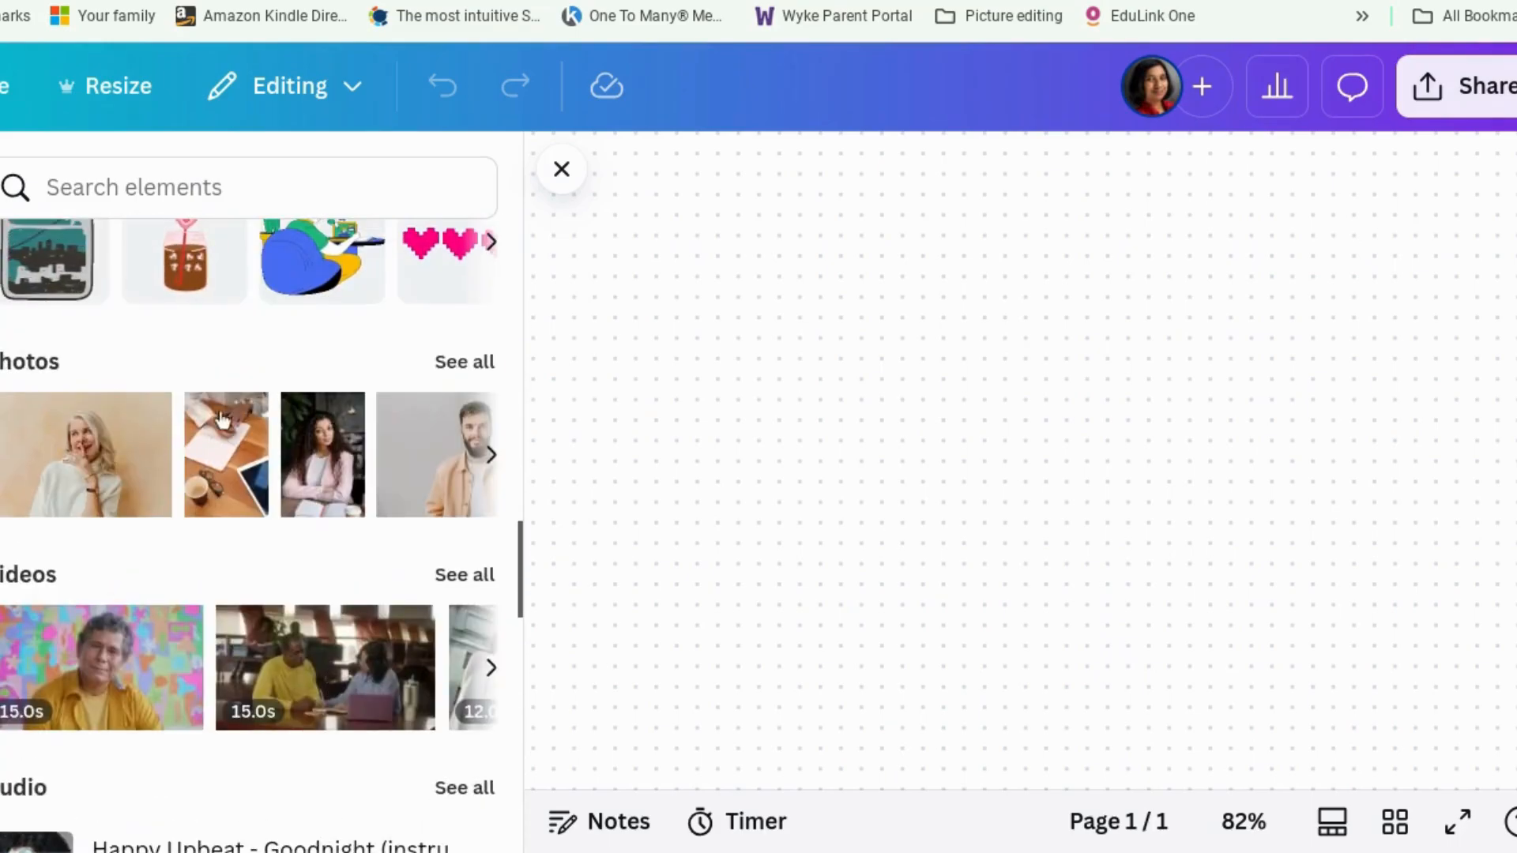
scroll("down", 3)
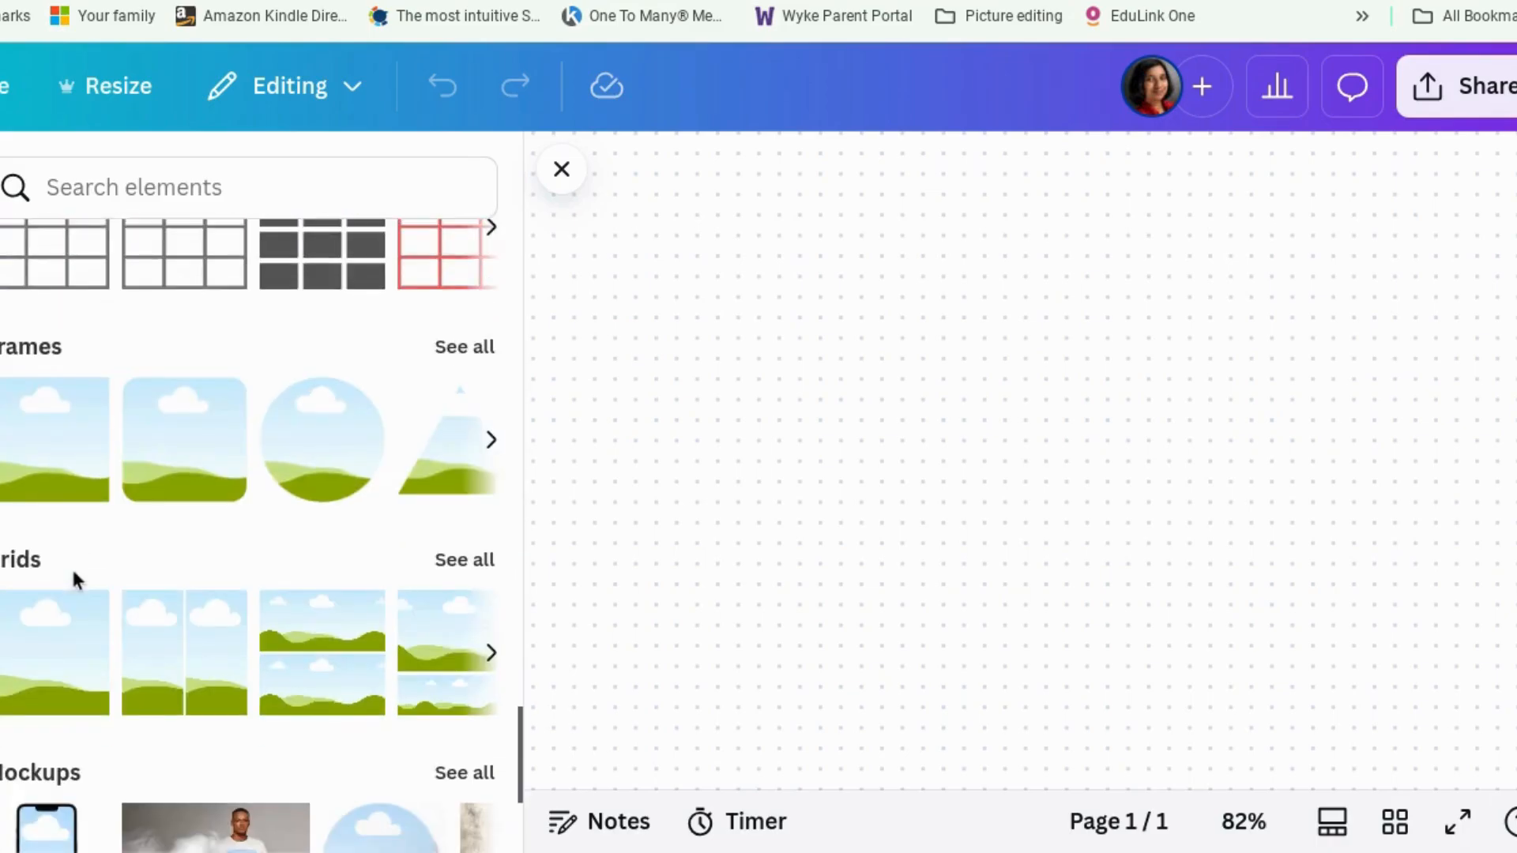
scroll("down", 3)
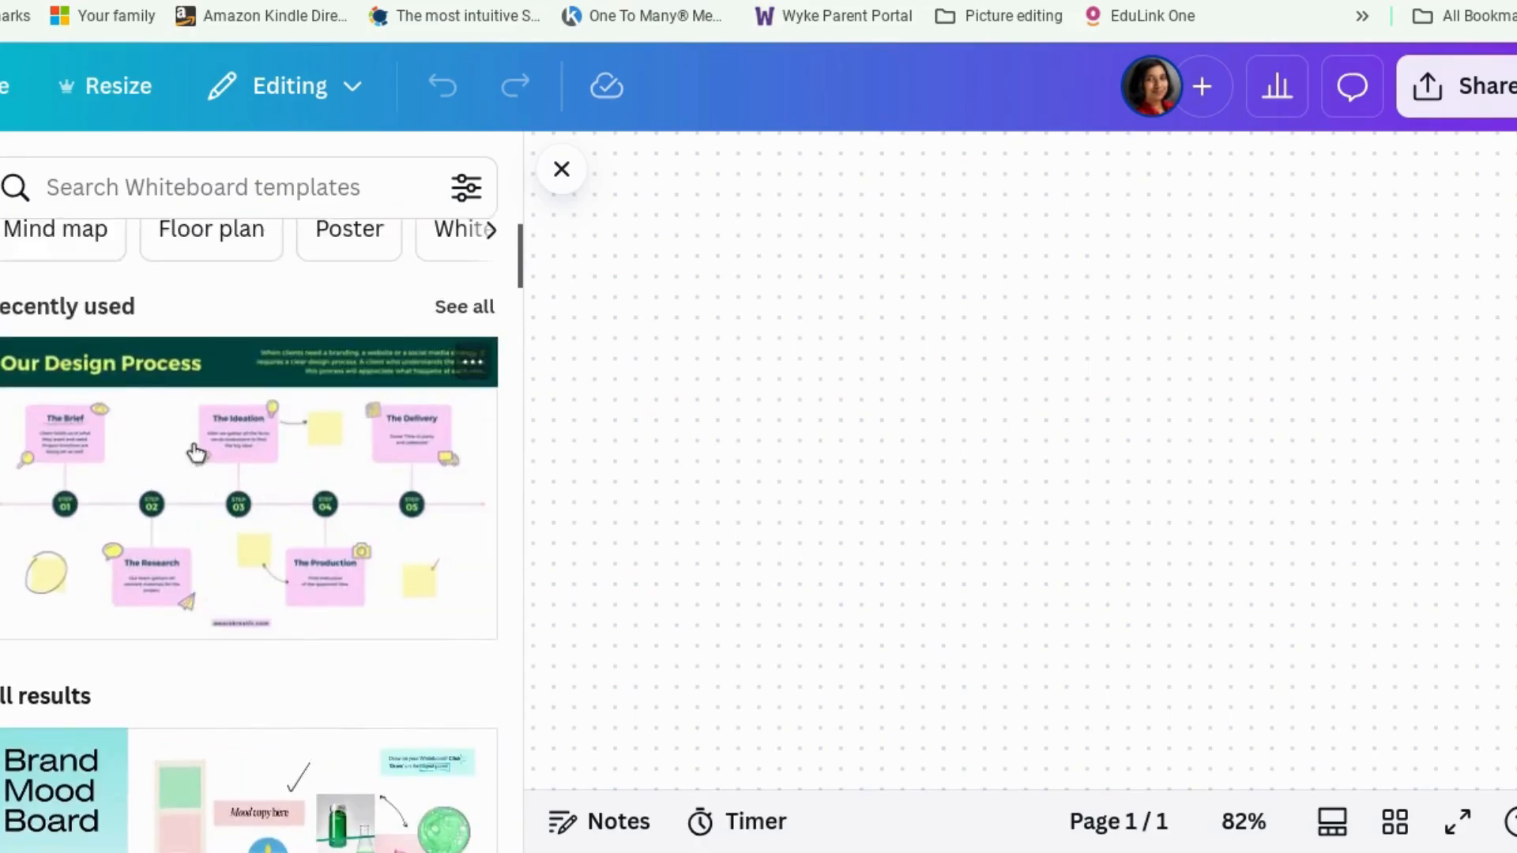
scroll("down", 3)
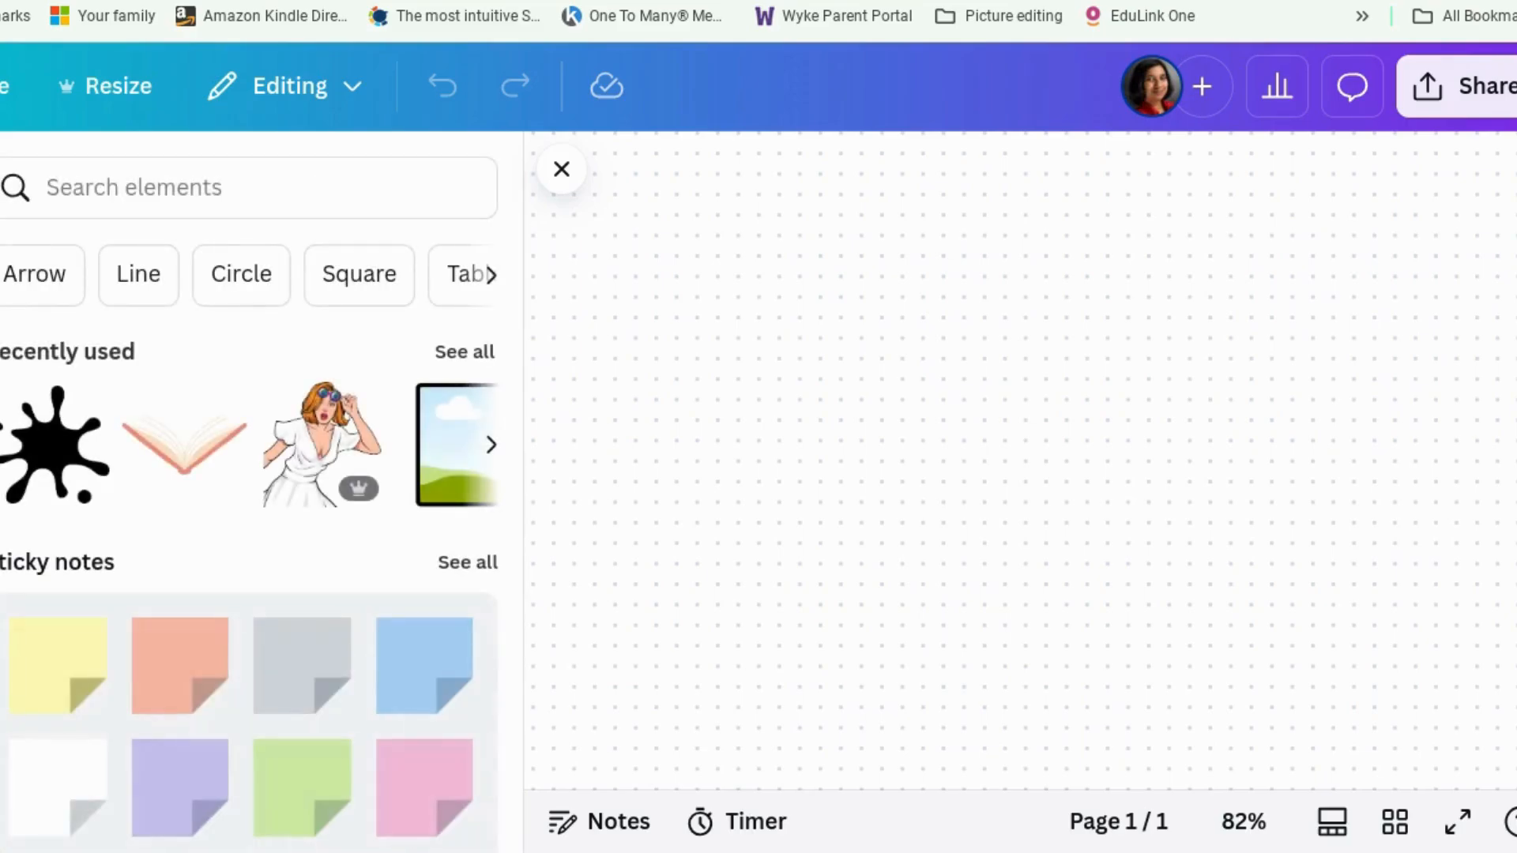
mouse_move(434, 671)
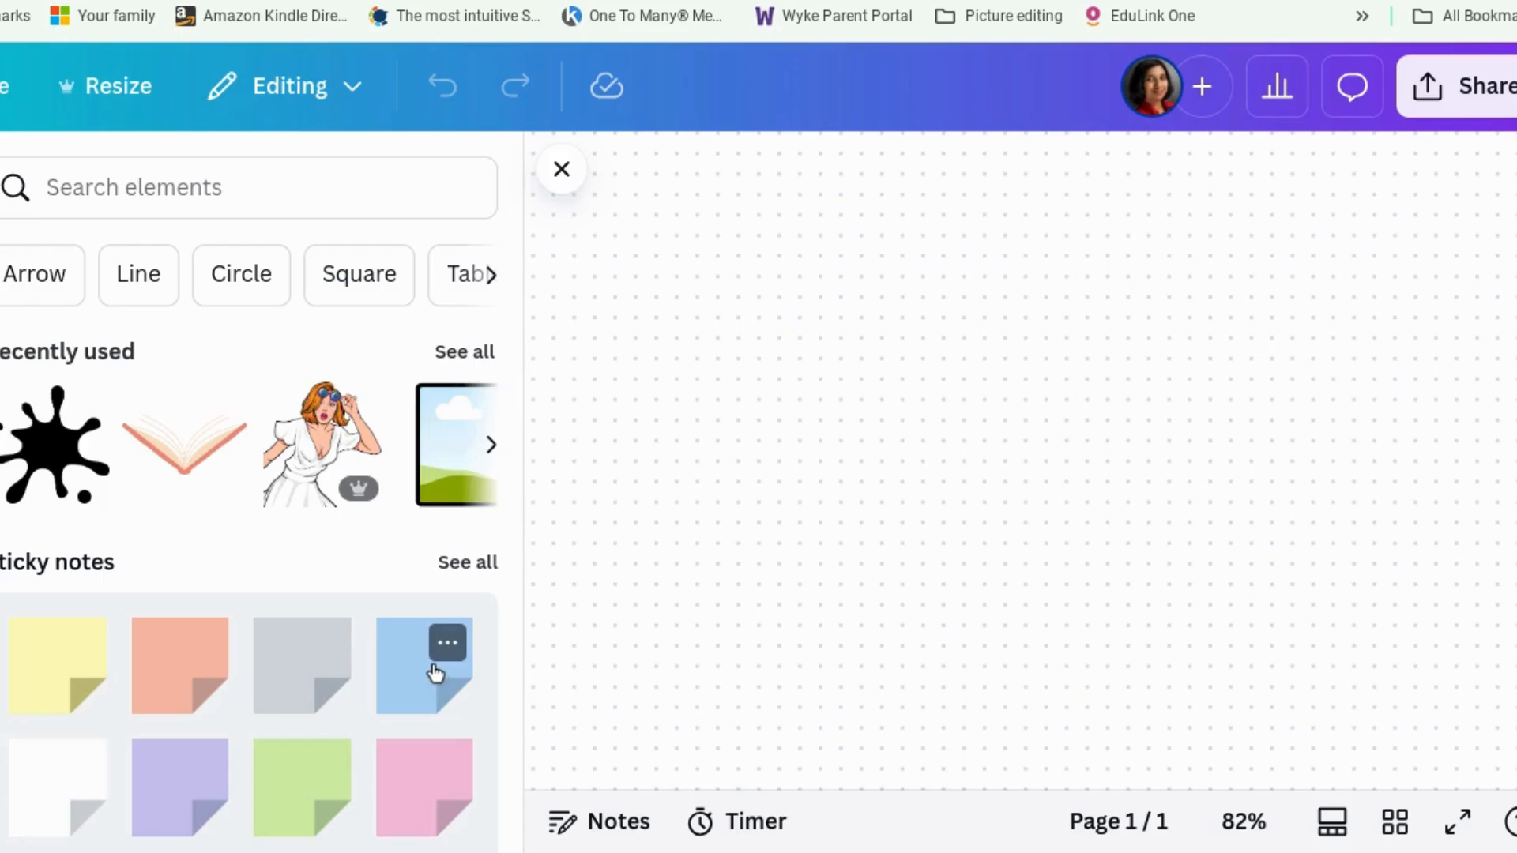
Add a blue sticky note and write the rose, stealing, Beast's promise and agreement plot points
left_click(423, 665)
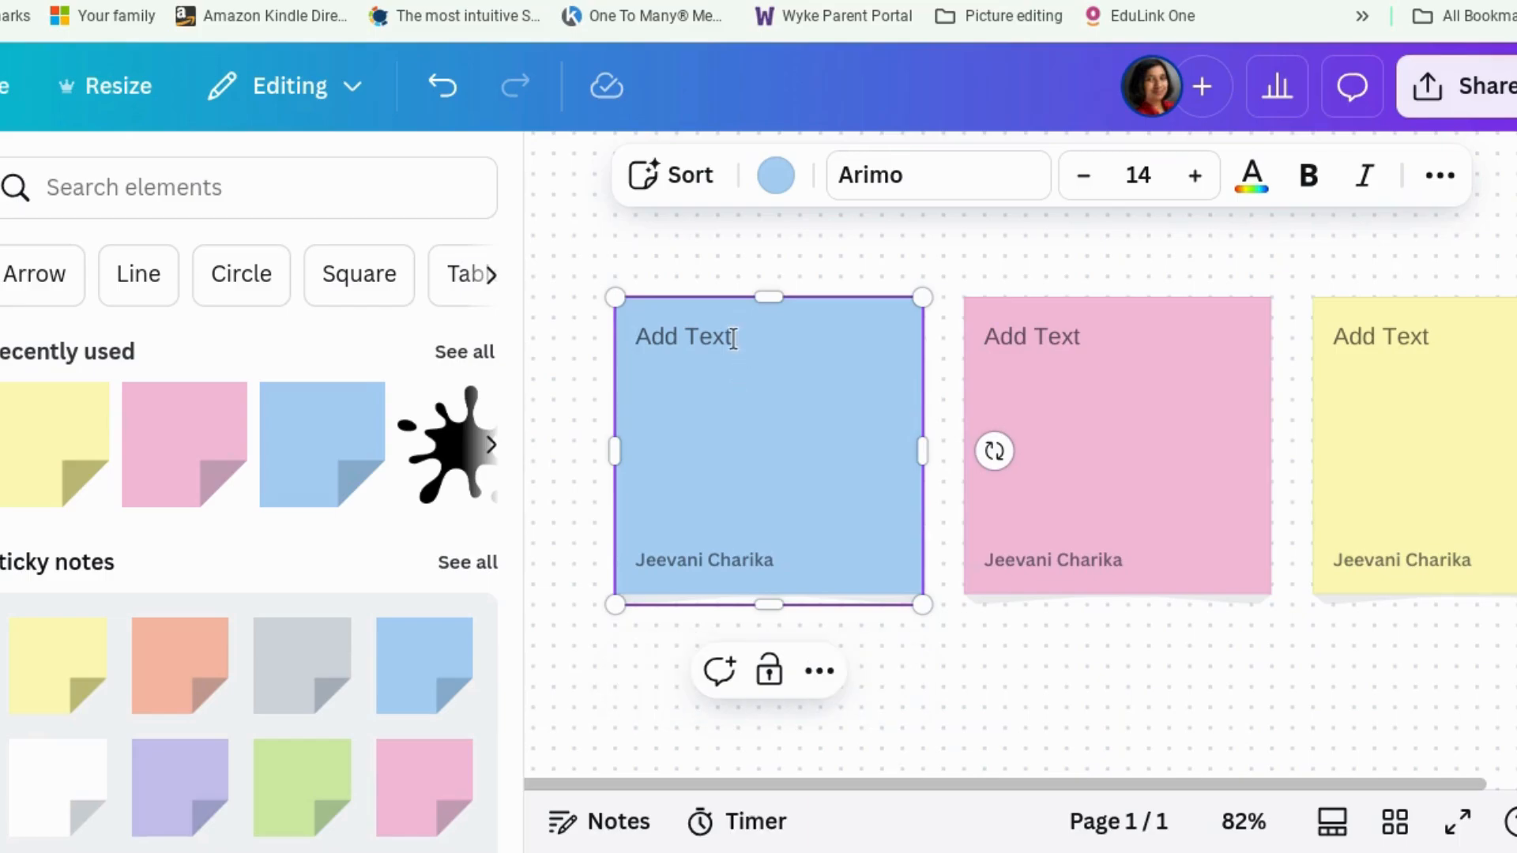
type("Beauty asks her fagth")
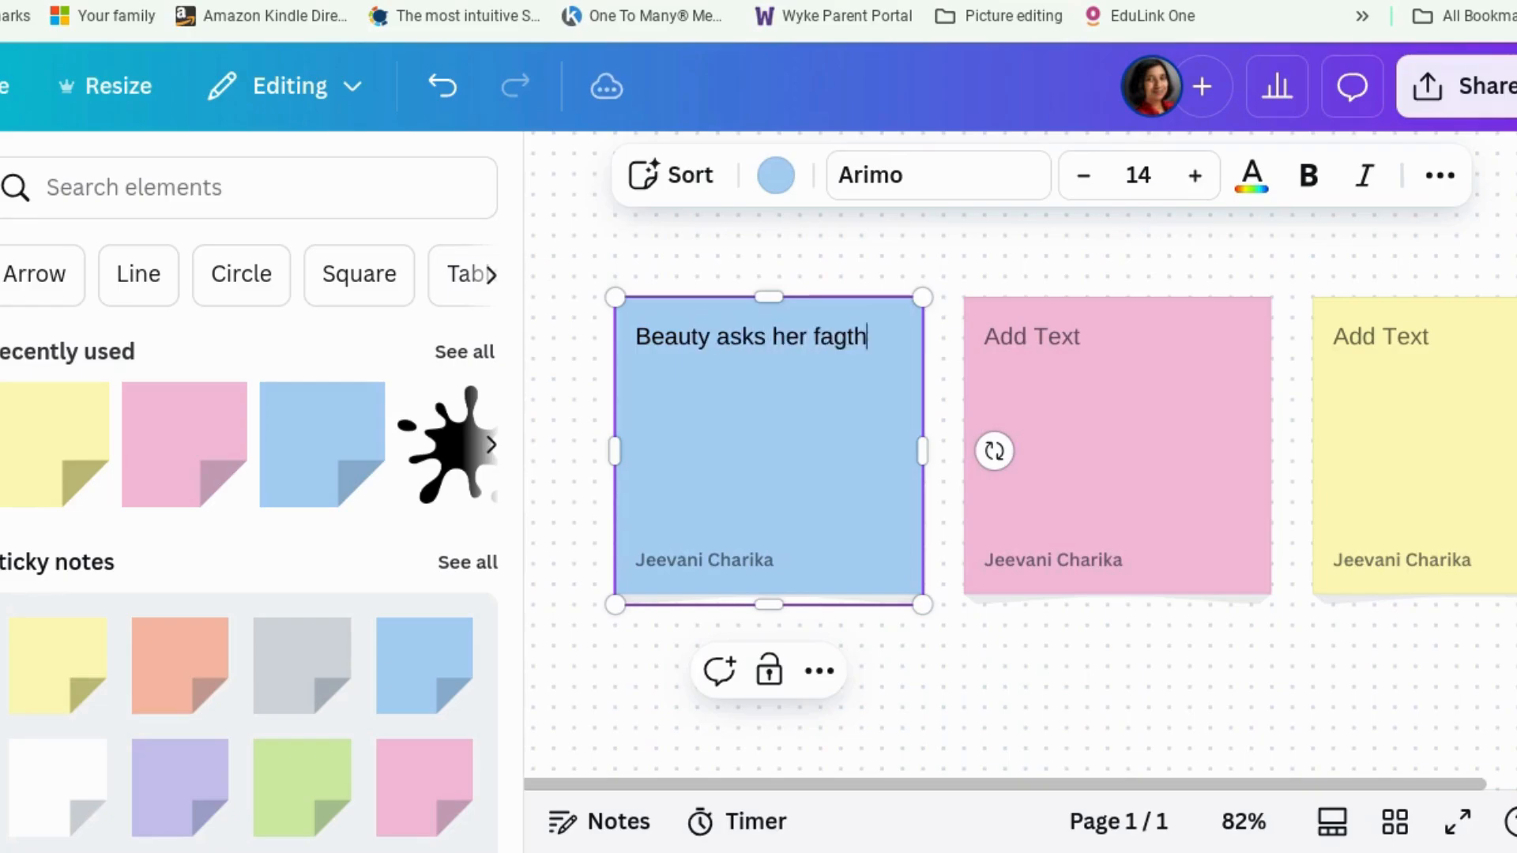
key("Backspace")
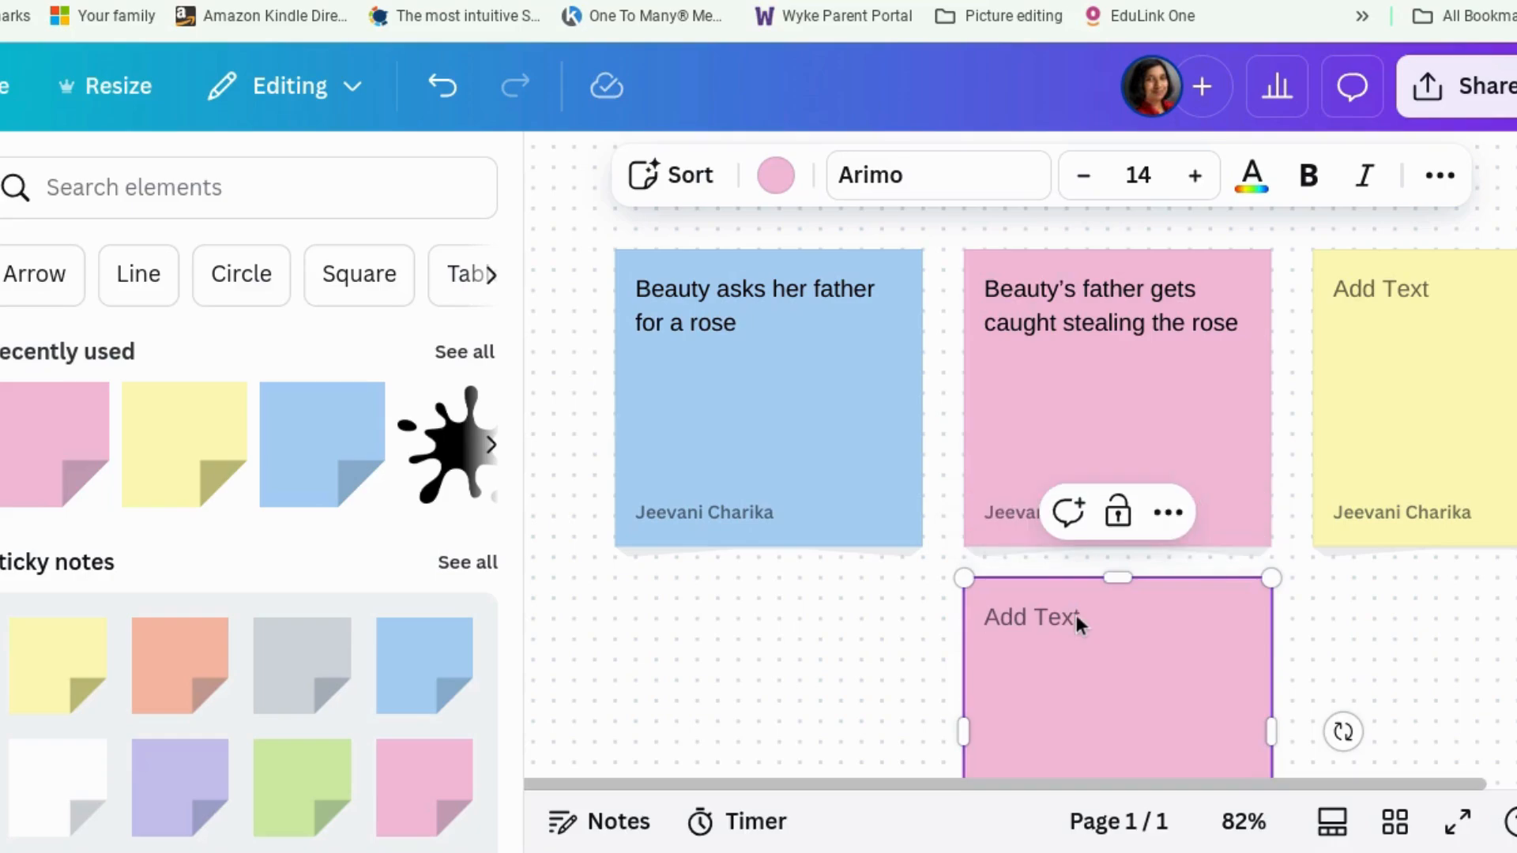
type("Beast extracts a")
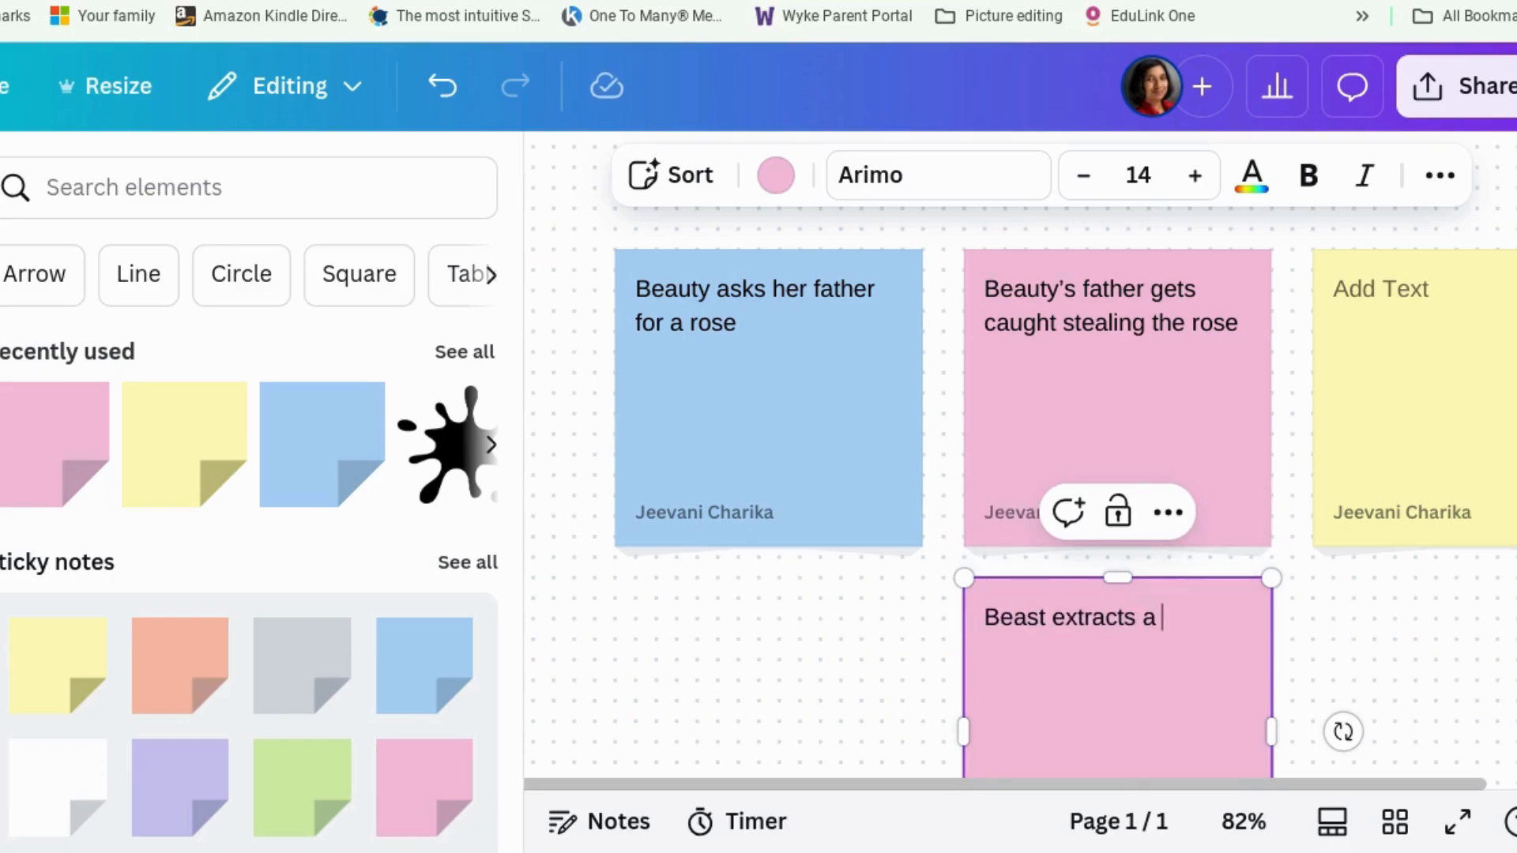
type("promise from the father")
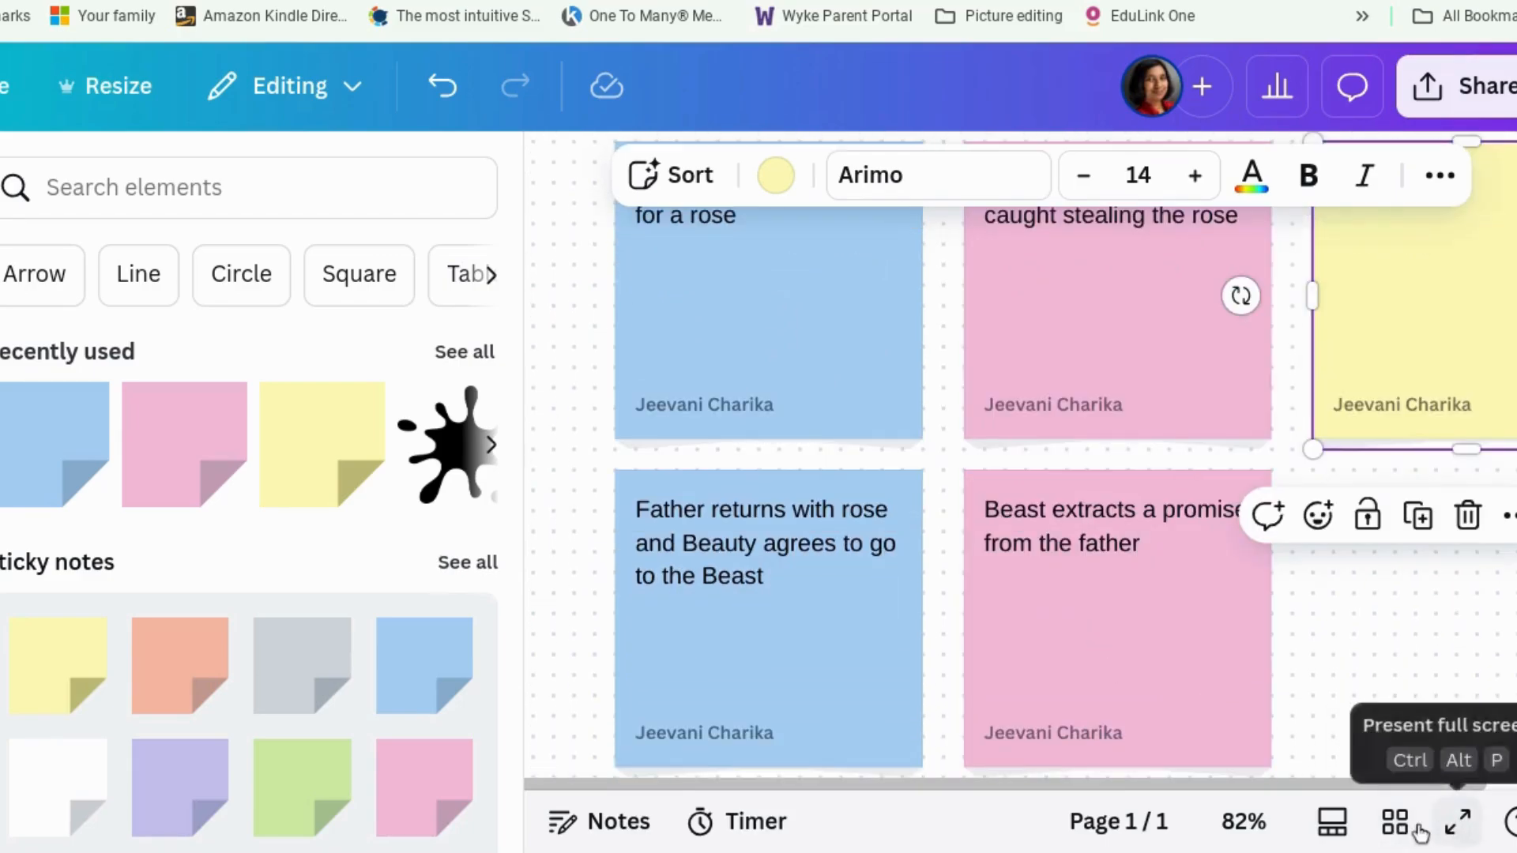
Fit all sticky notes in view and move the 'beast 2' note ahead of 'beast 1'
left_click(1241, 822)
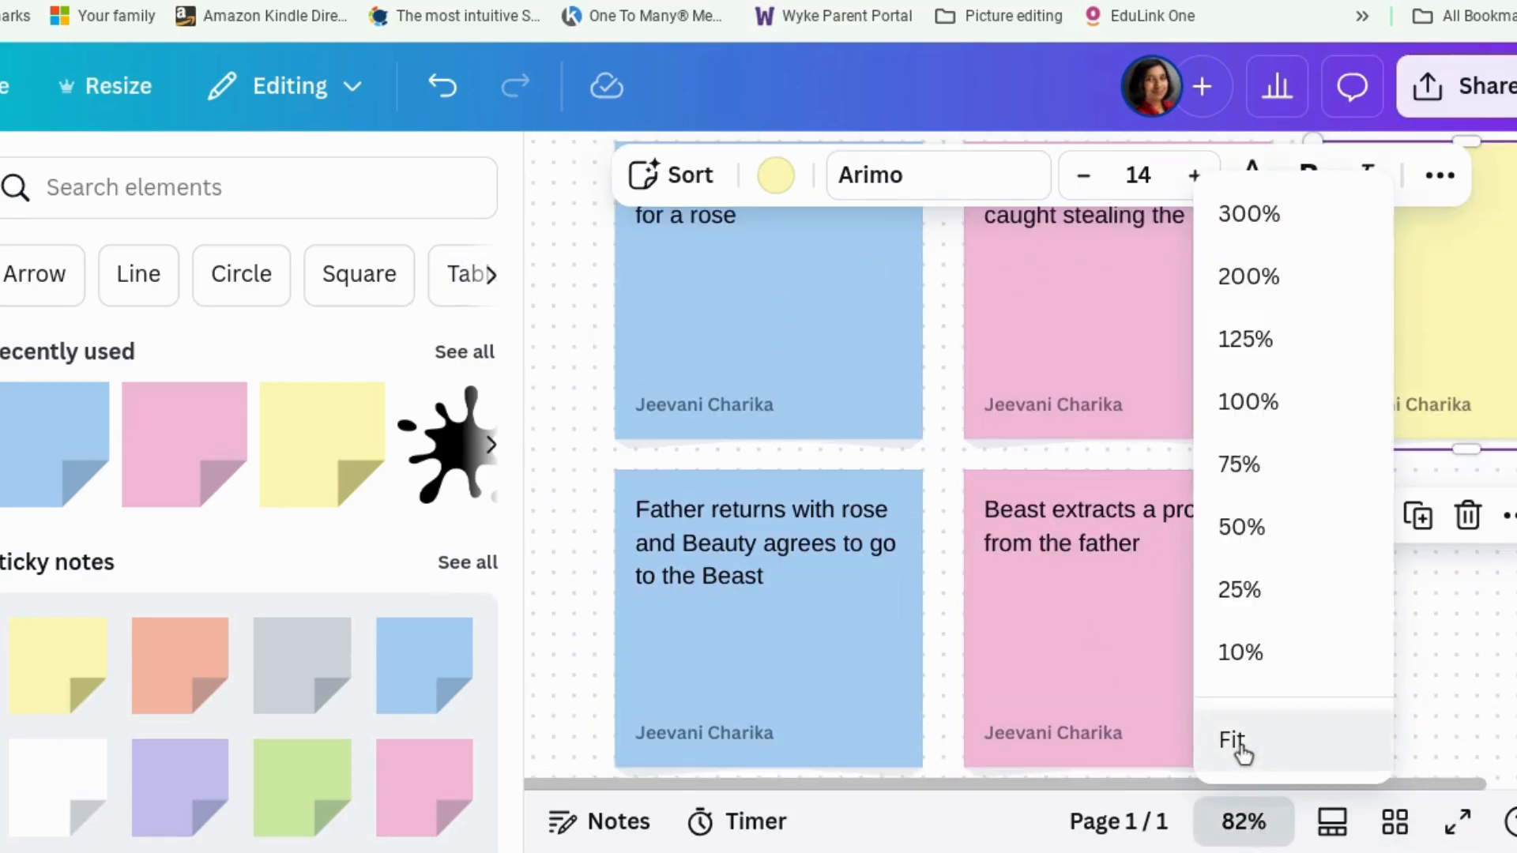
left_click(1234, 741)
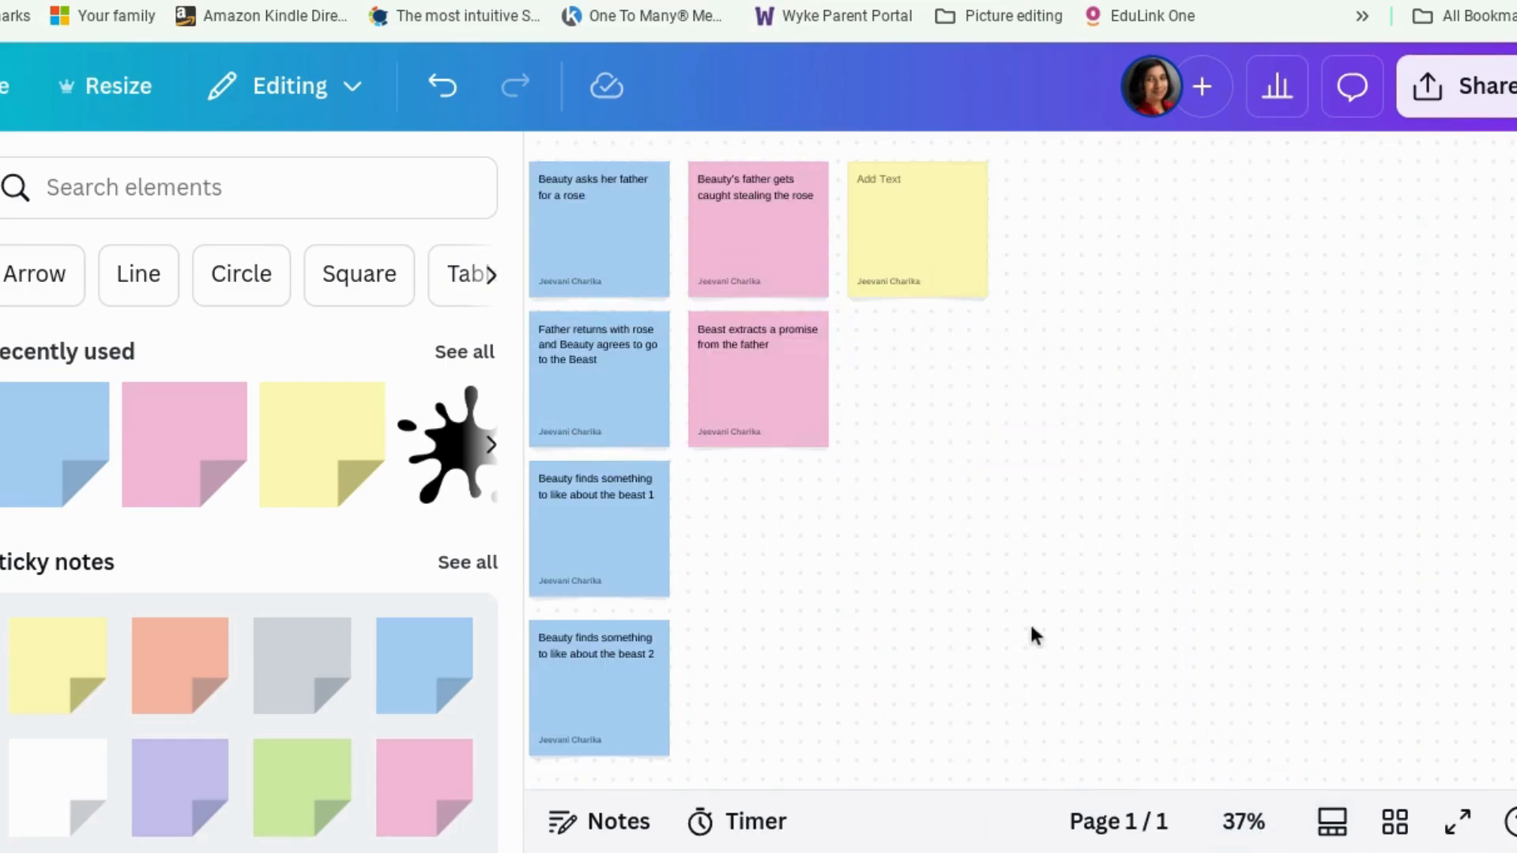
mouse_move(784, 565)
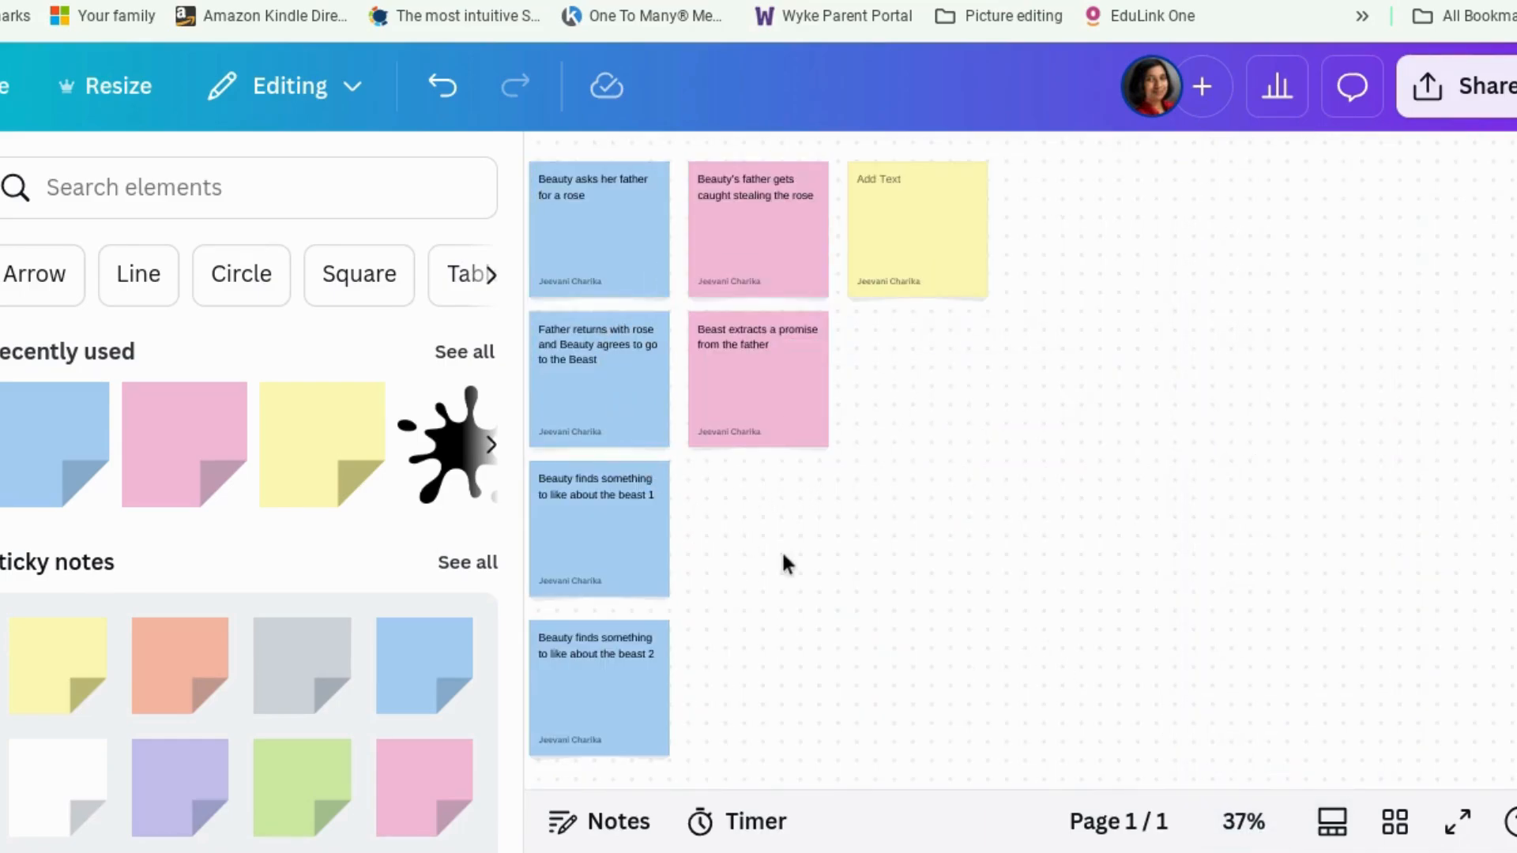
left_click(598, 689)
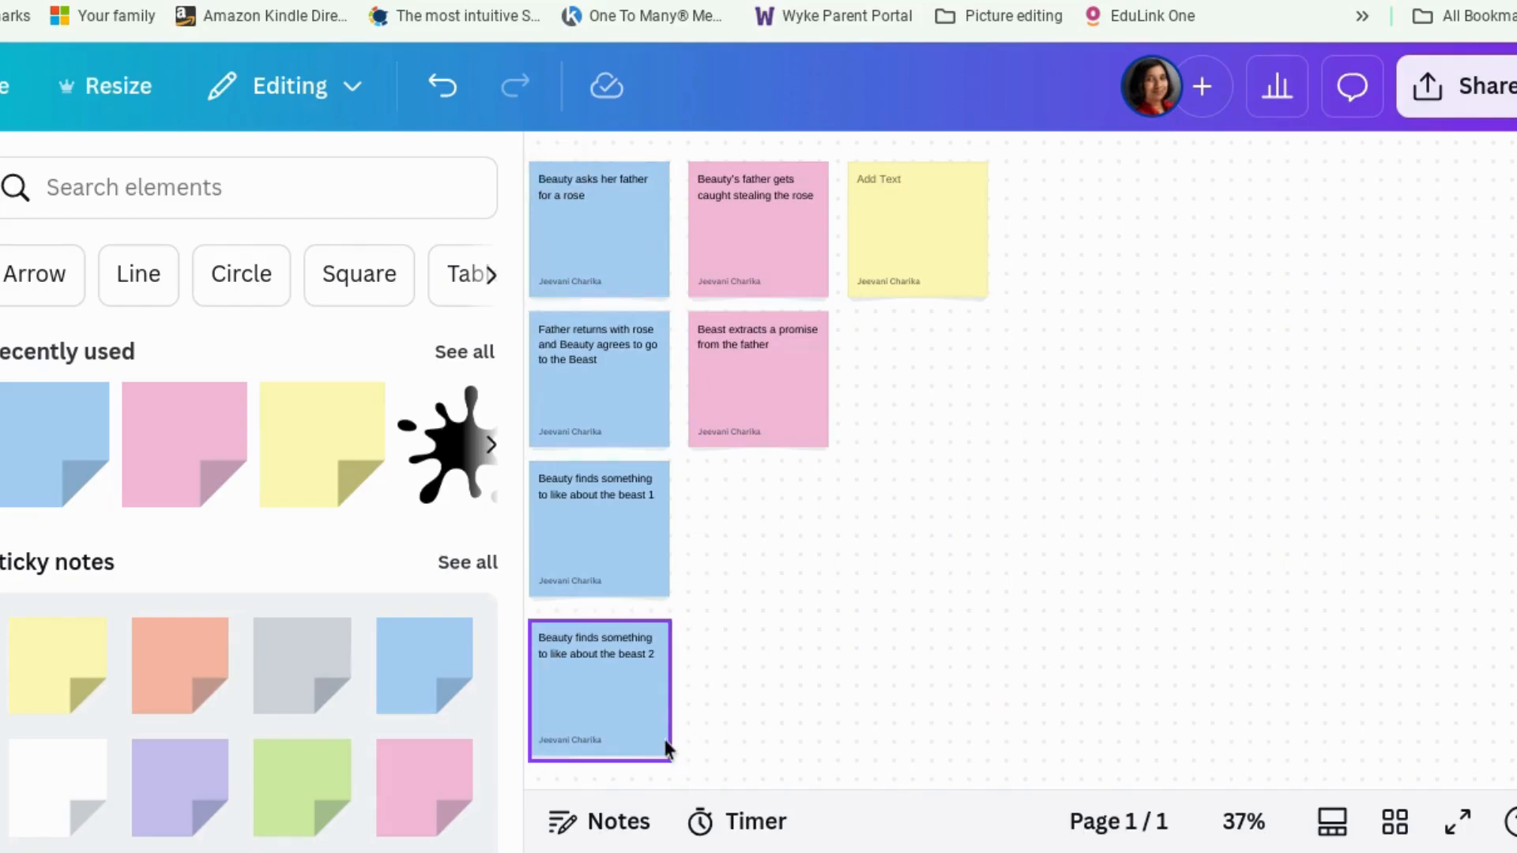
left_click(702, 627)
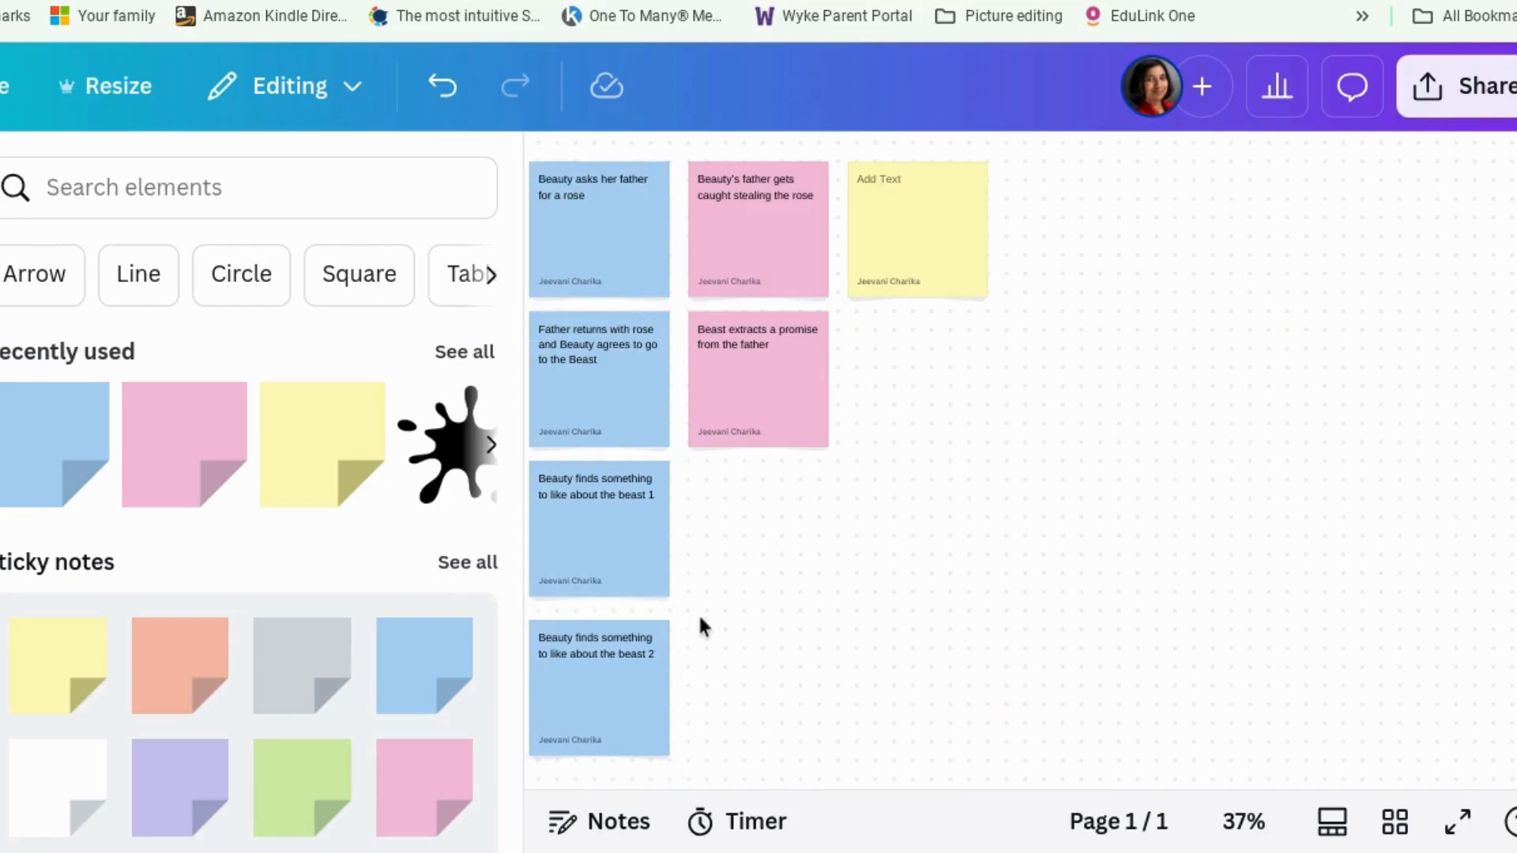
left_click(758, 229)
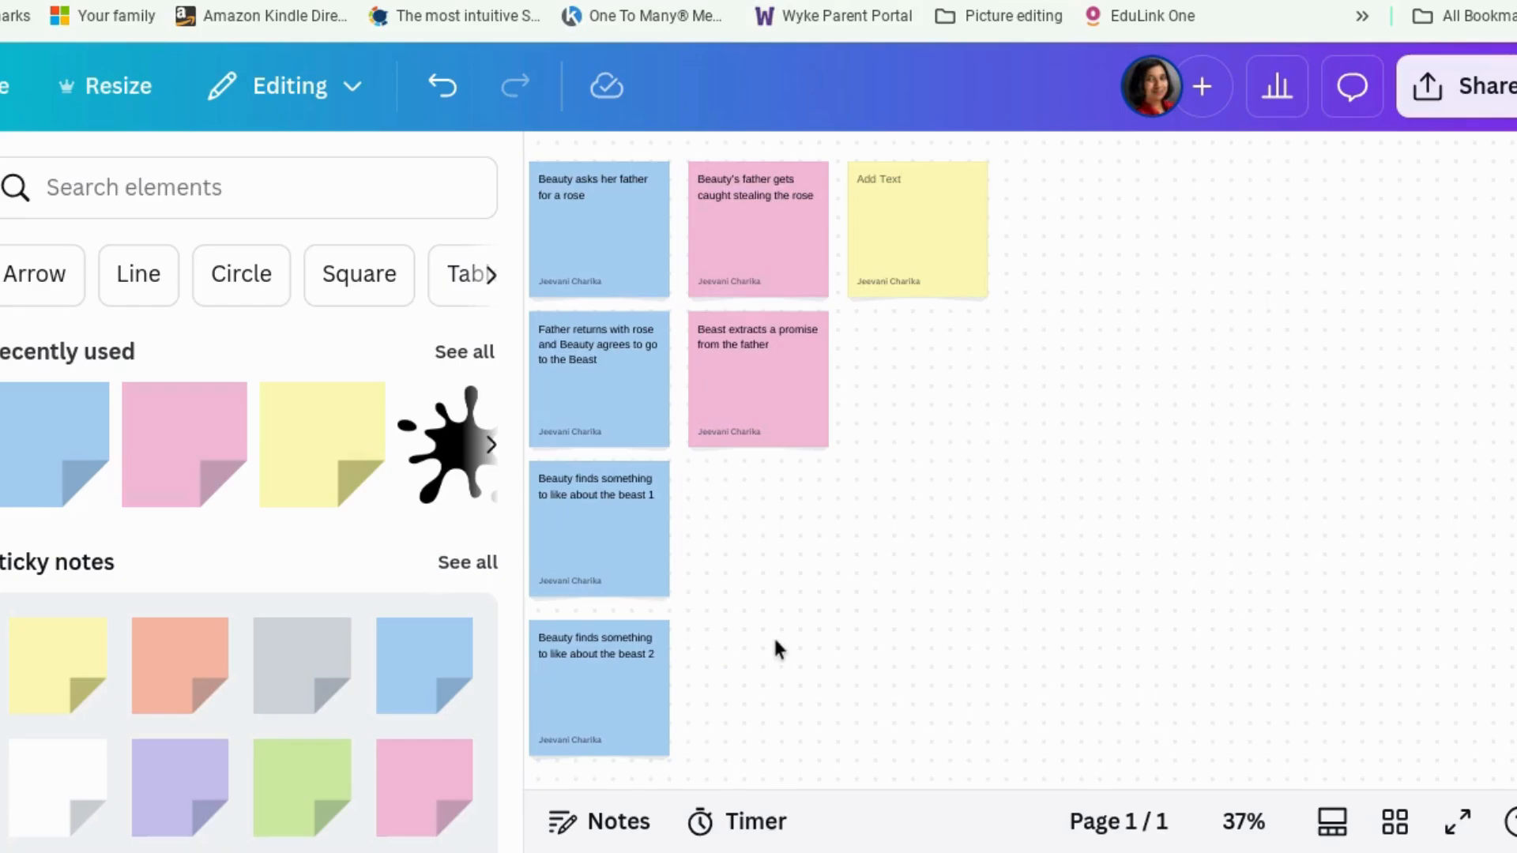
mouse_move(846, 475)
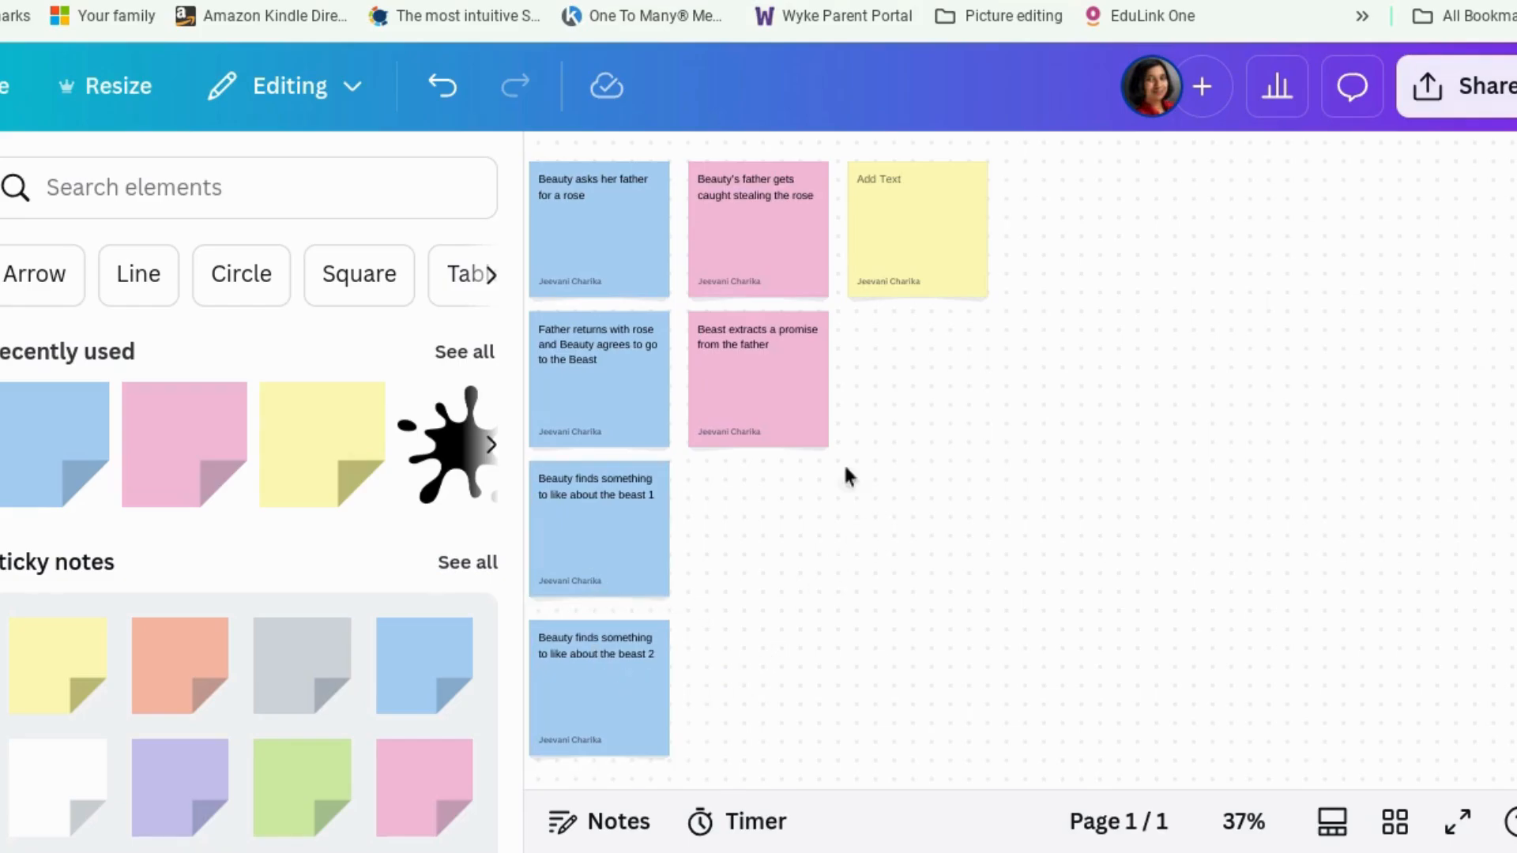
left_click(598, 689)
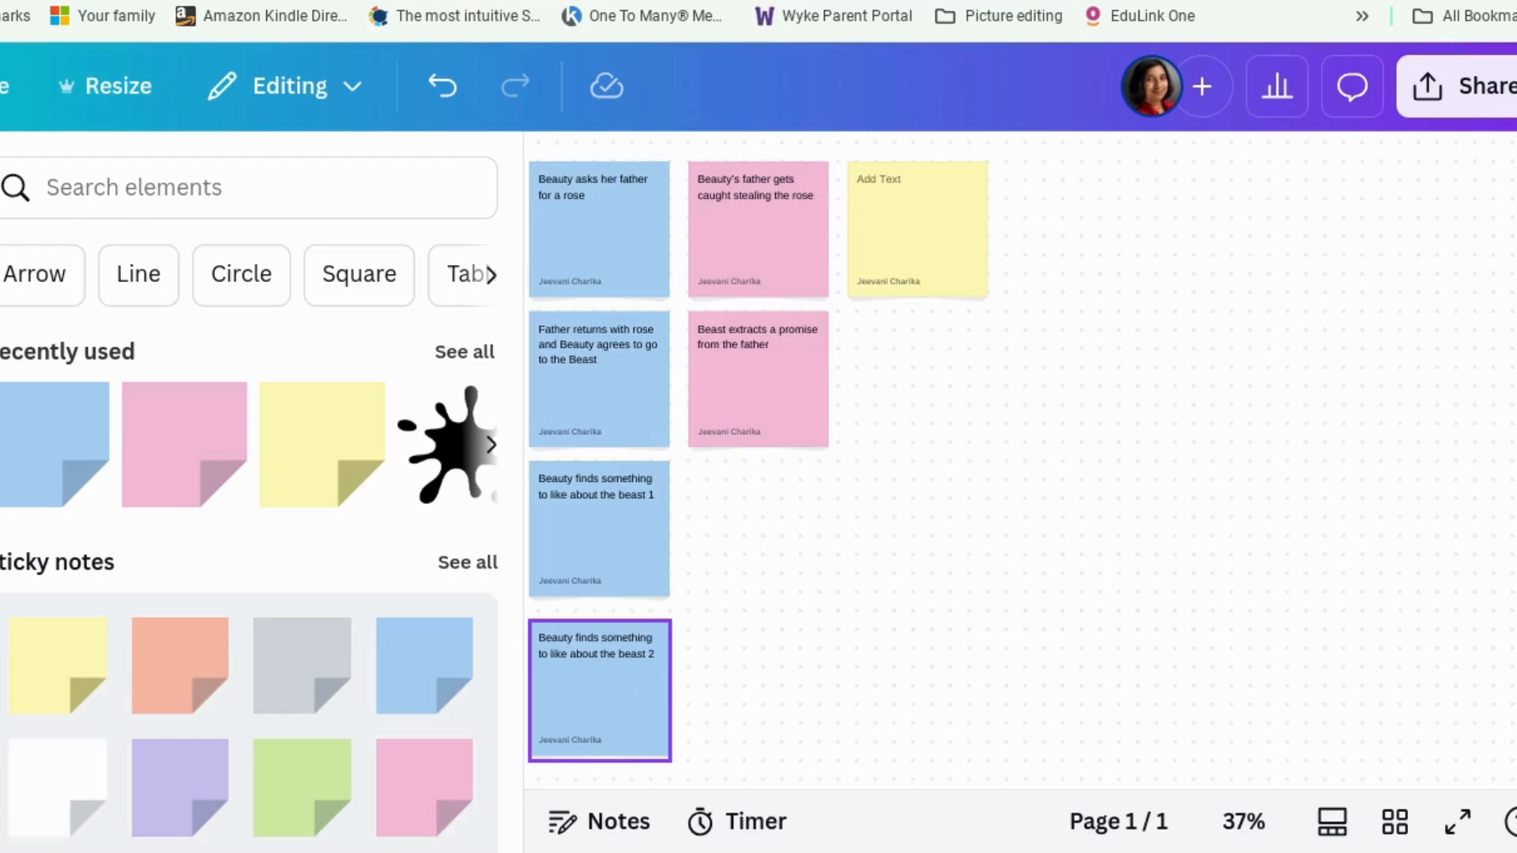
mouse_move(808, 591)
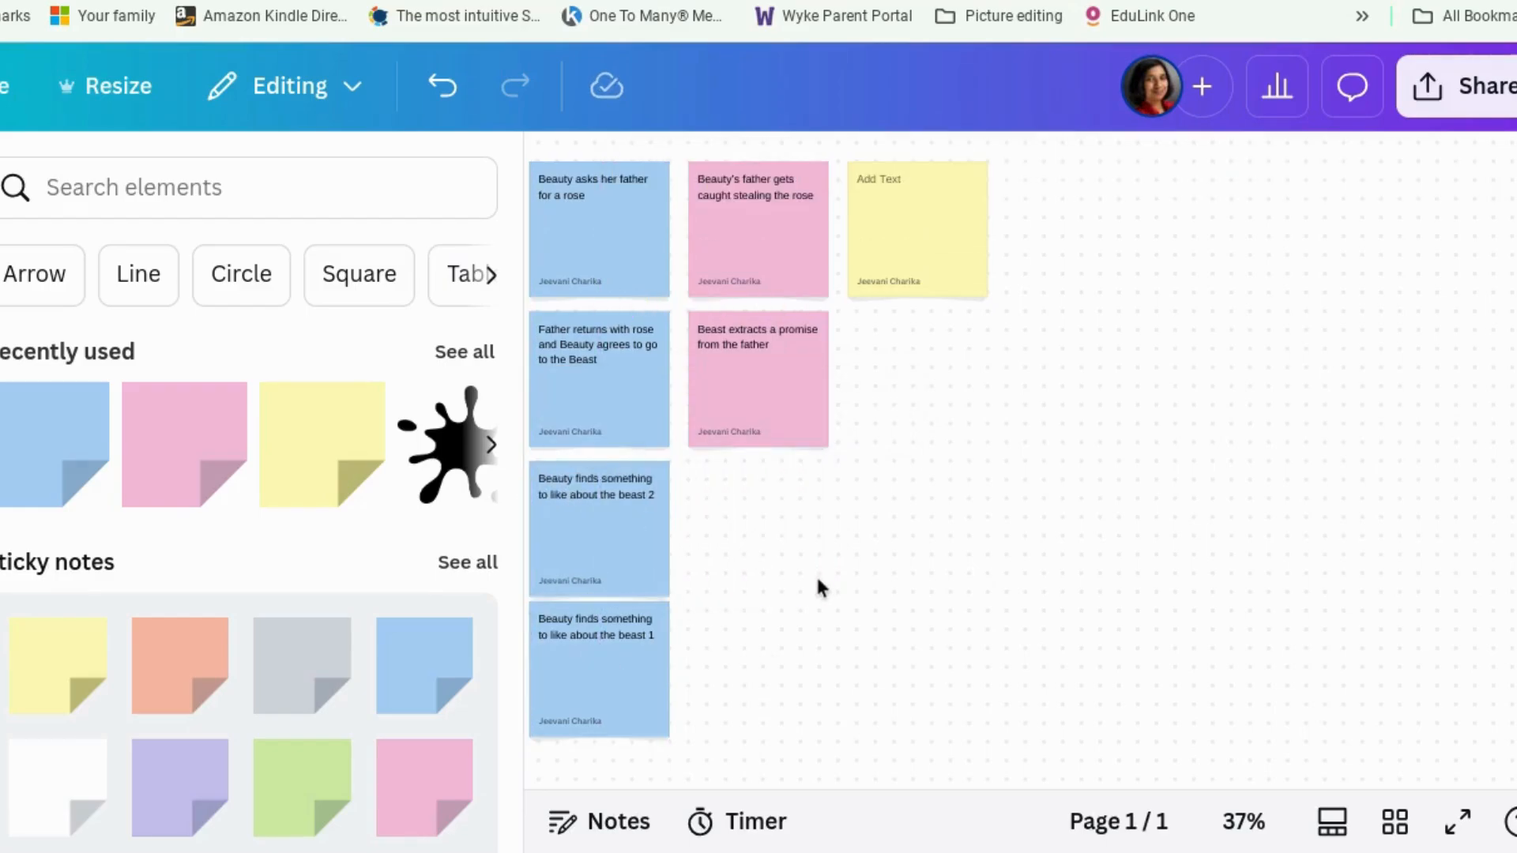
mouse_move(819, 588)
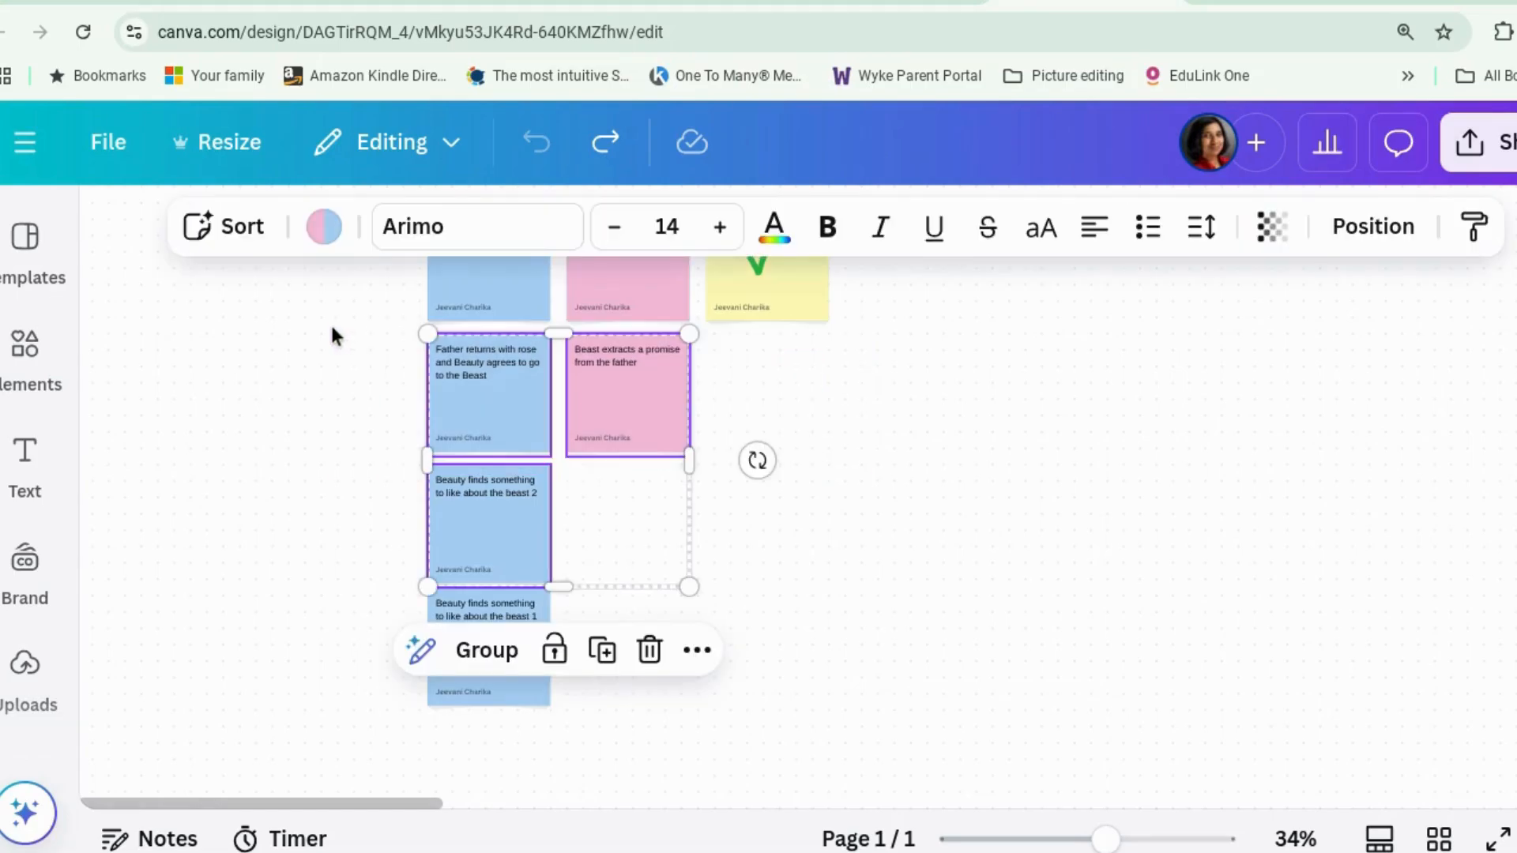
left_click(487, 650)
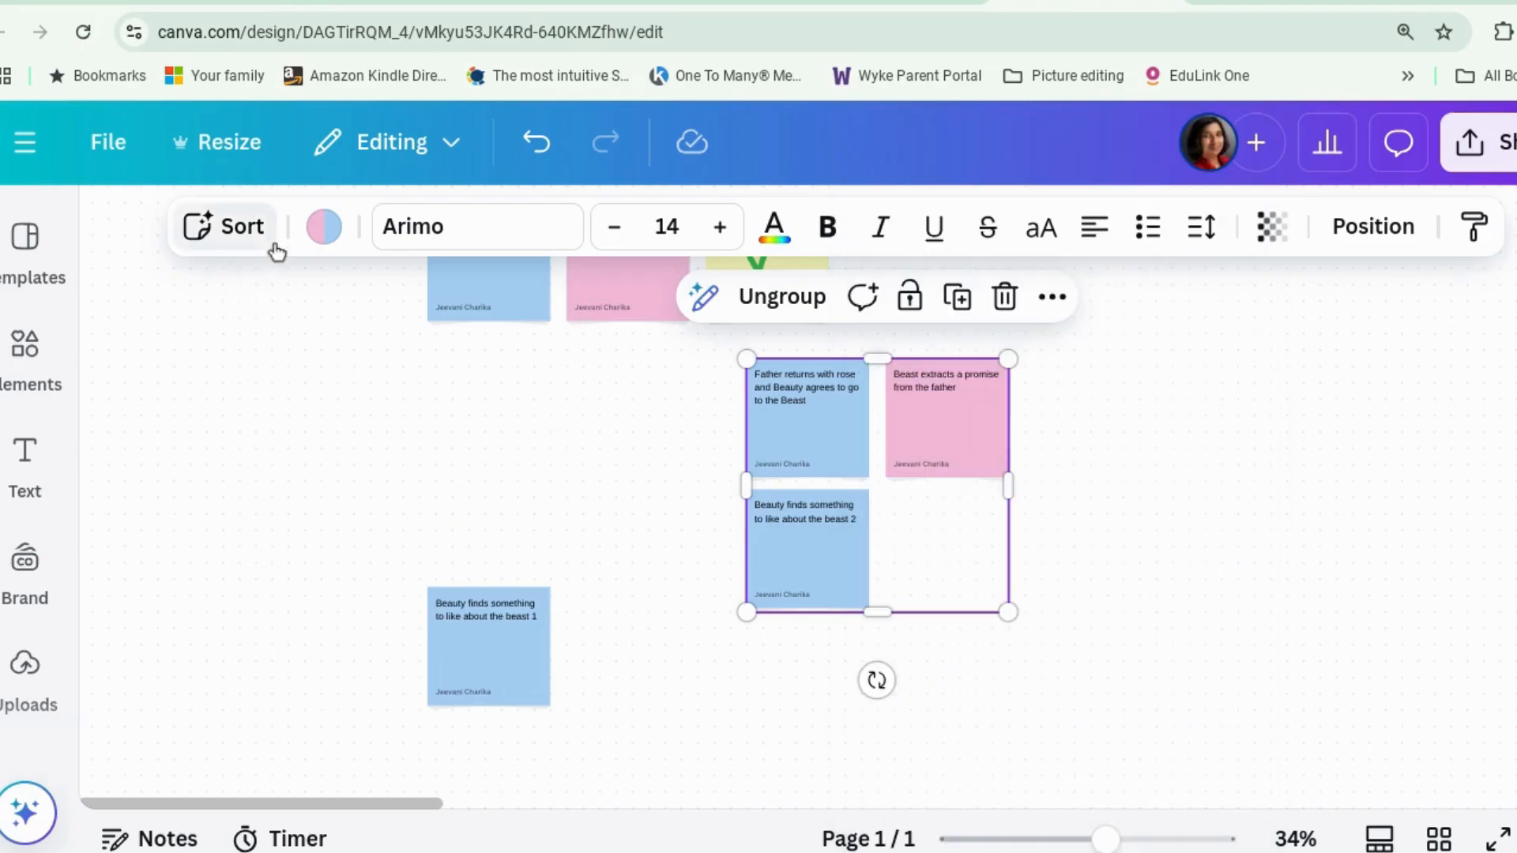
left_click(241, 227)
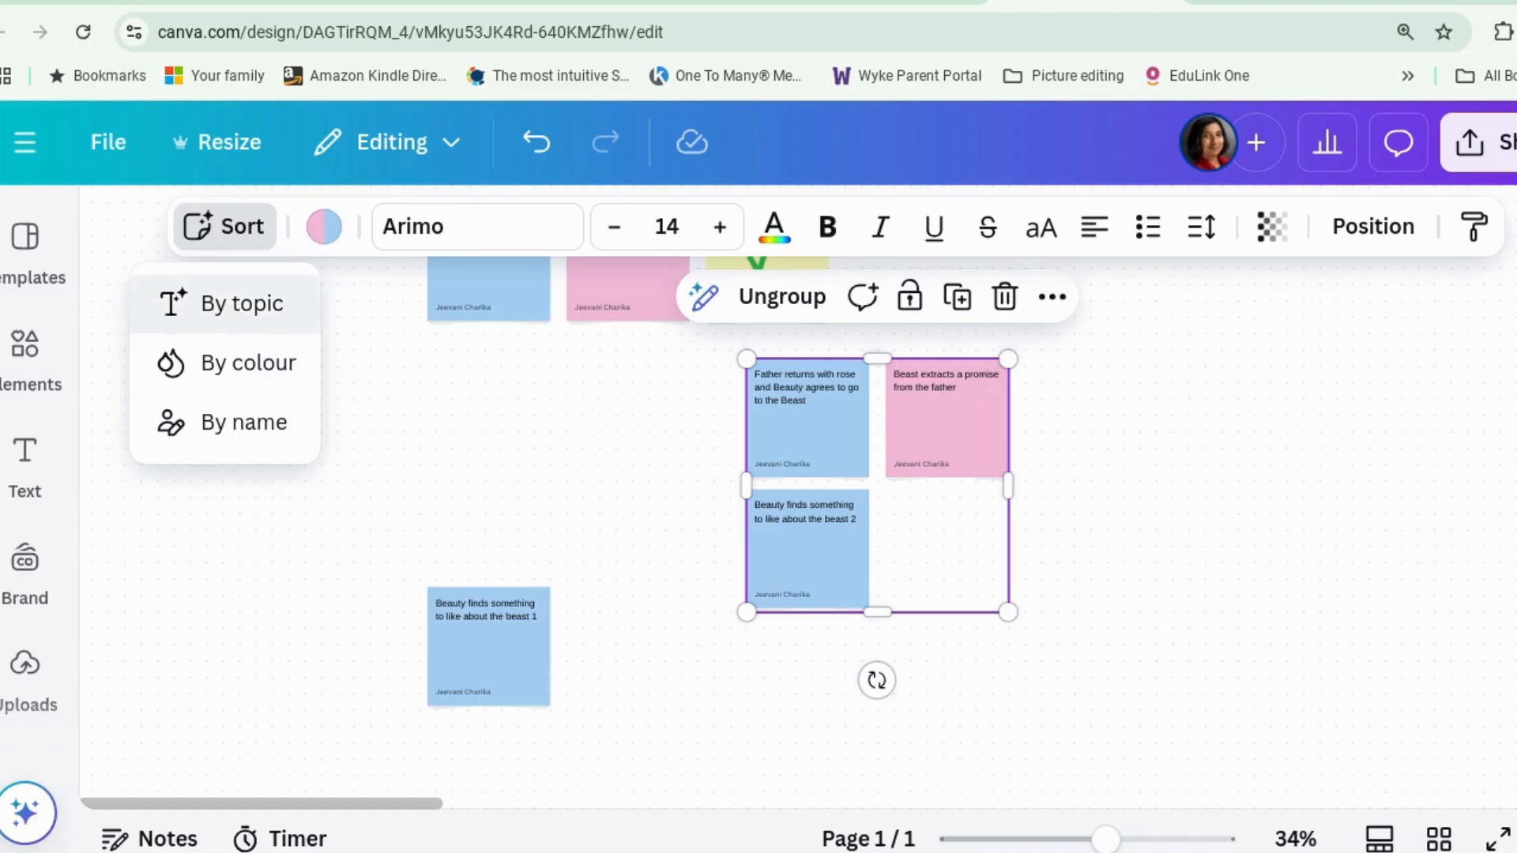
left_click(246, 303)
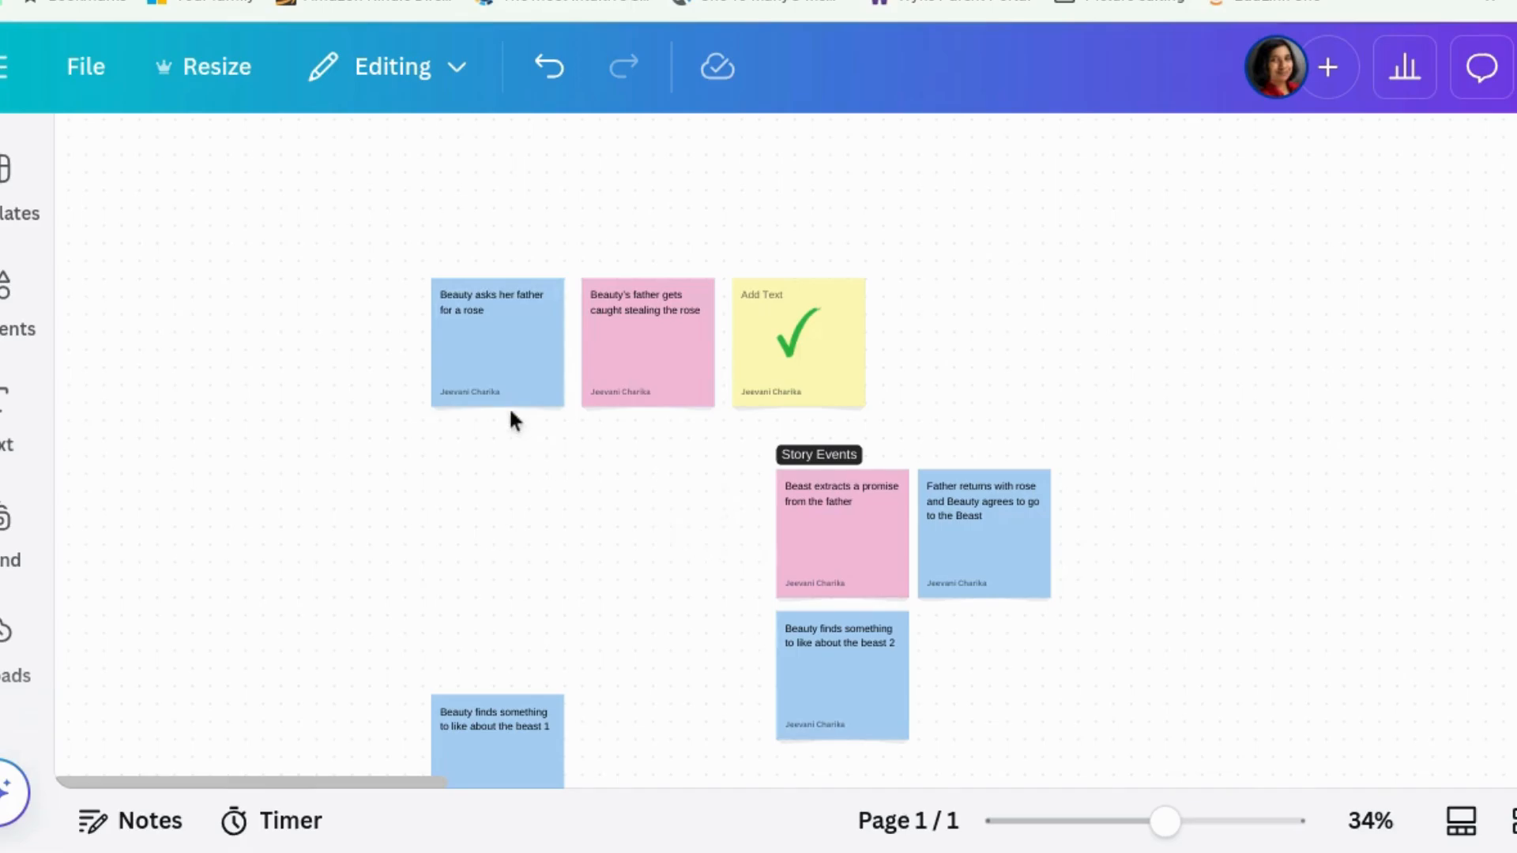
right_click(496, 342)
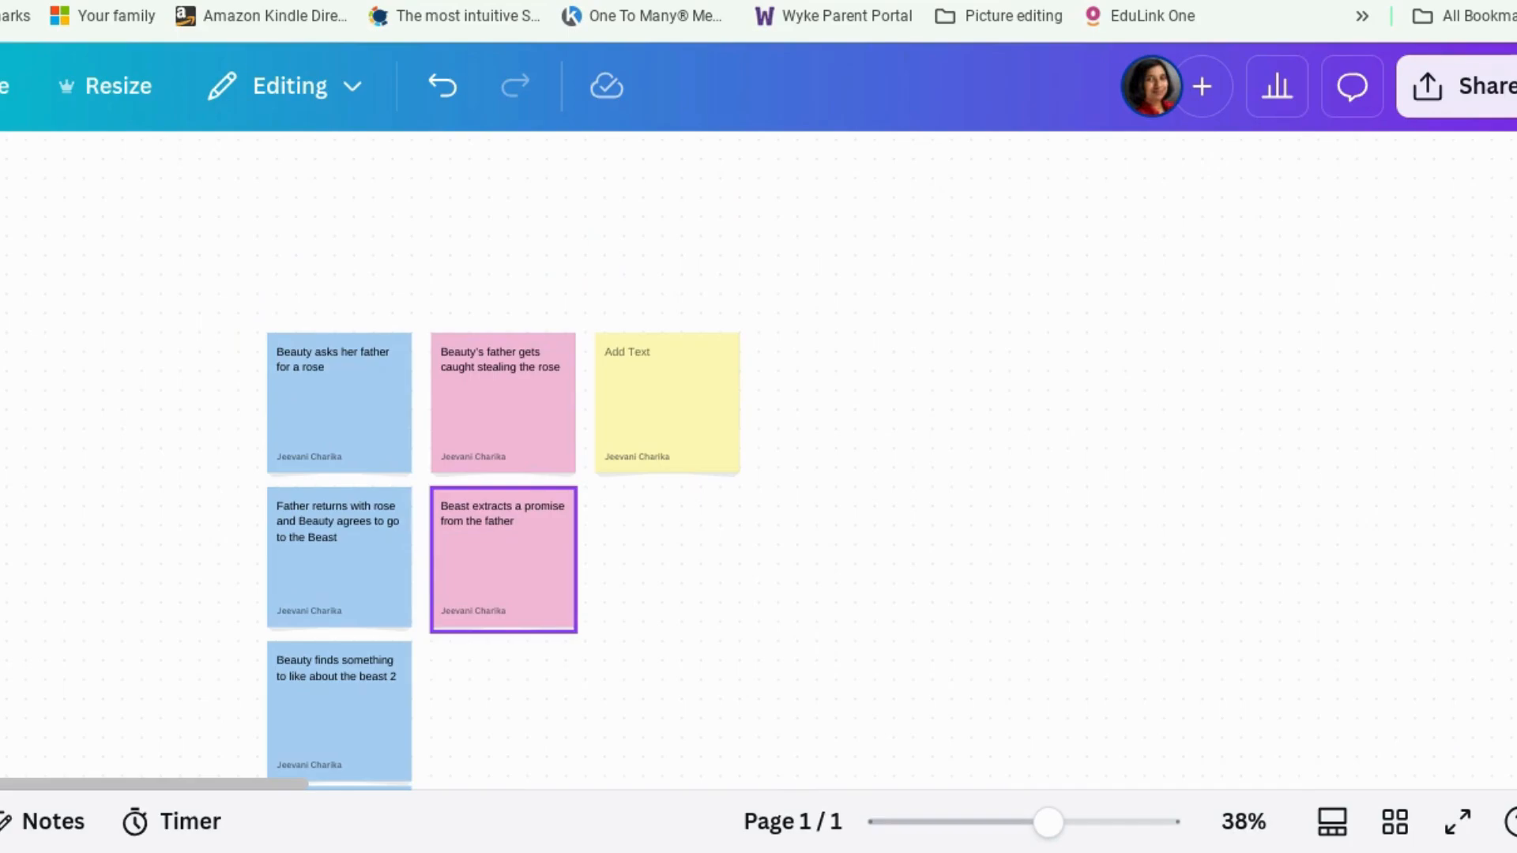
left_click(1276, 86)
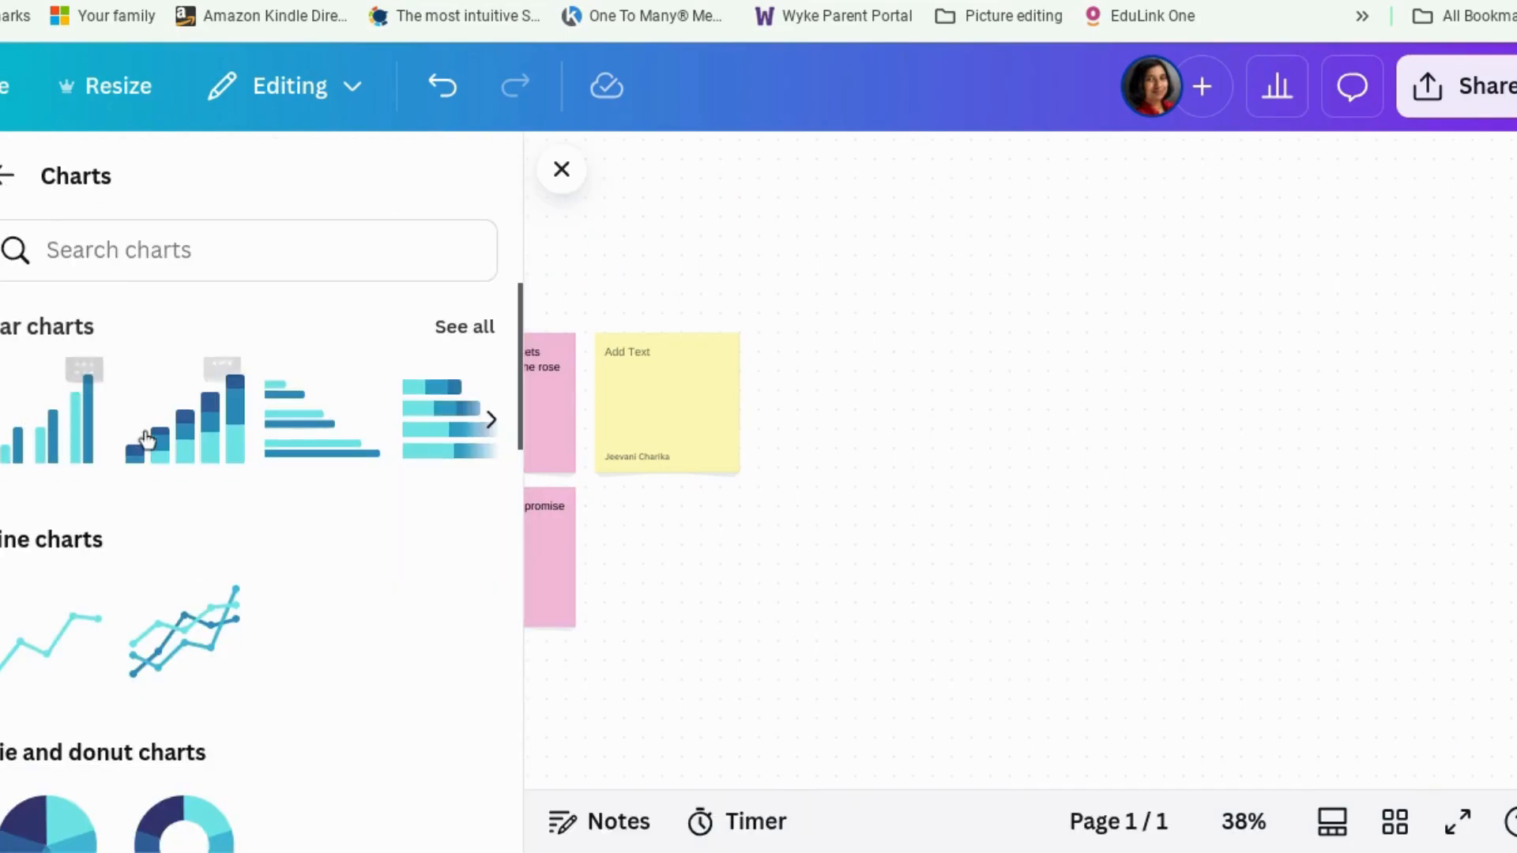
type("tick")
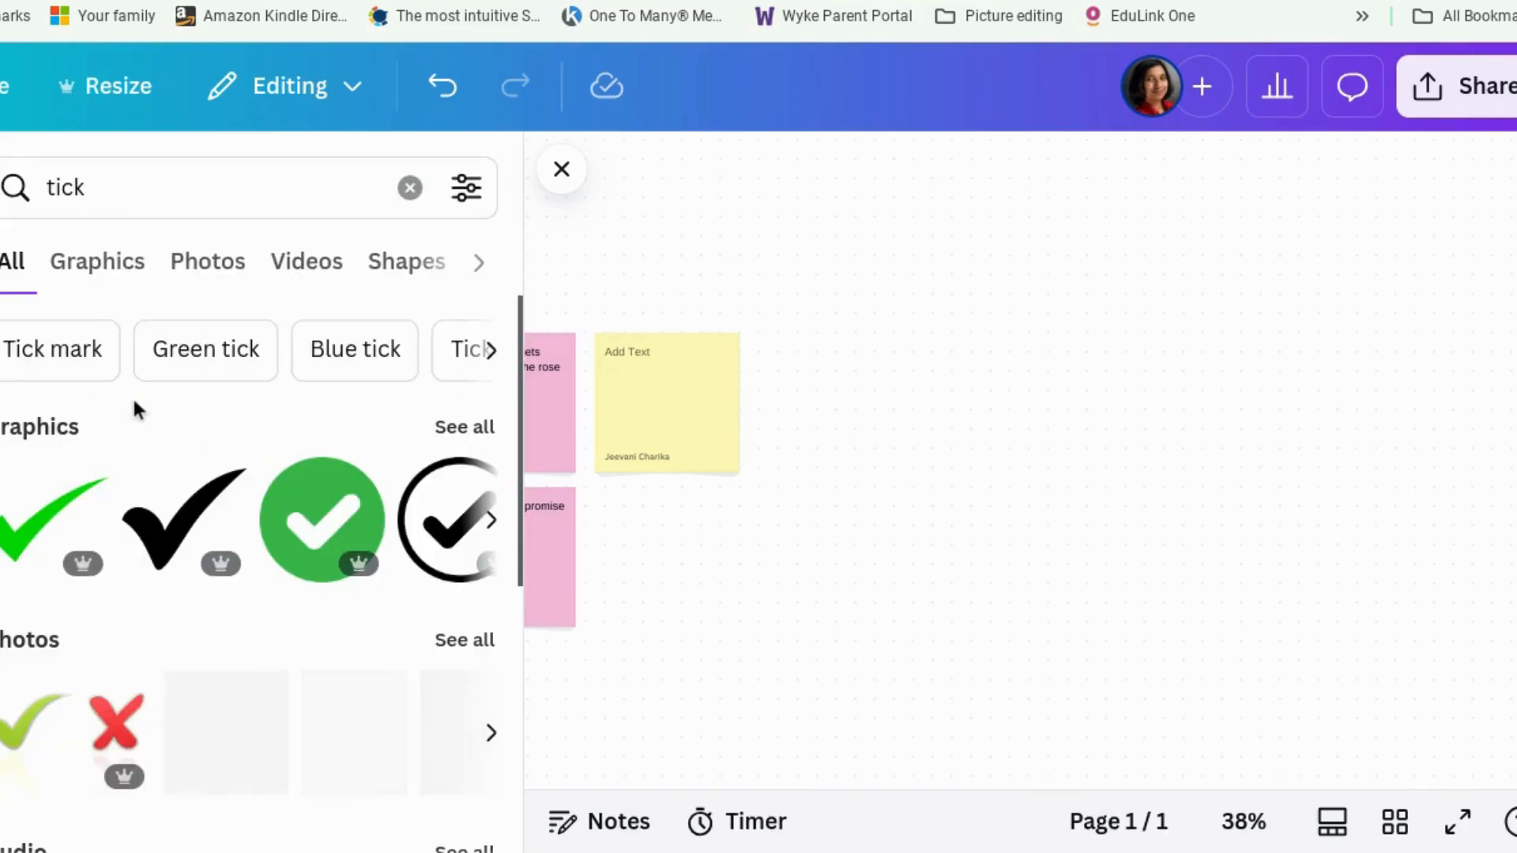
left_click(250, 262)
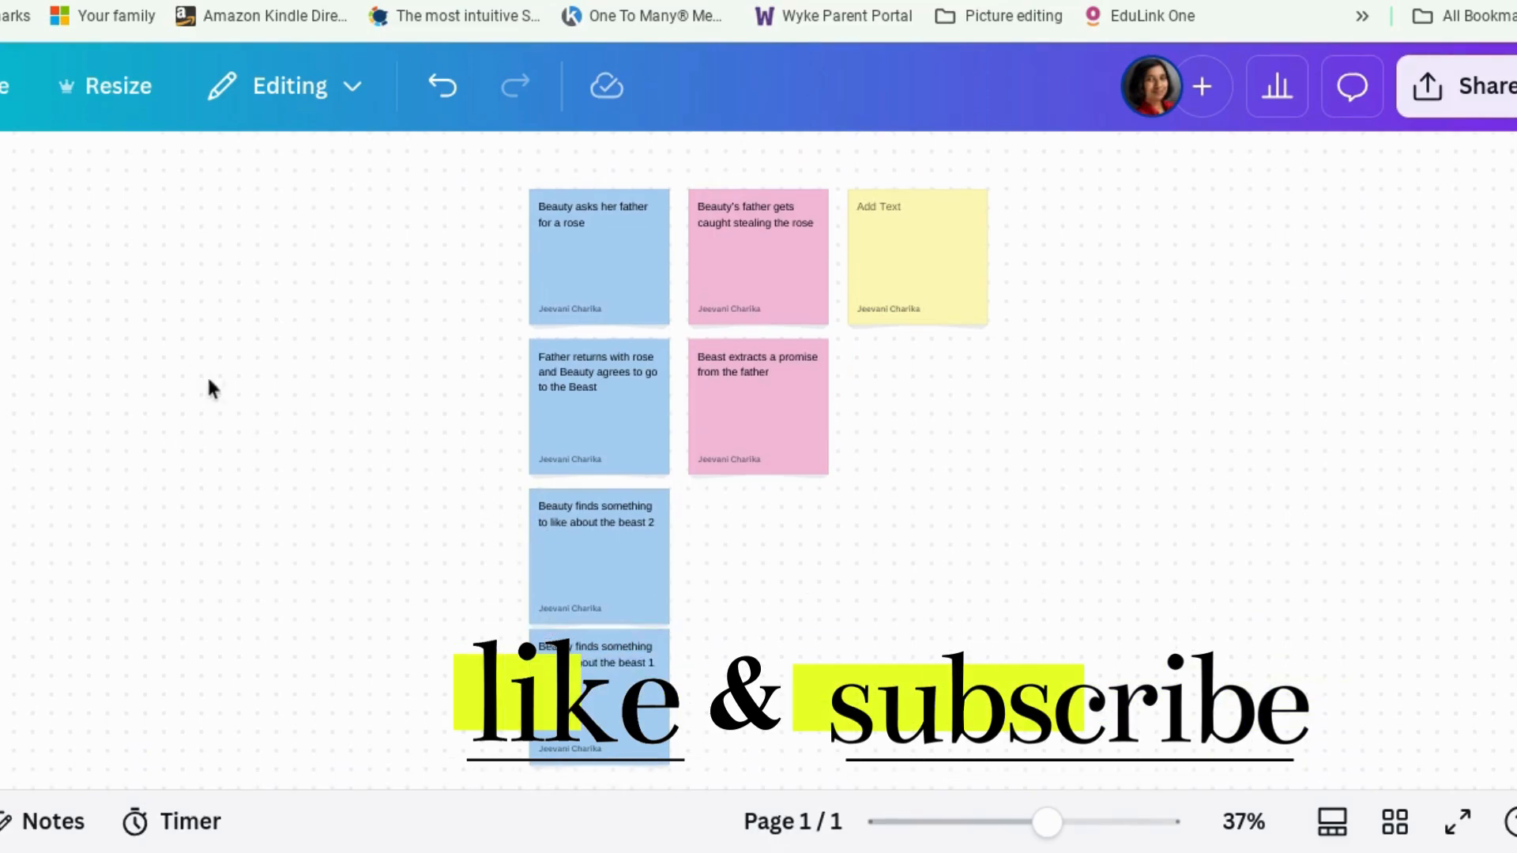
Select the Team Calendar weekday table and set the view zoom to 50%
scroll("down", 3)
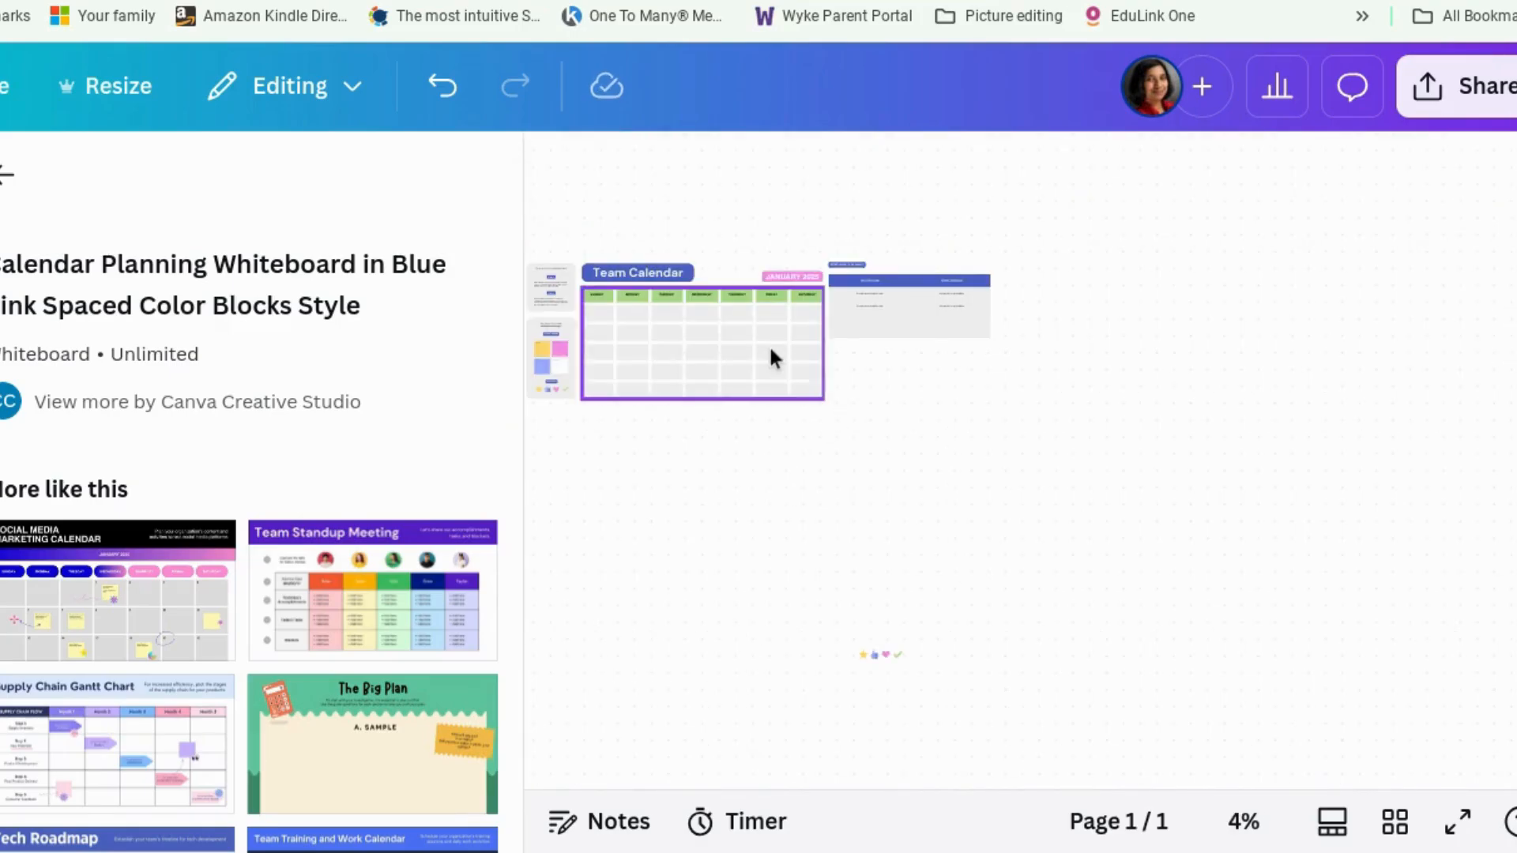
left_click(772, 354)
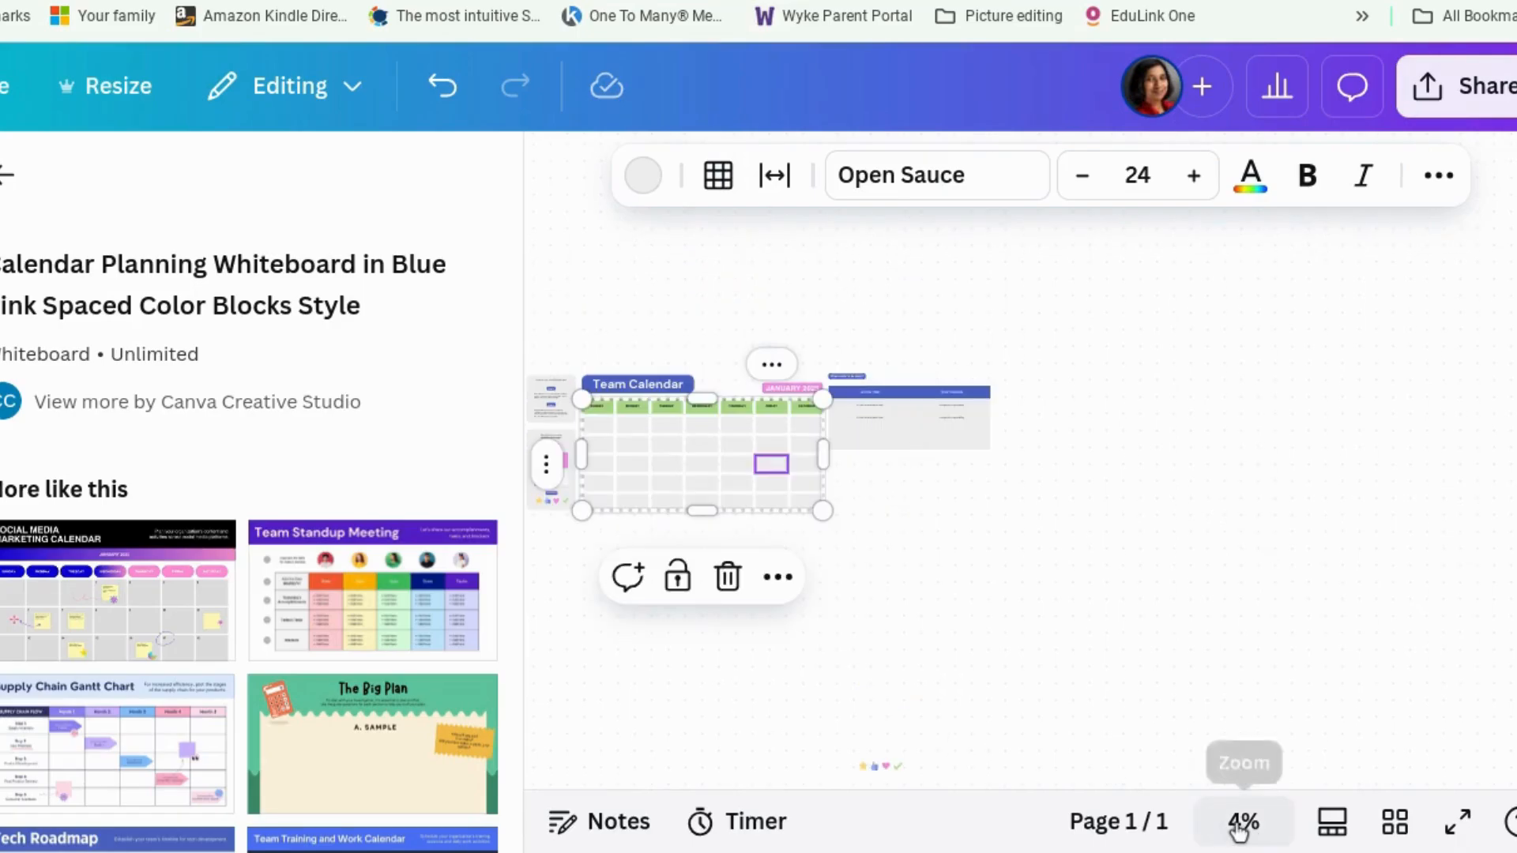
left_click(1243, 821)
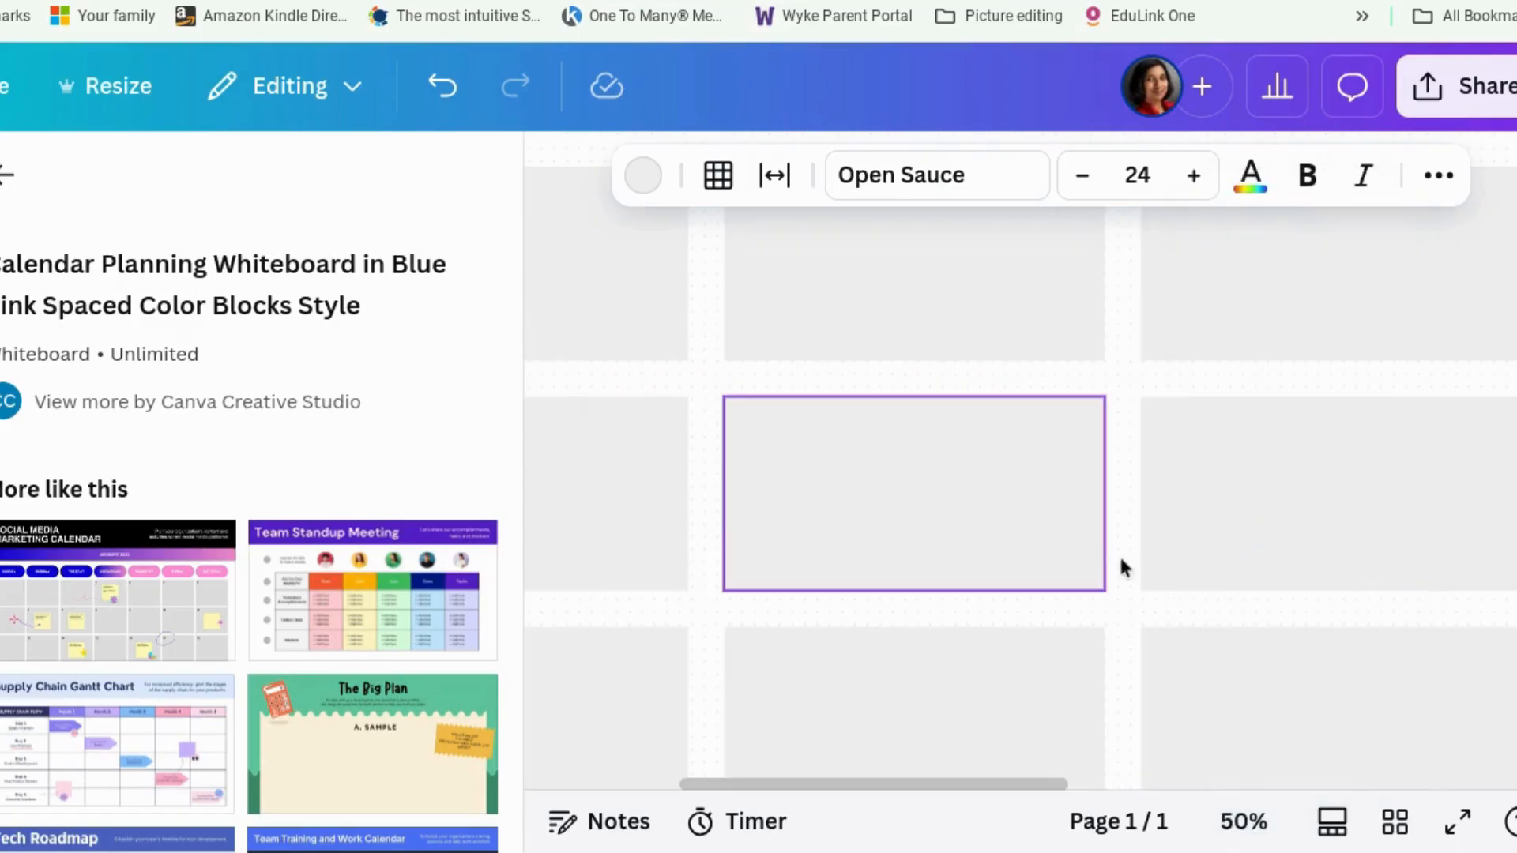
left_click(1242, 822)
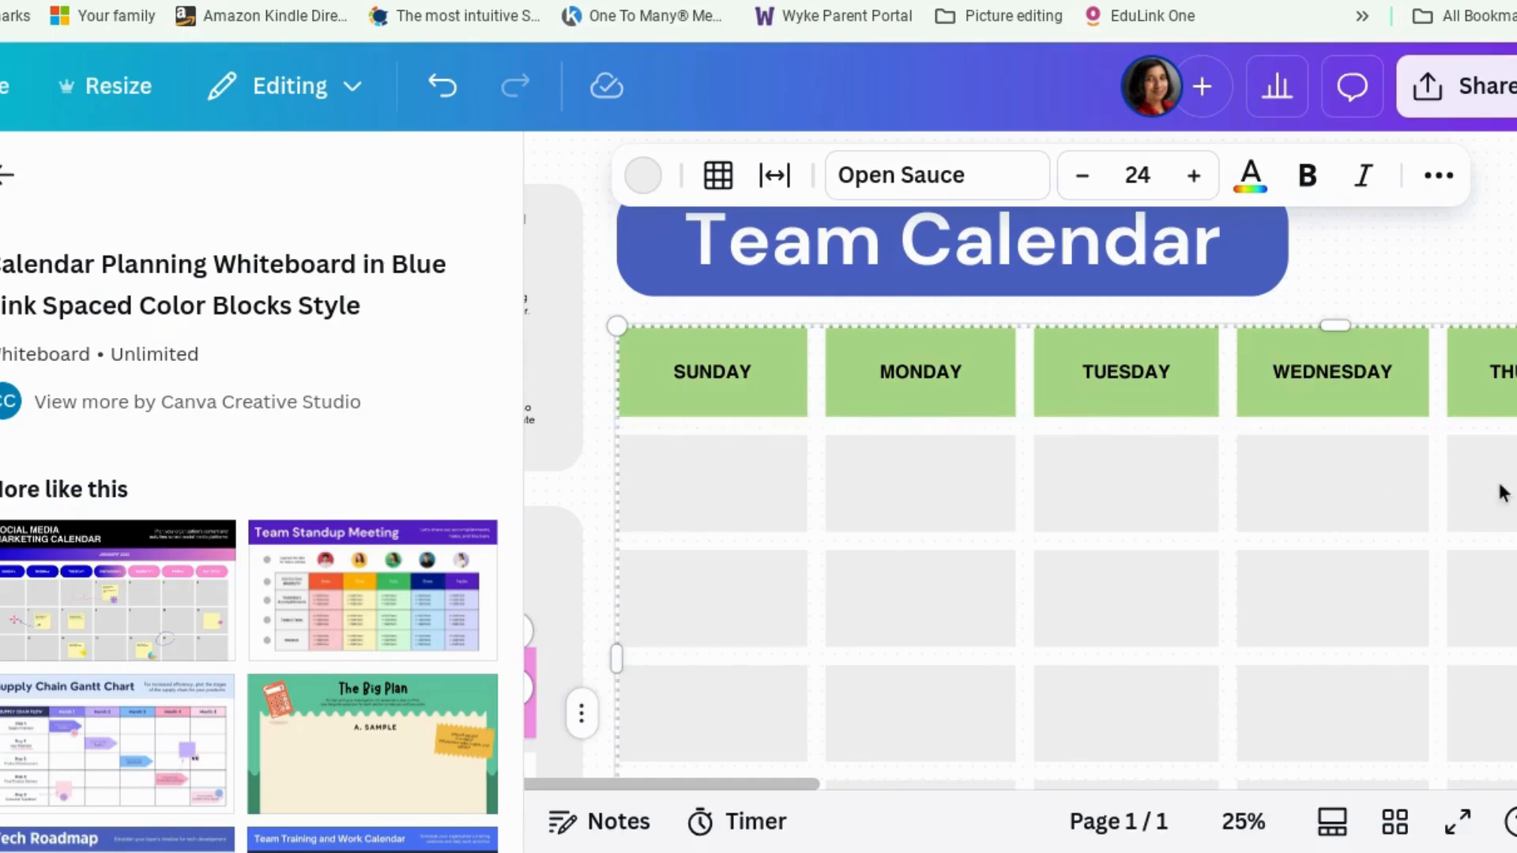
mouse_move(1061, 479)
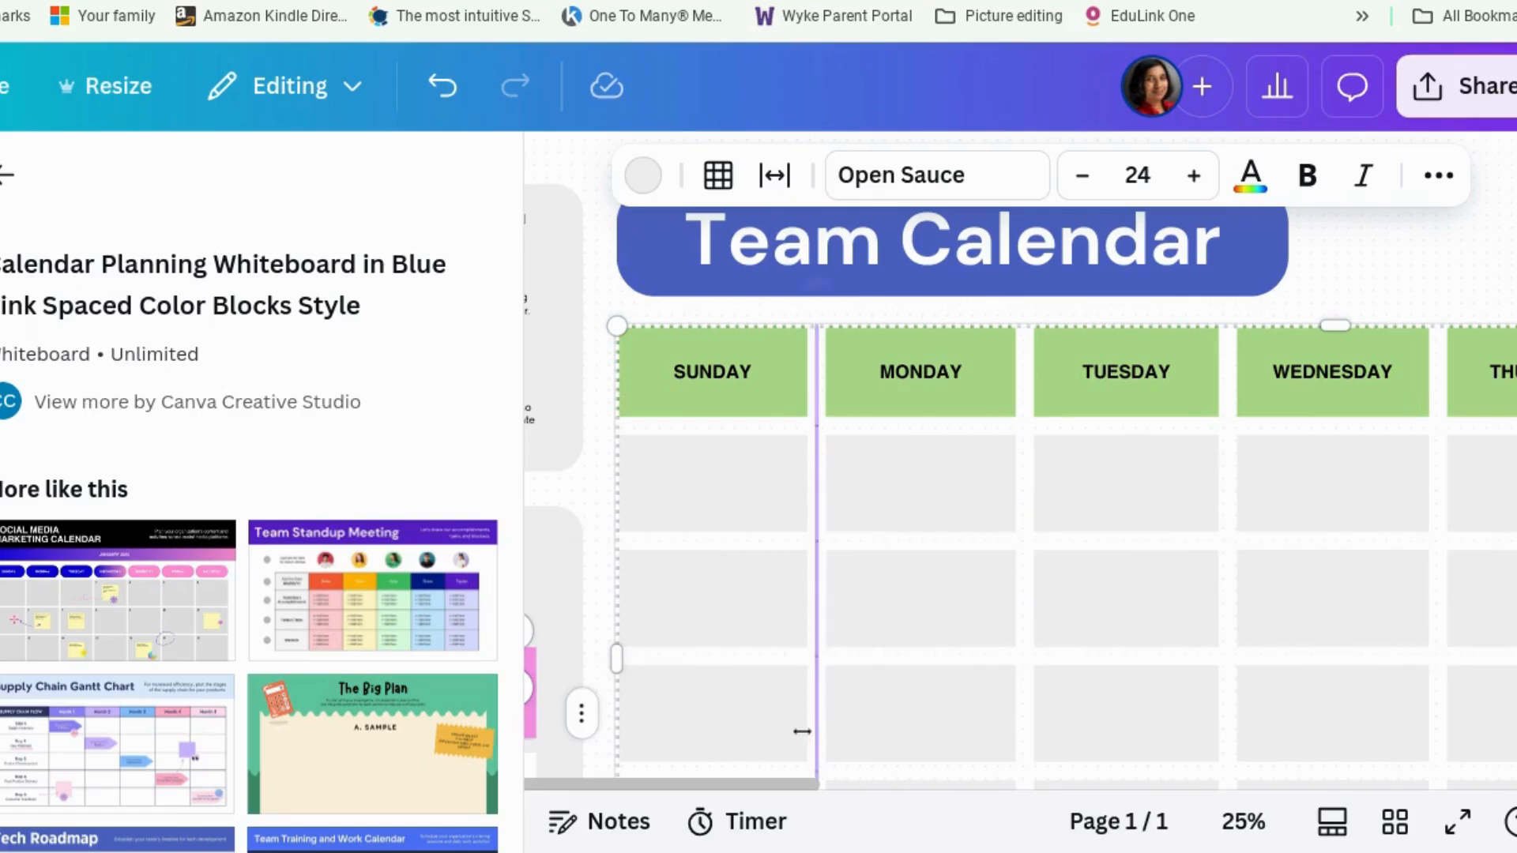
mouse_move(1394, 823)
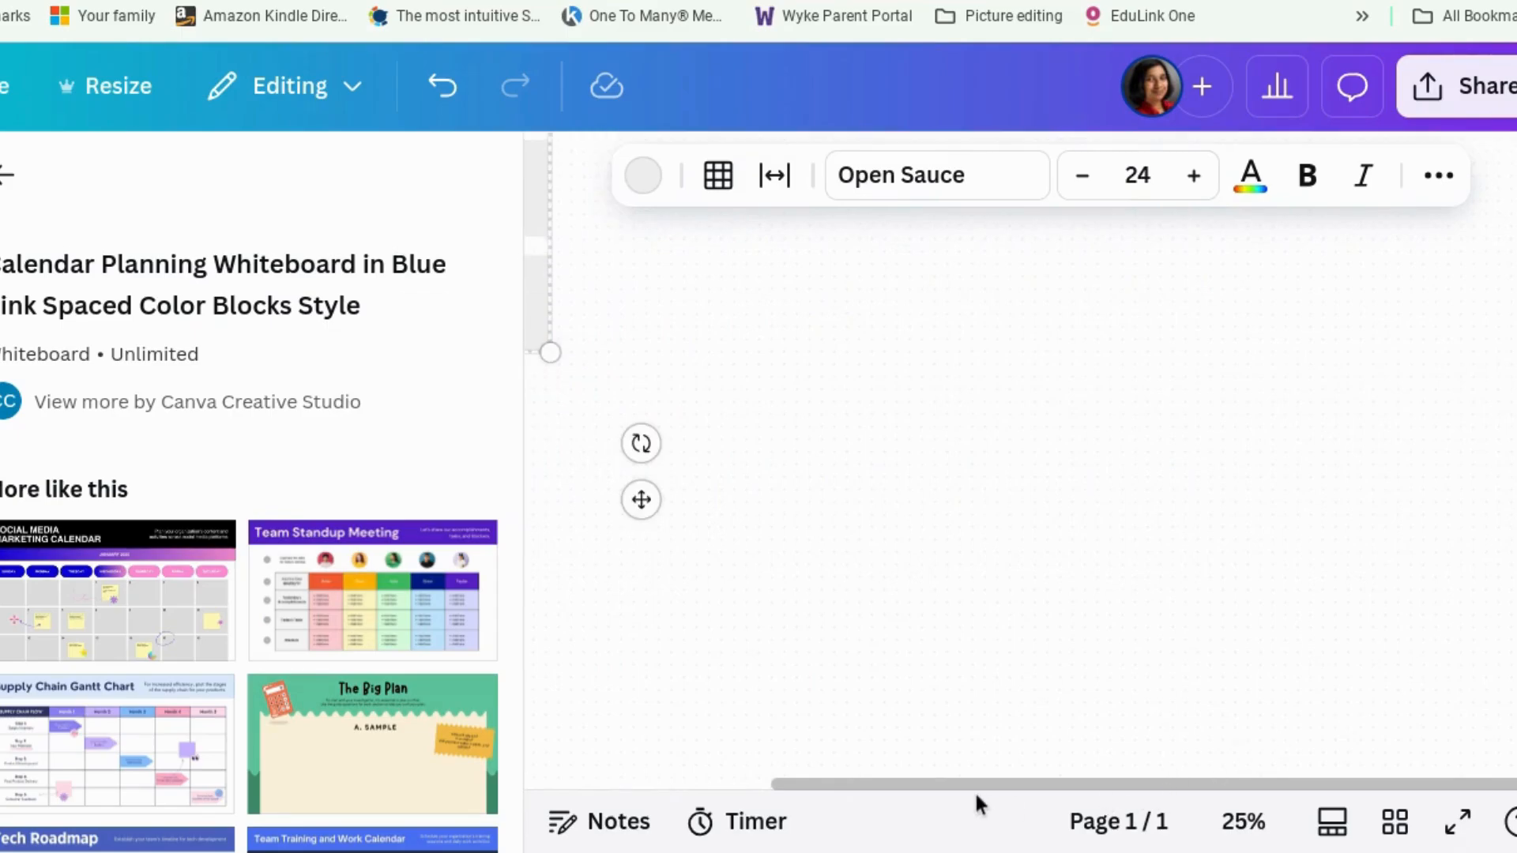
mouse_move(859, 680)
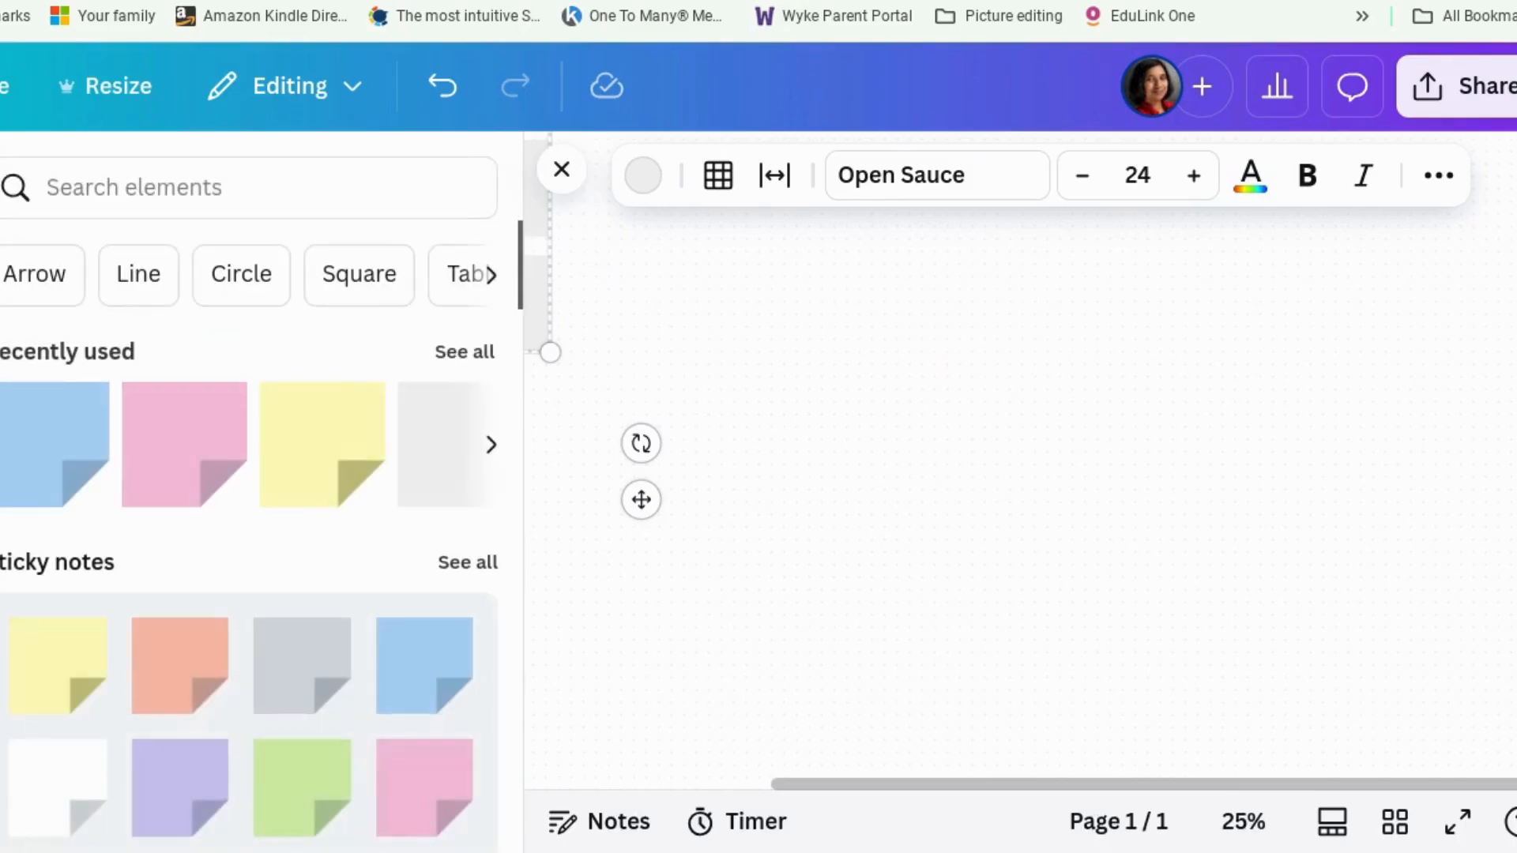
Search photos for 'dog' and 'house' and place the spaniel and modern house on the board
scroll("down", 3)
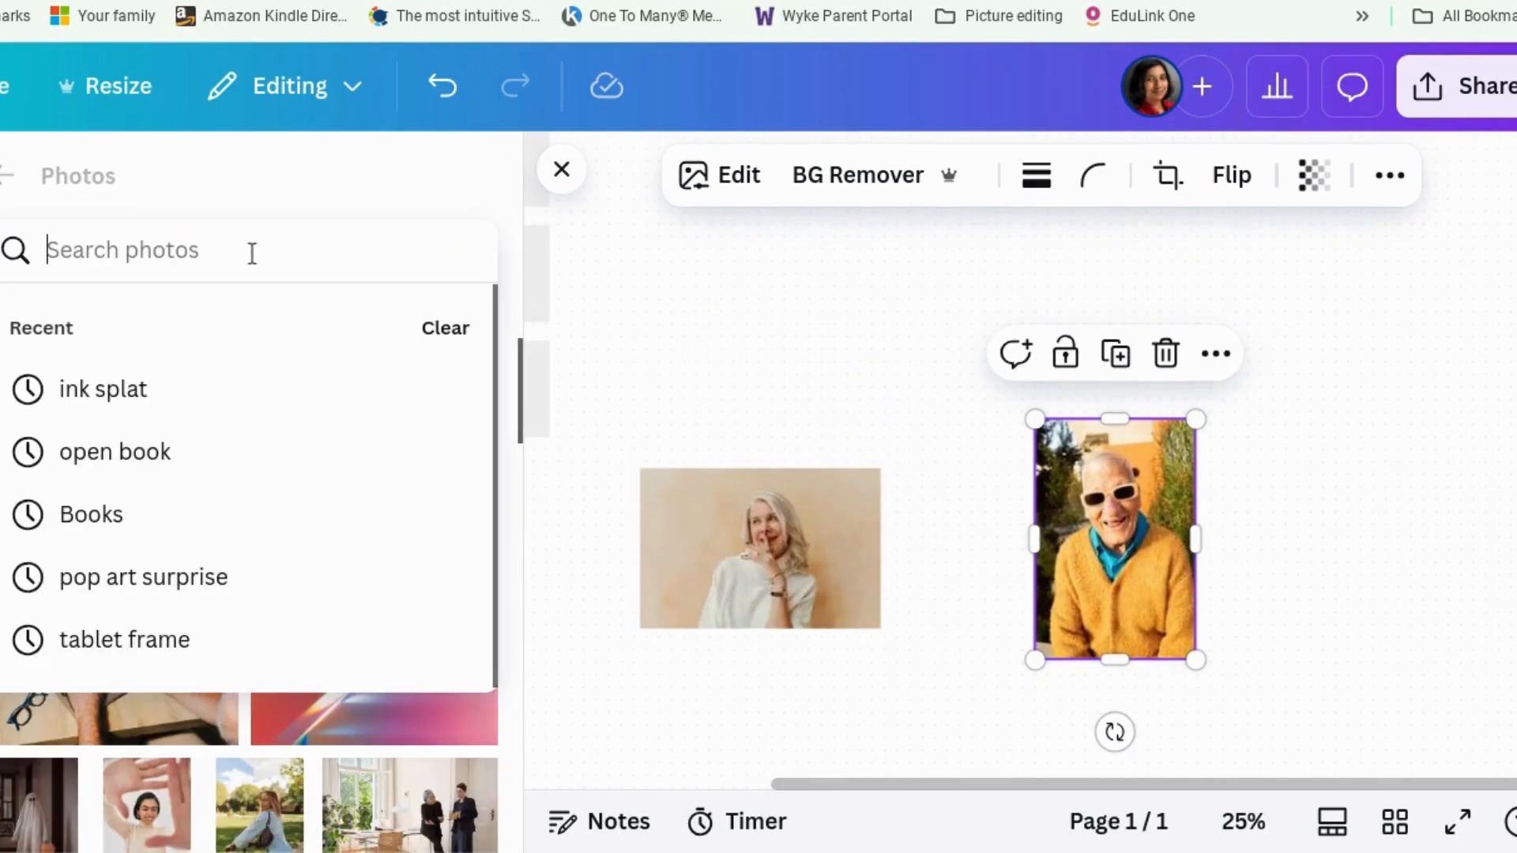
type("dog")
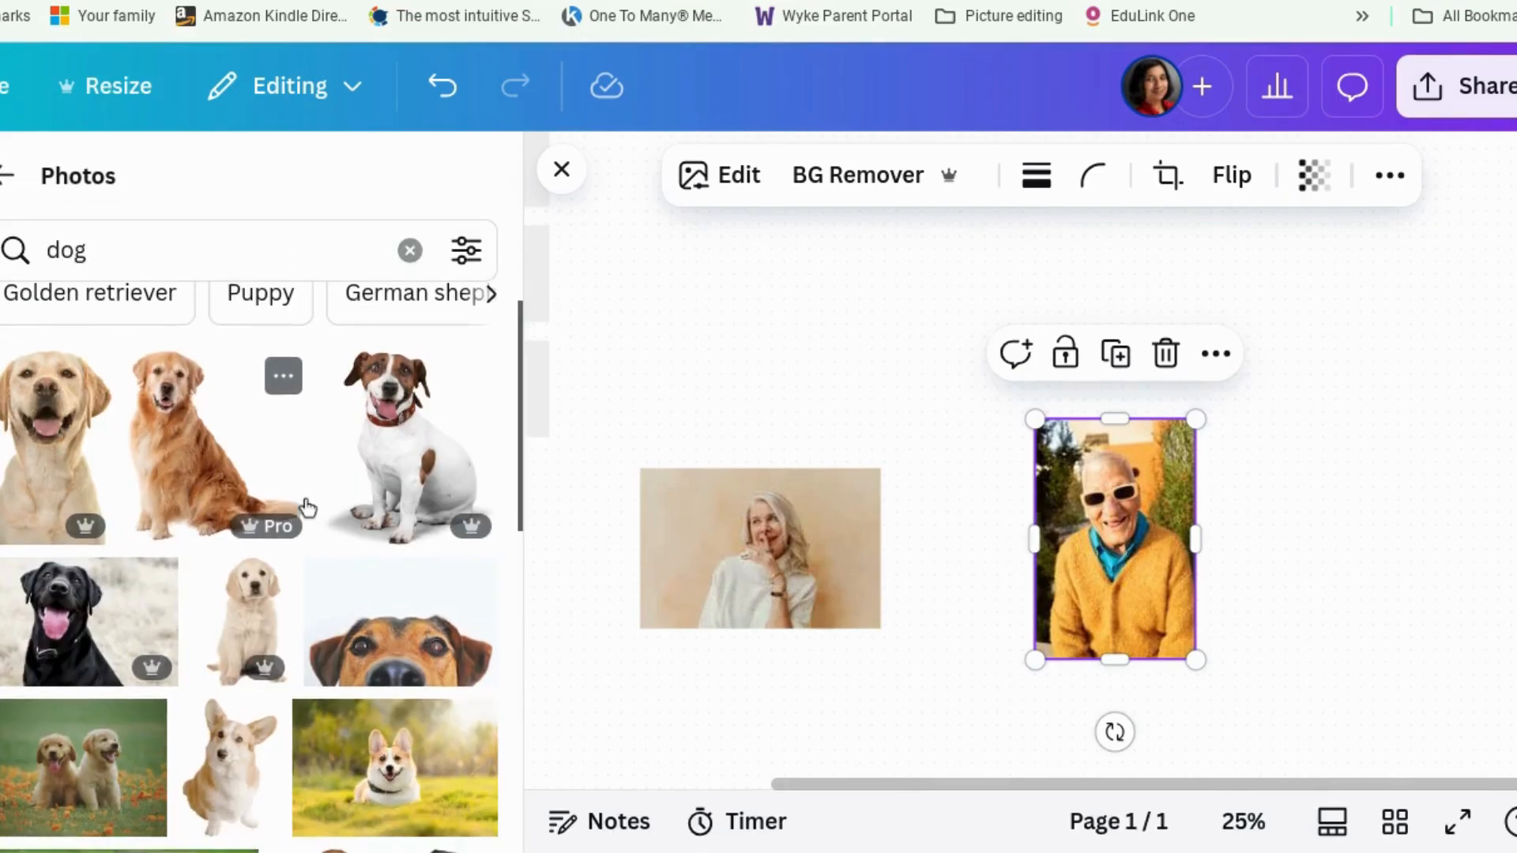
scroll("down", 3)
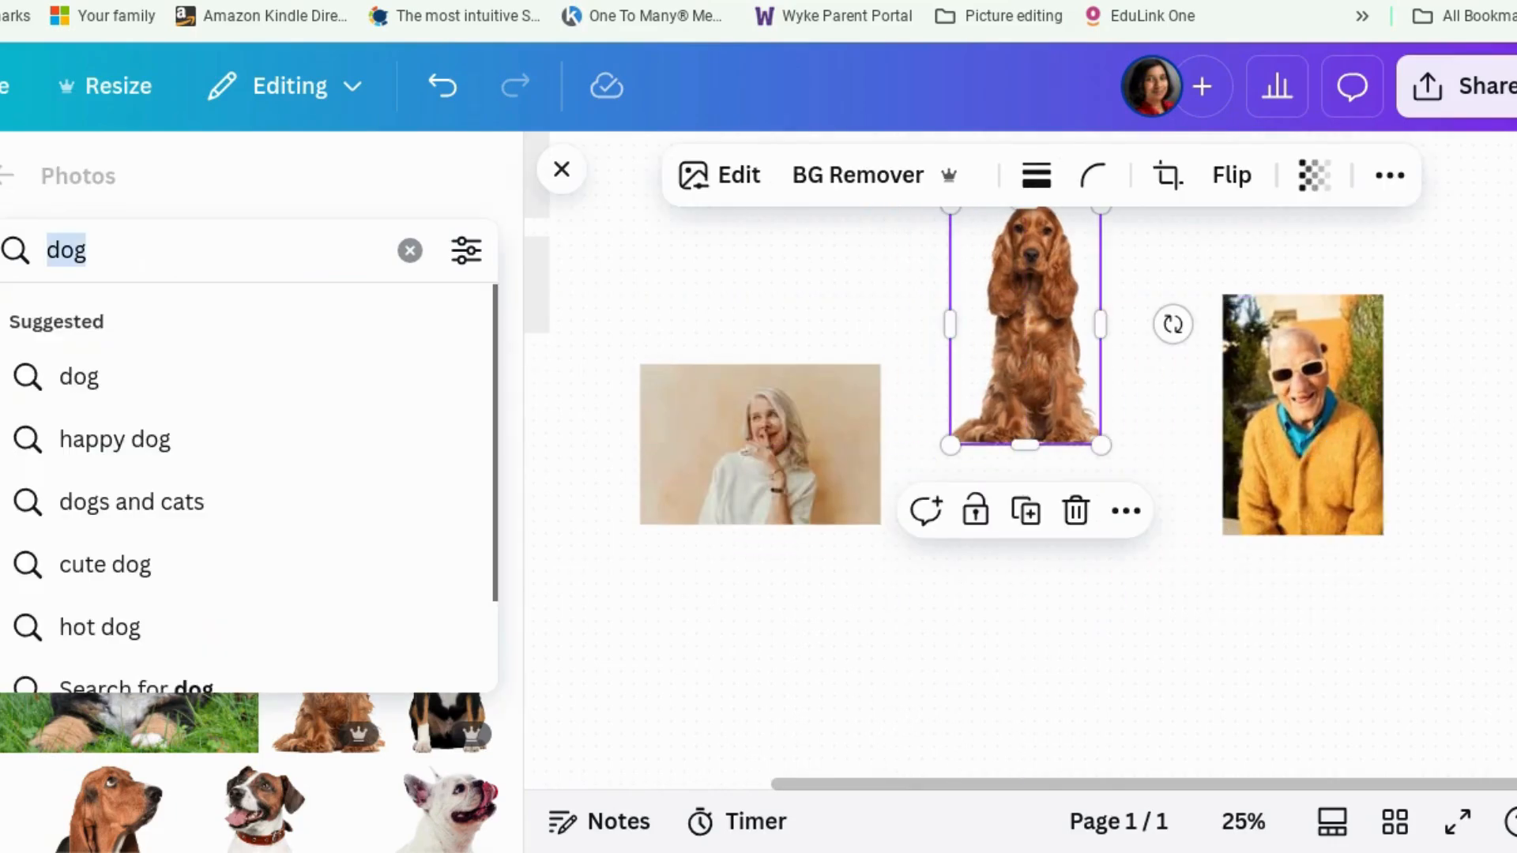
type("house")
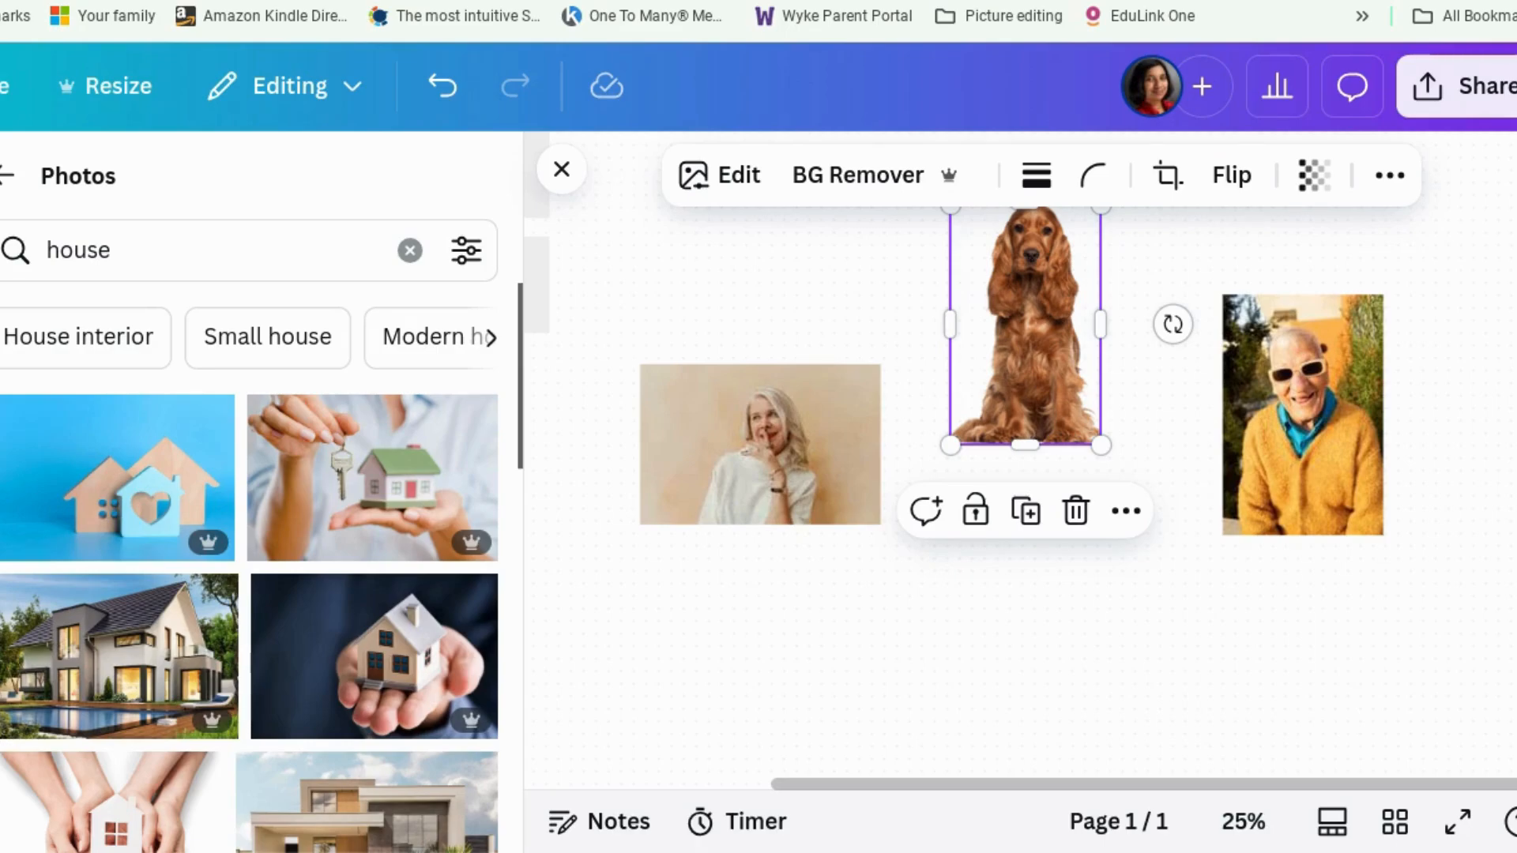
scroll("down", 3)
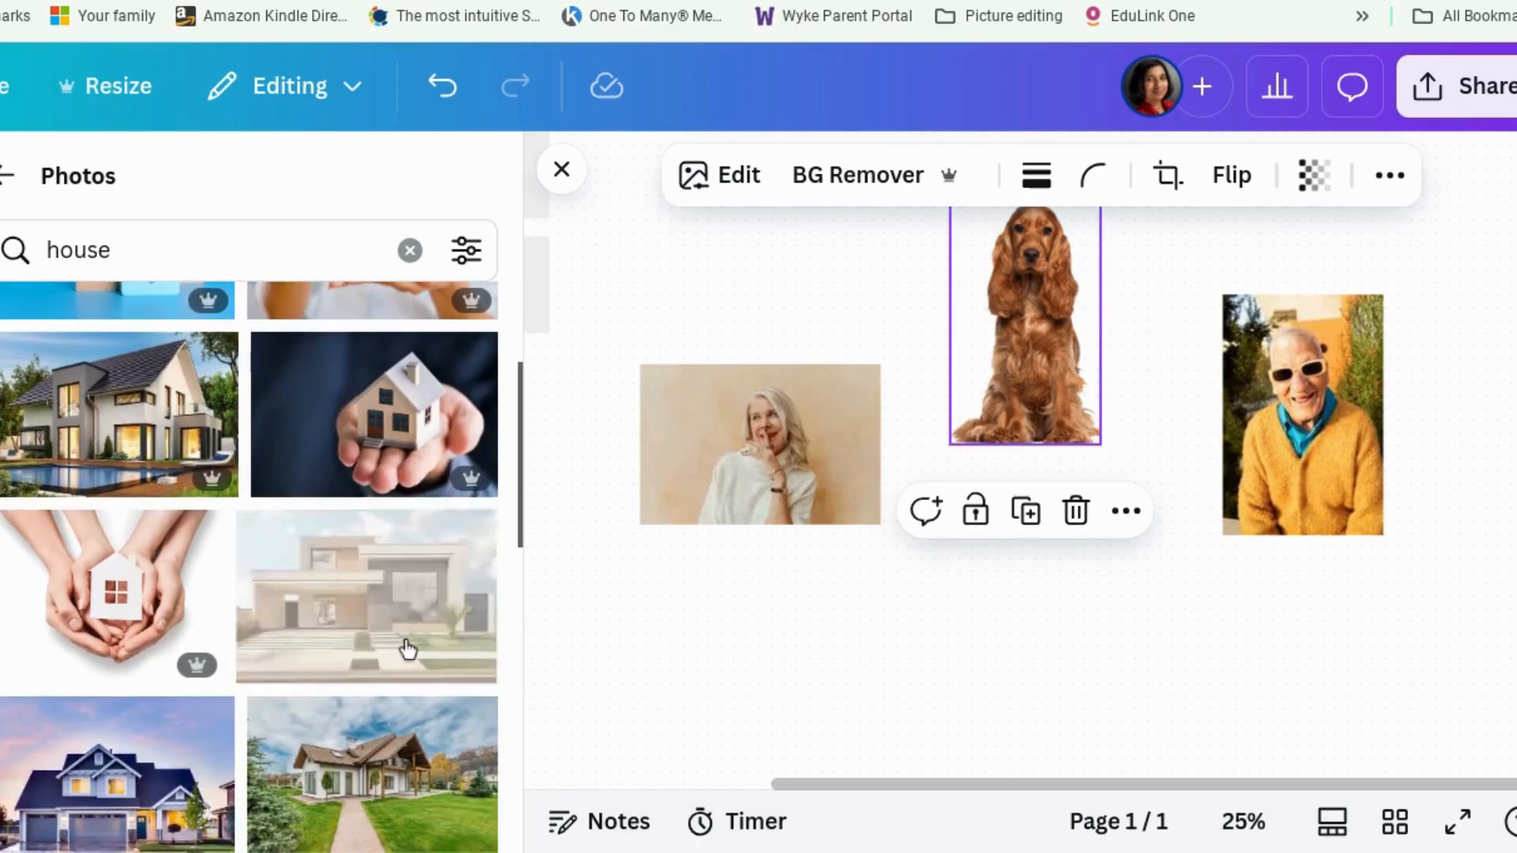
left_click_drag(366, 595, 991, 646)
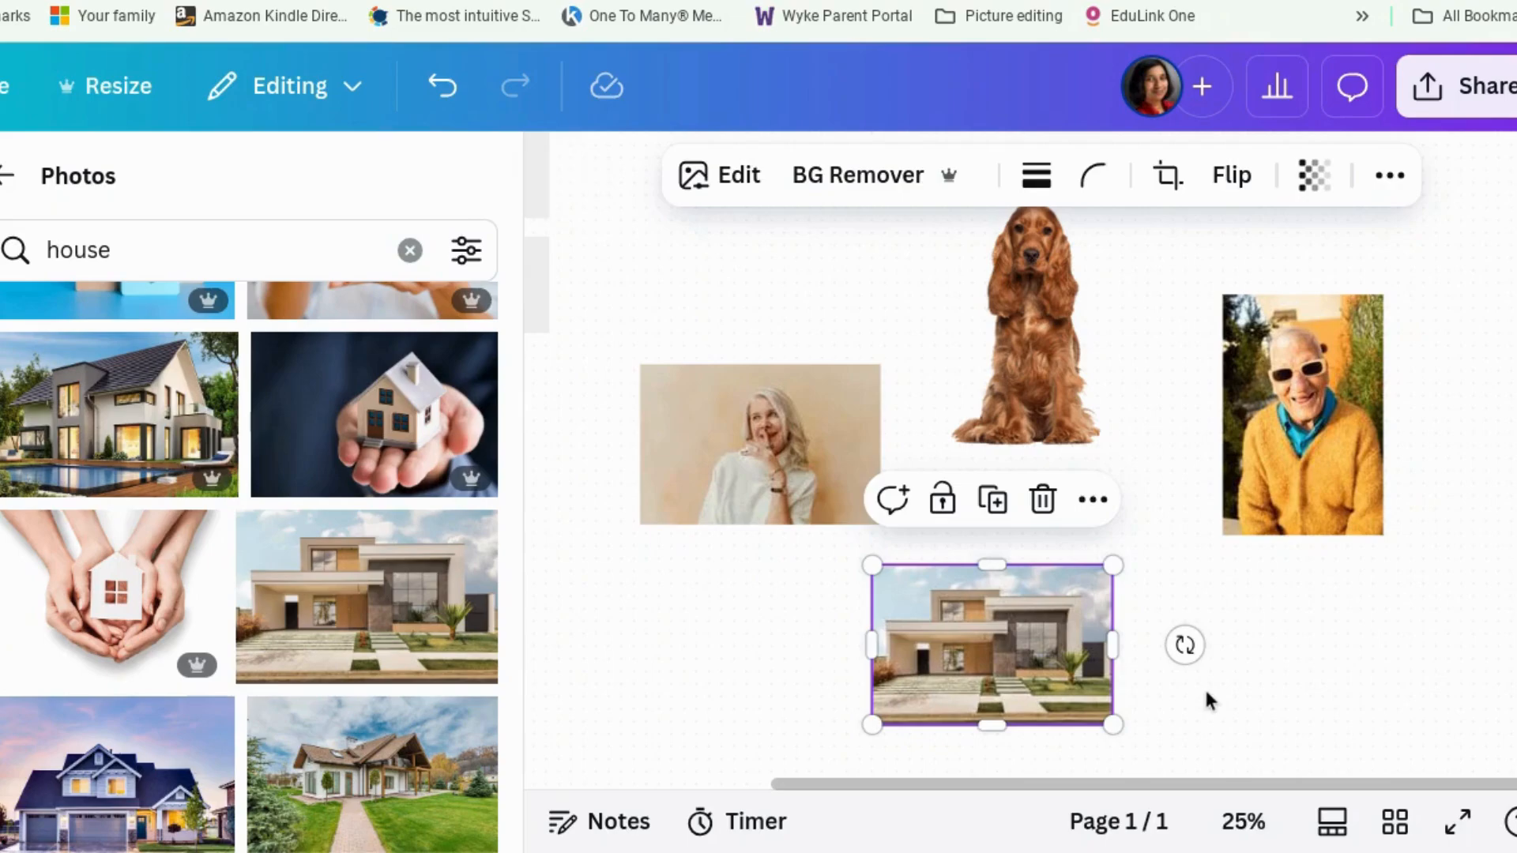
left_click(1151, 693)
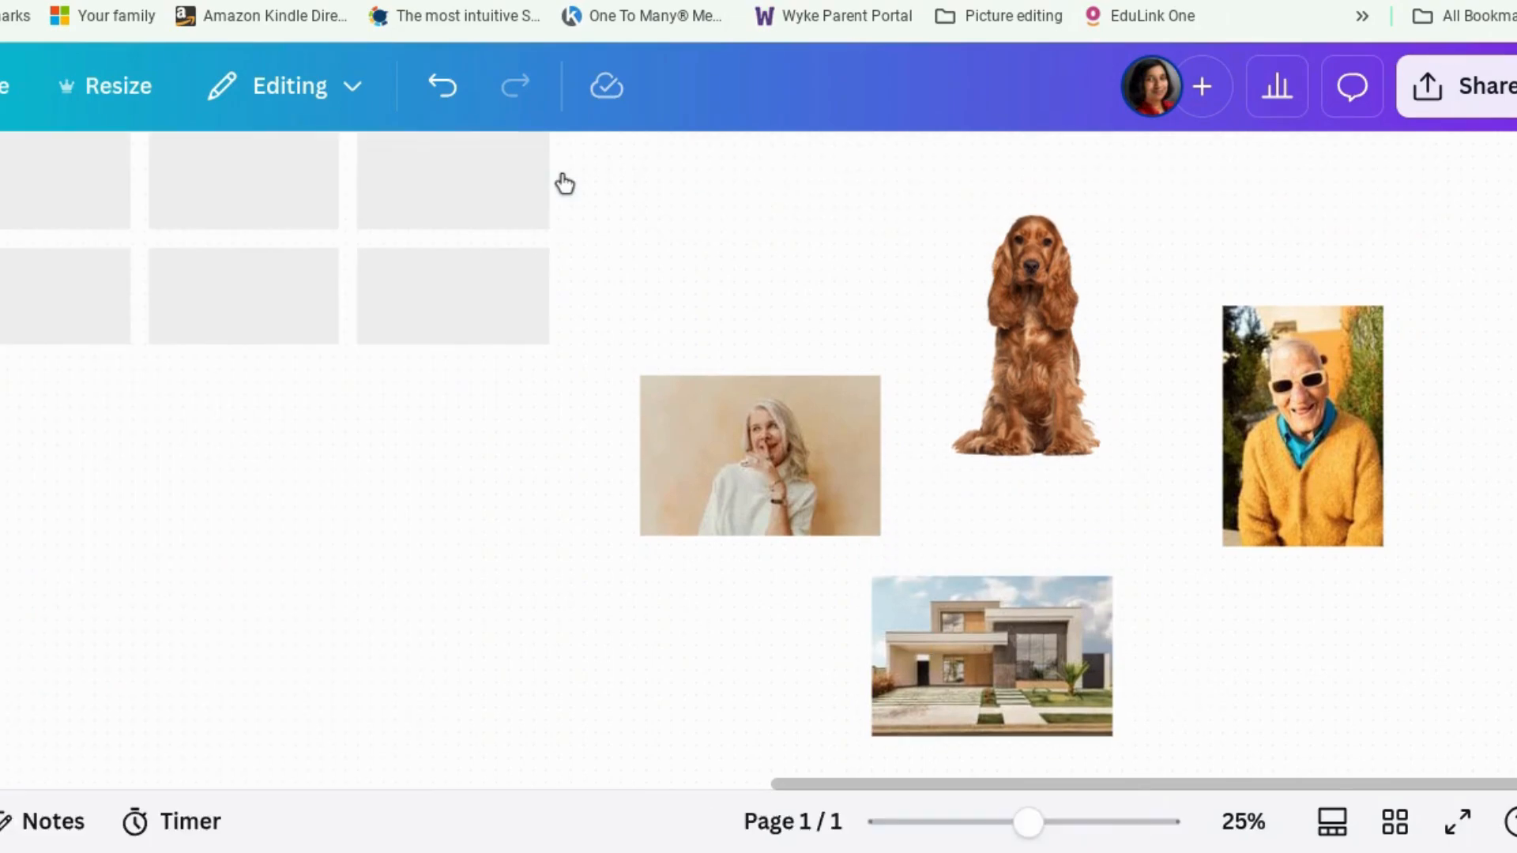
mouse_move(312, 654)
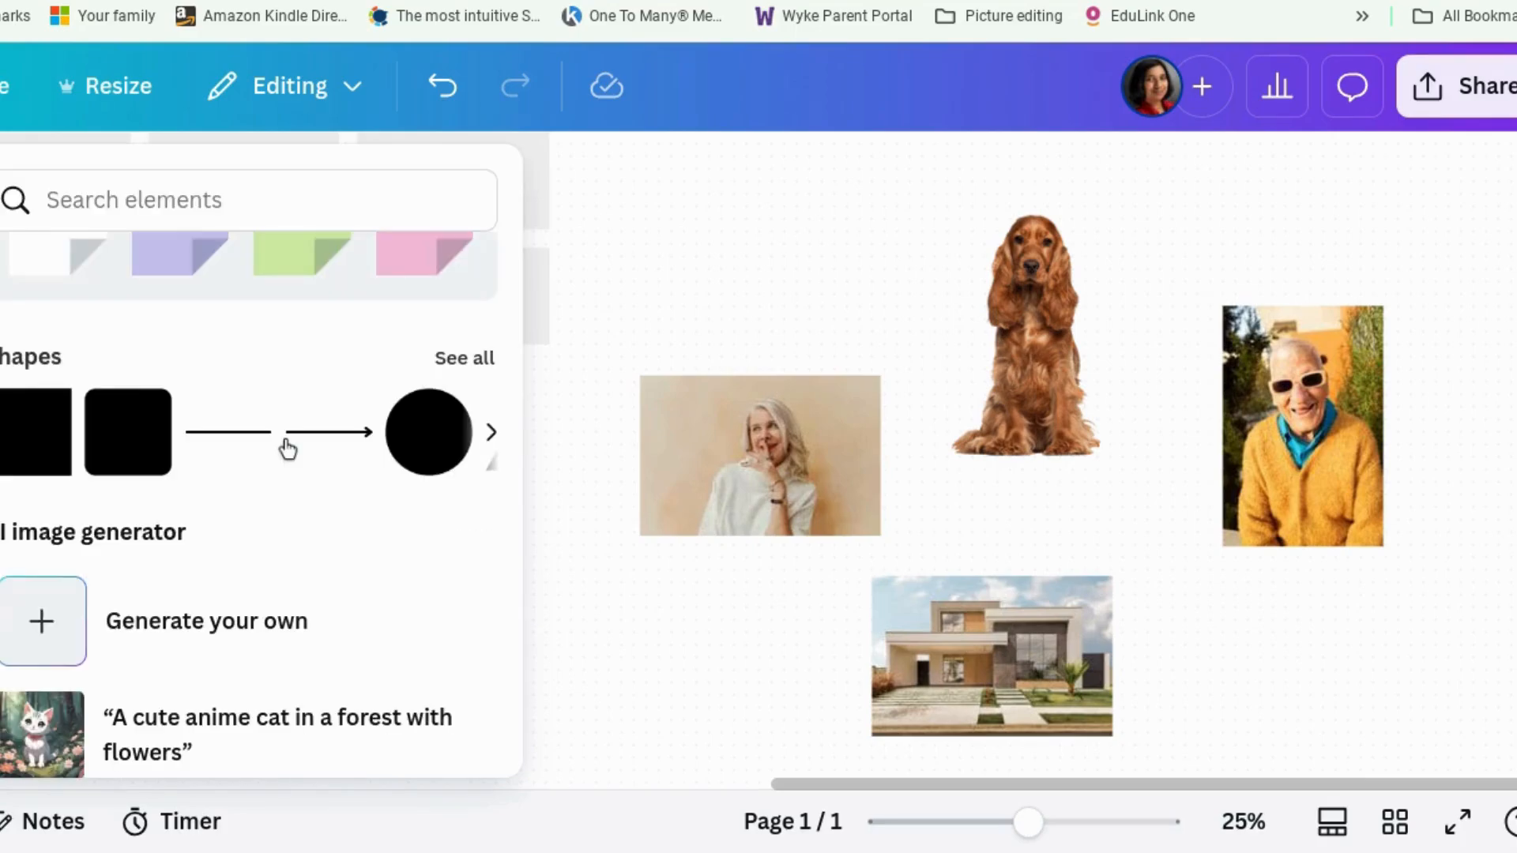
Draw a connector snapped between the smiling woman's photo and the man in sunglasses
left_click(760, 455)
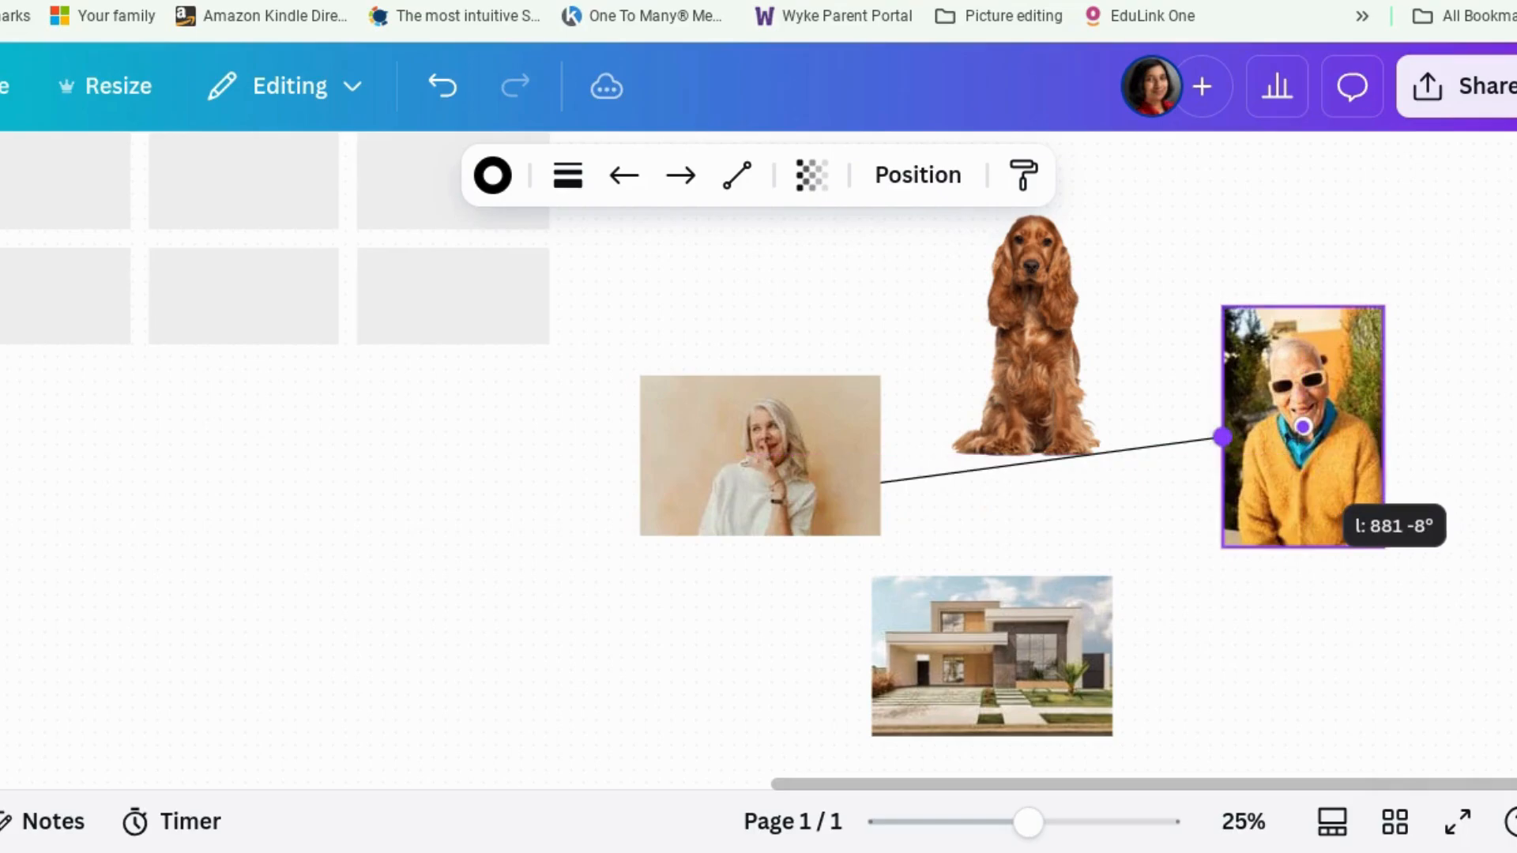
left_click_drag(1221, 437, 1302, 547)
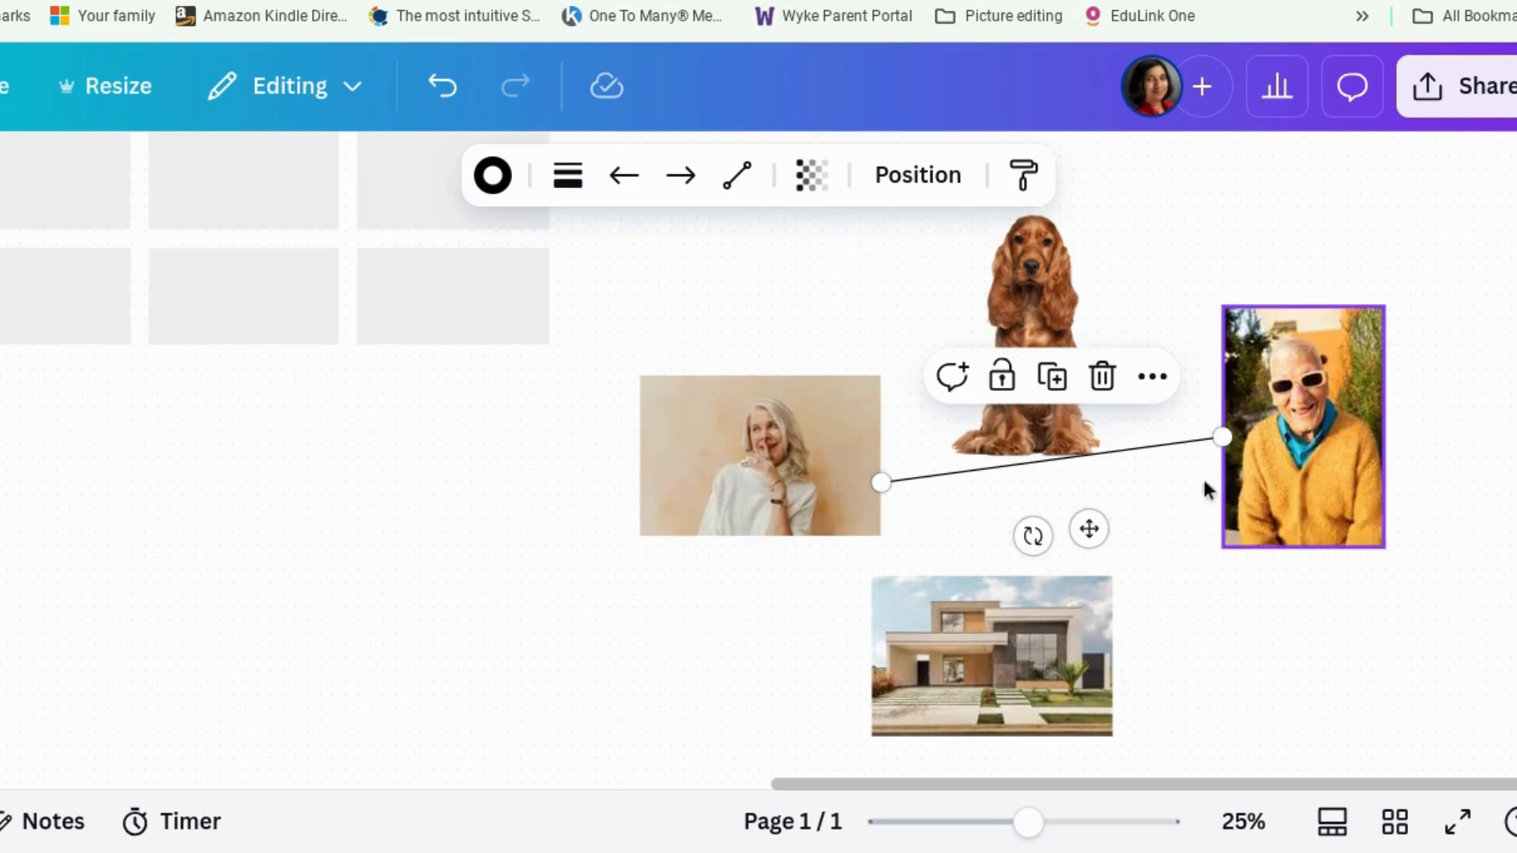
left_click_drag(1224, 436, 869, 375)
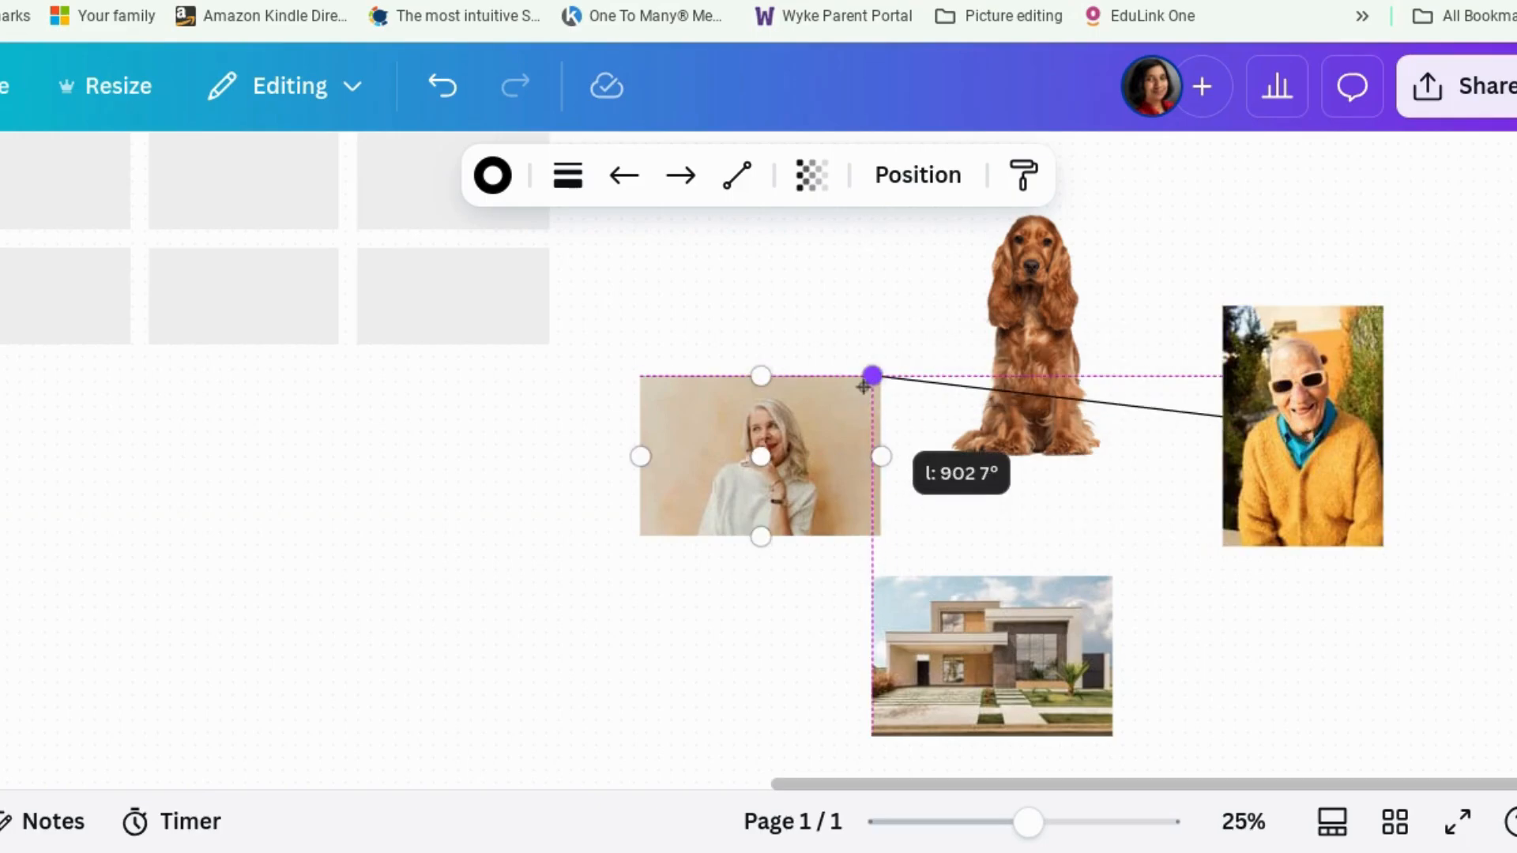
left_click_drag(869, 375, 878, 456)
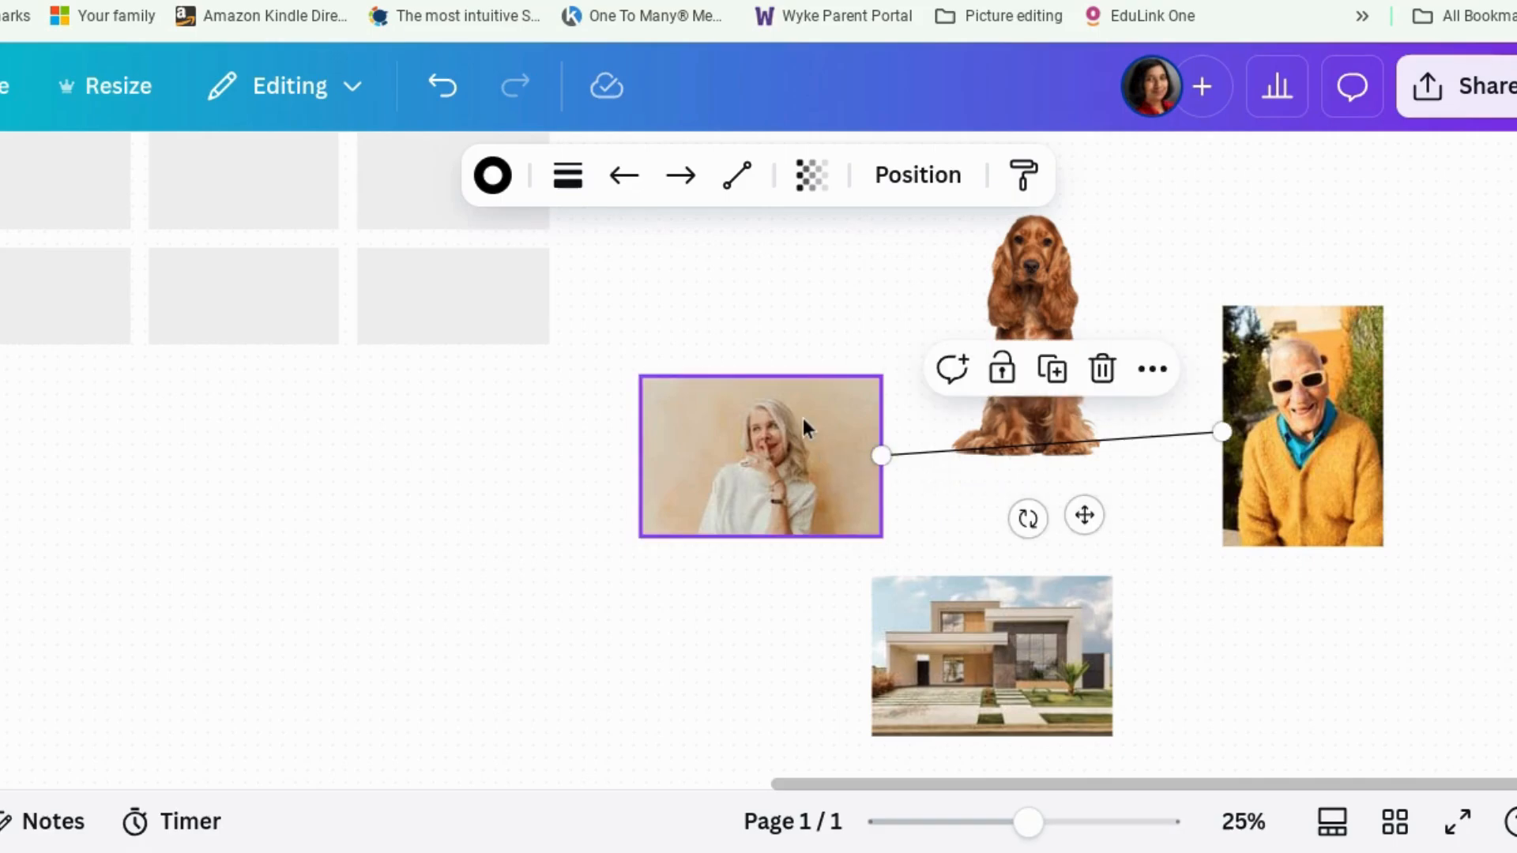
left_click(680, 176)
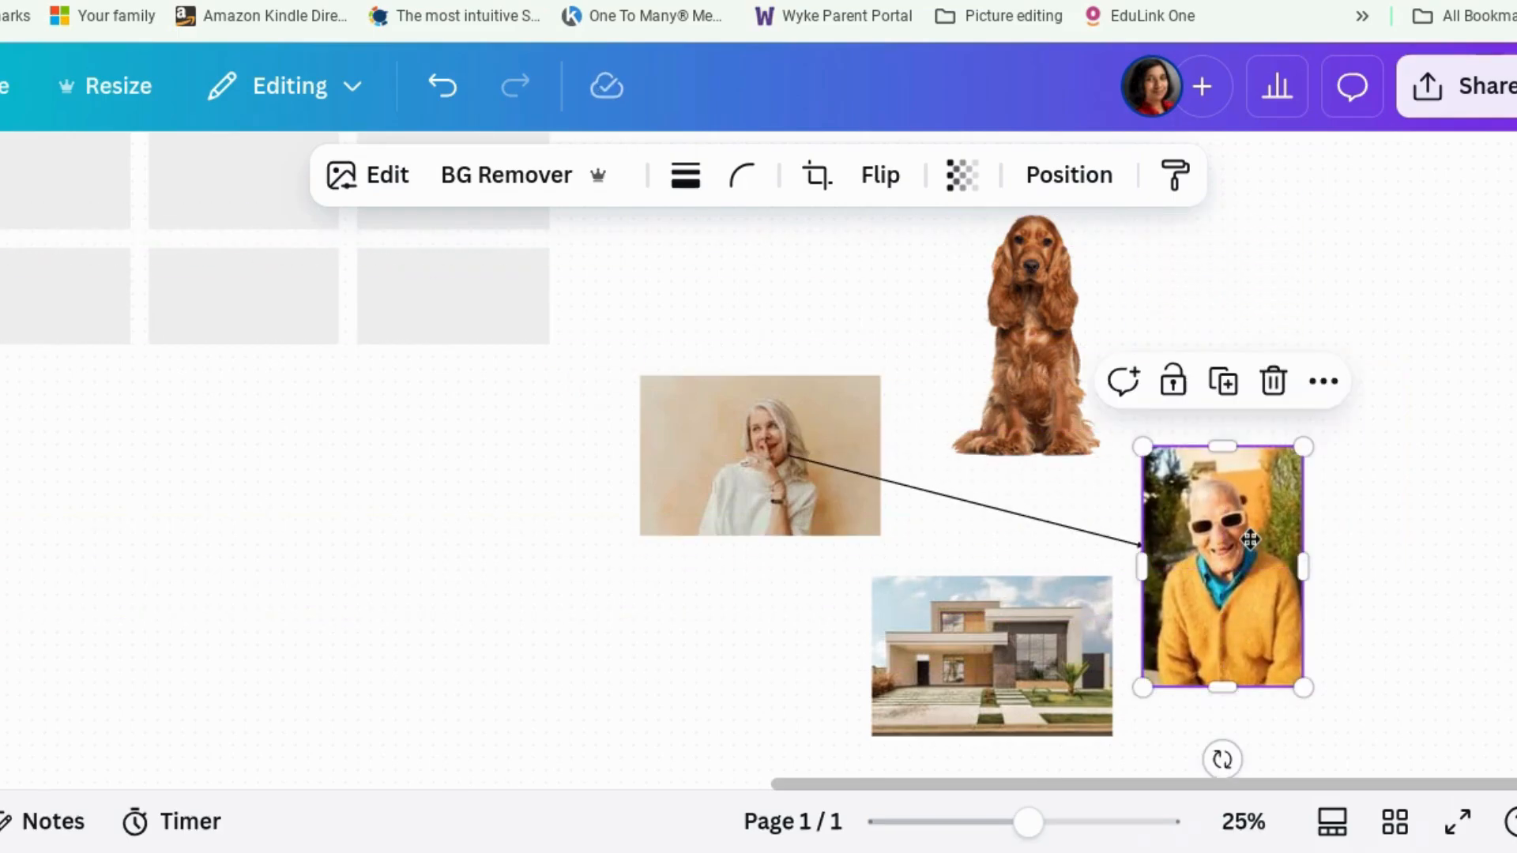
mouse_move(741, 175)
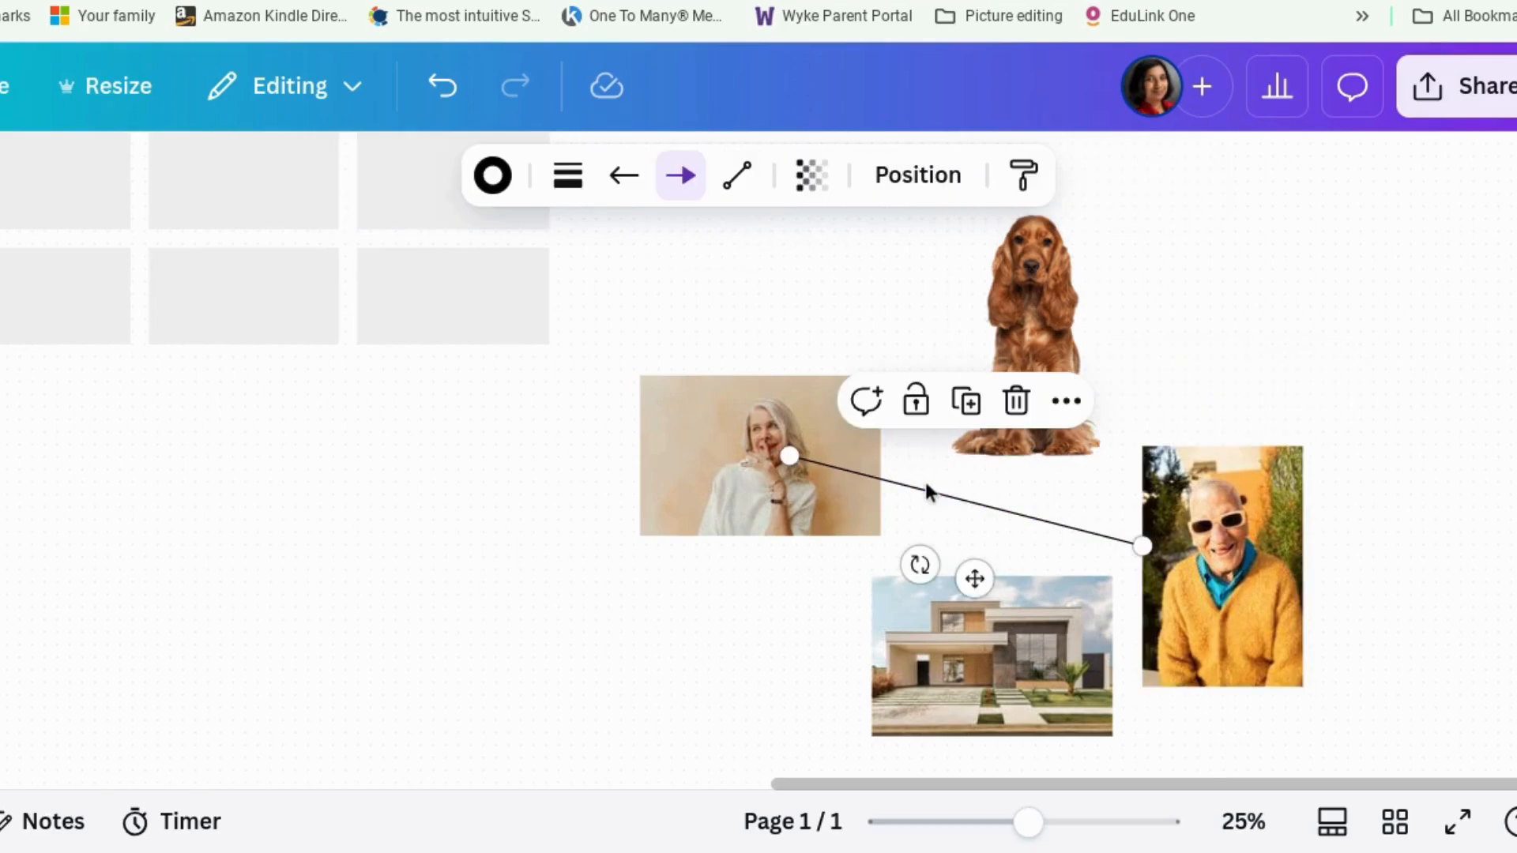
mouse_move(736, 176)
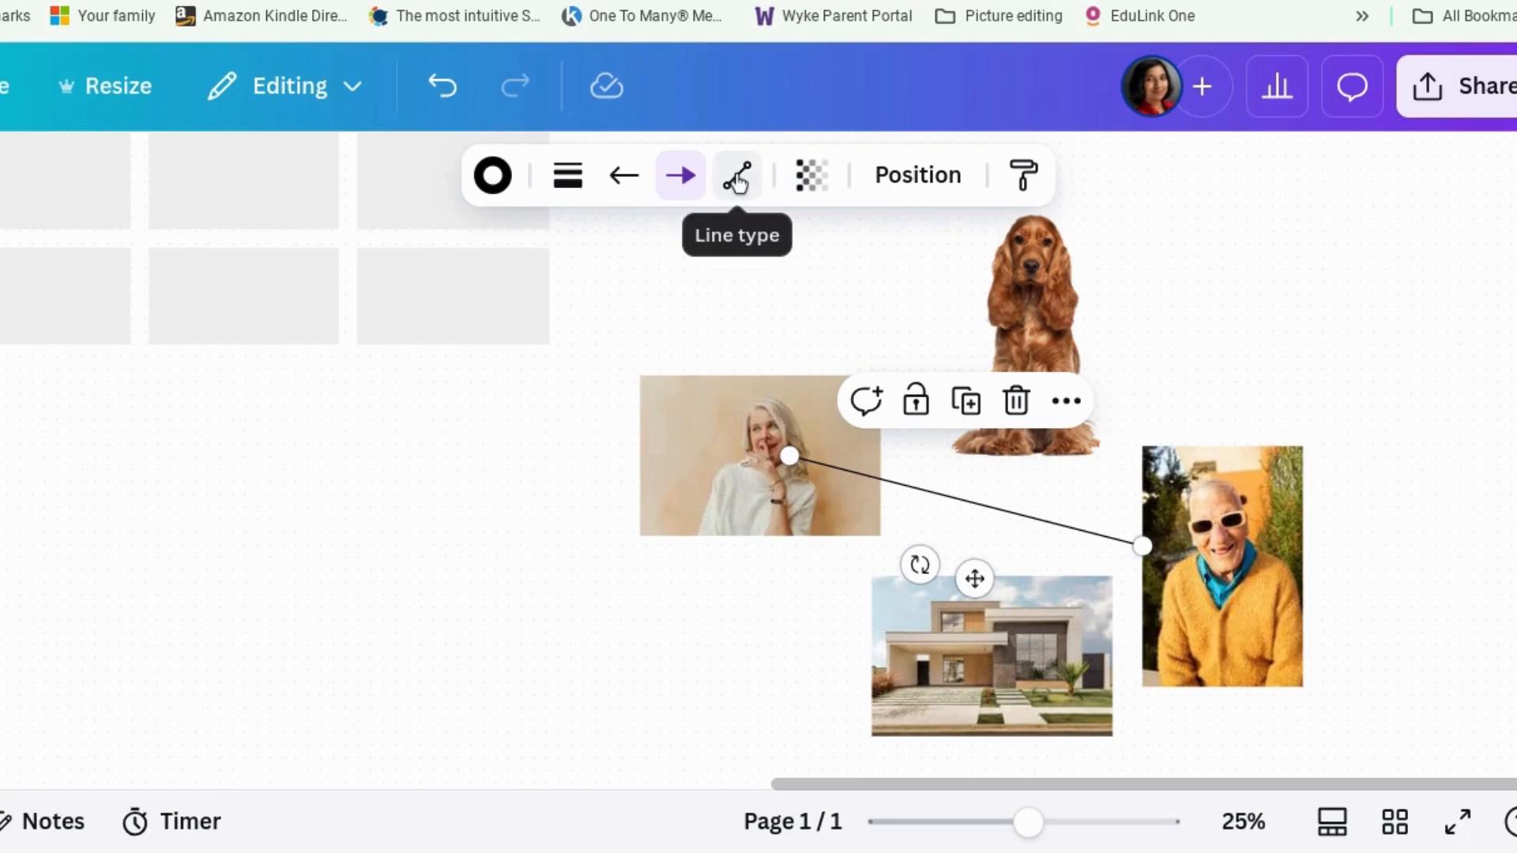
Change the woman-to-man connector's line type to Elbowed
left_click(736, 175)
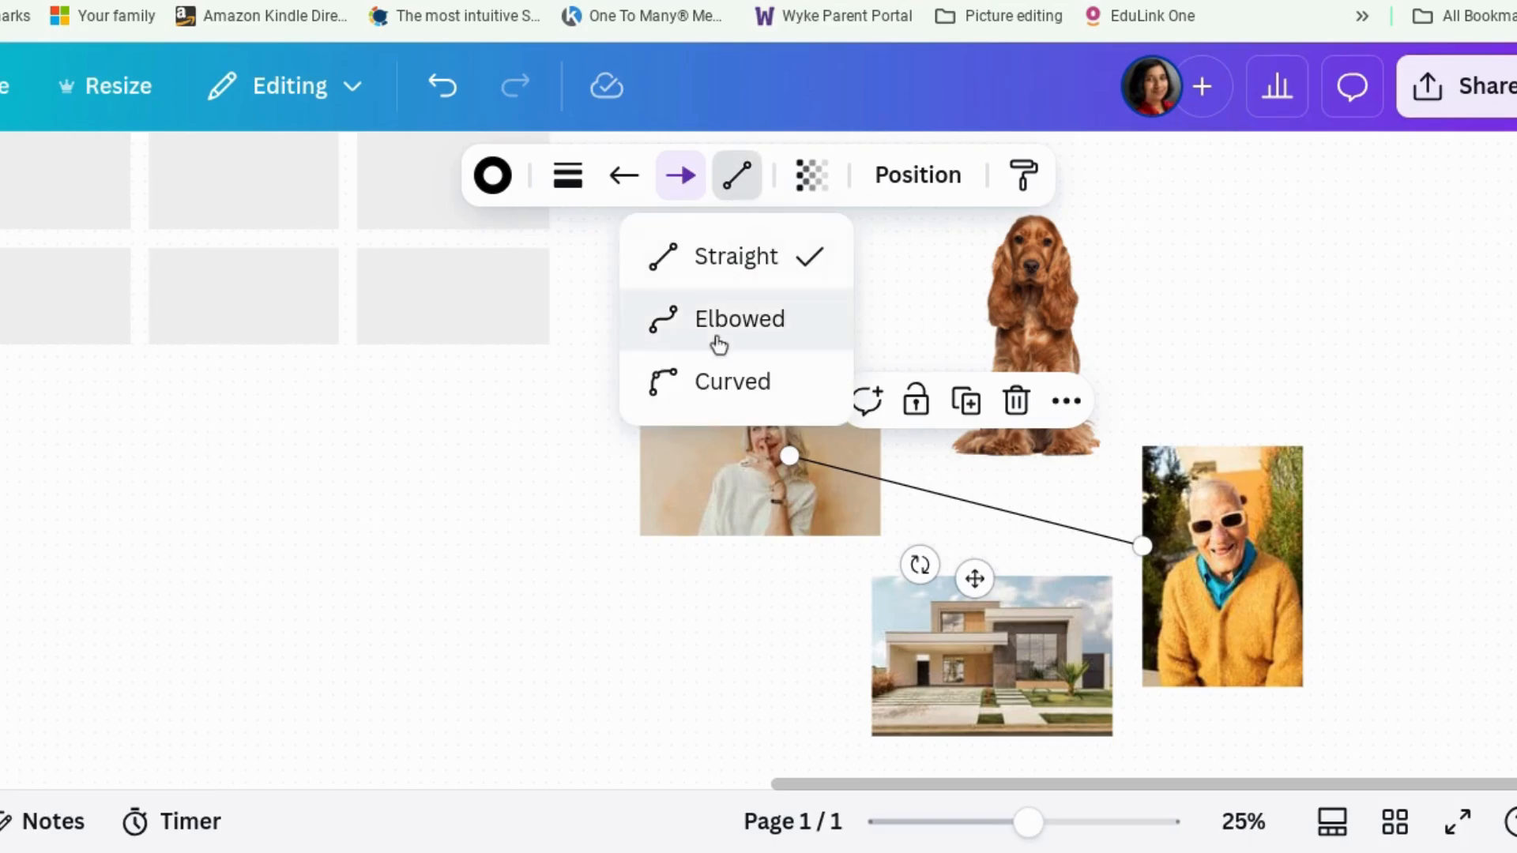
left_click(733, 380)
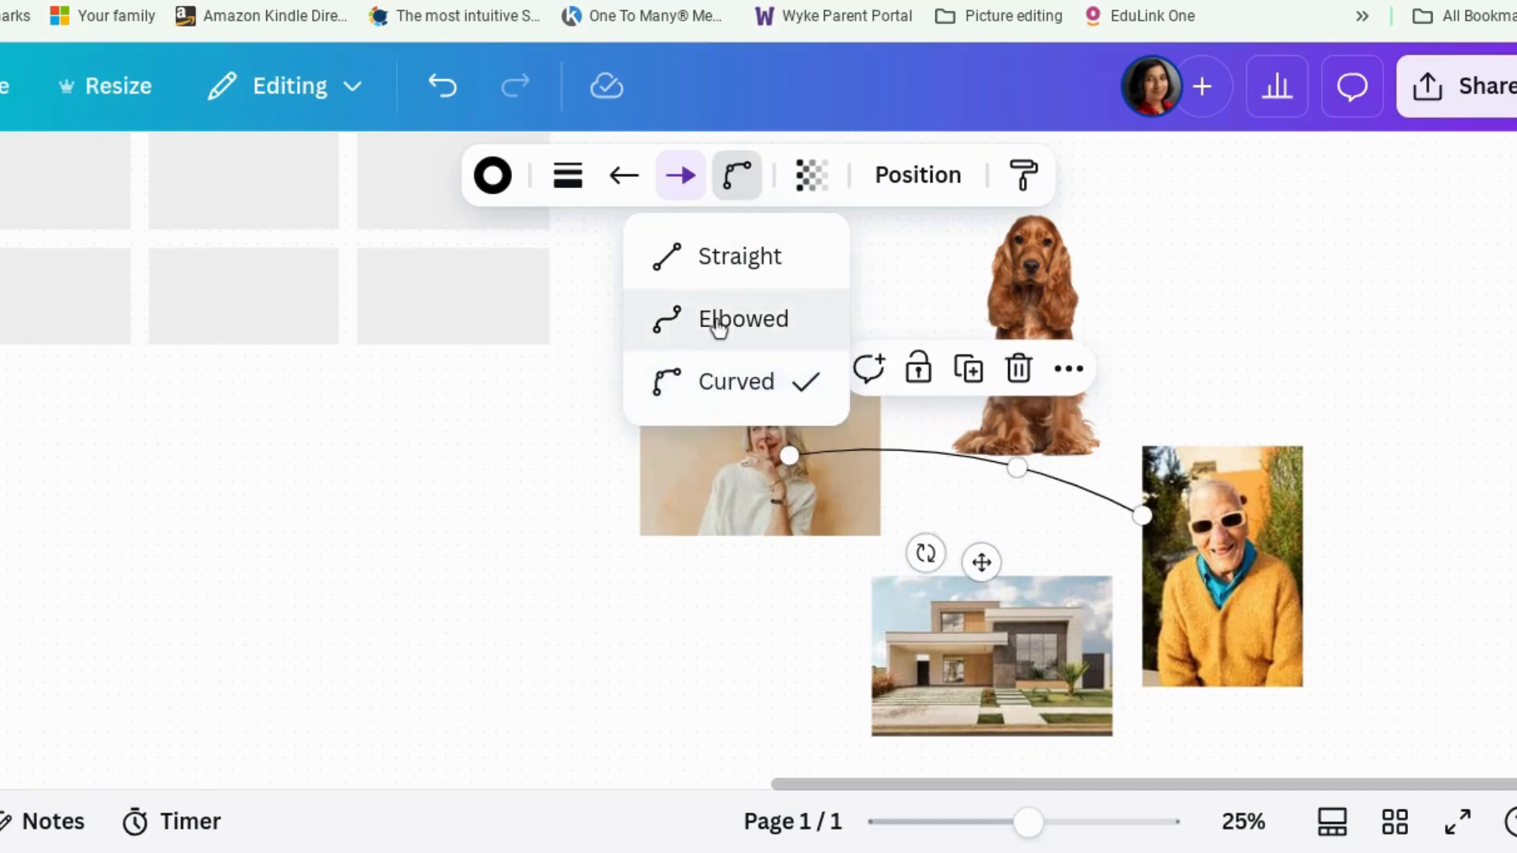
left_click(742, 320)
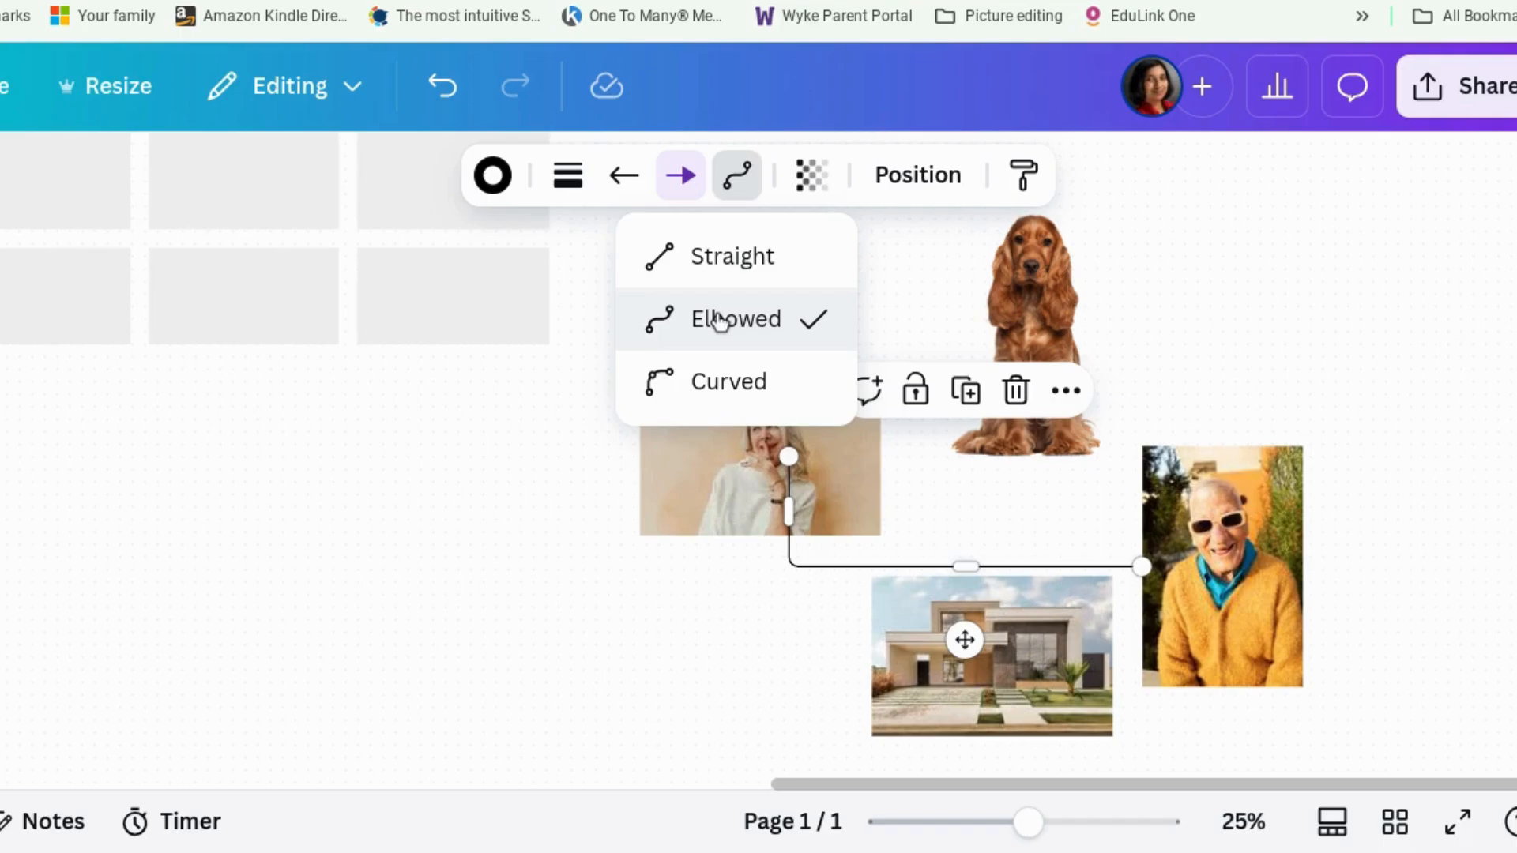
mouse_move(1332, 308)
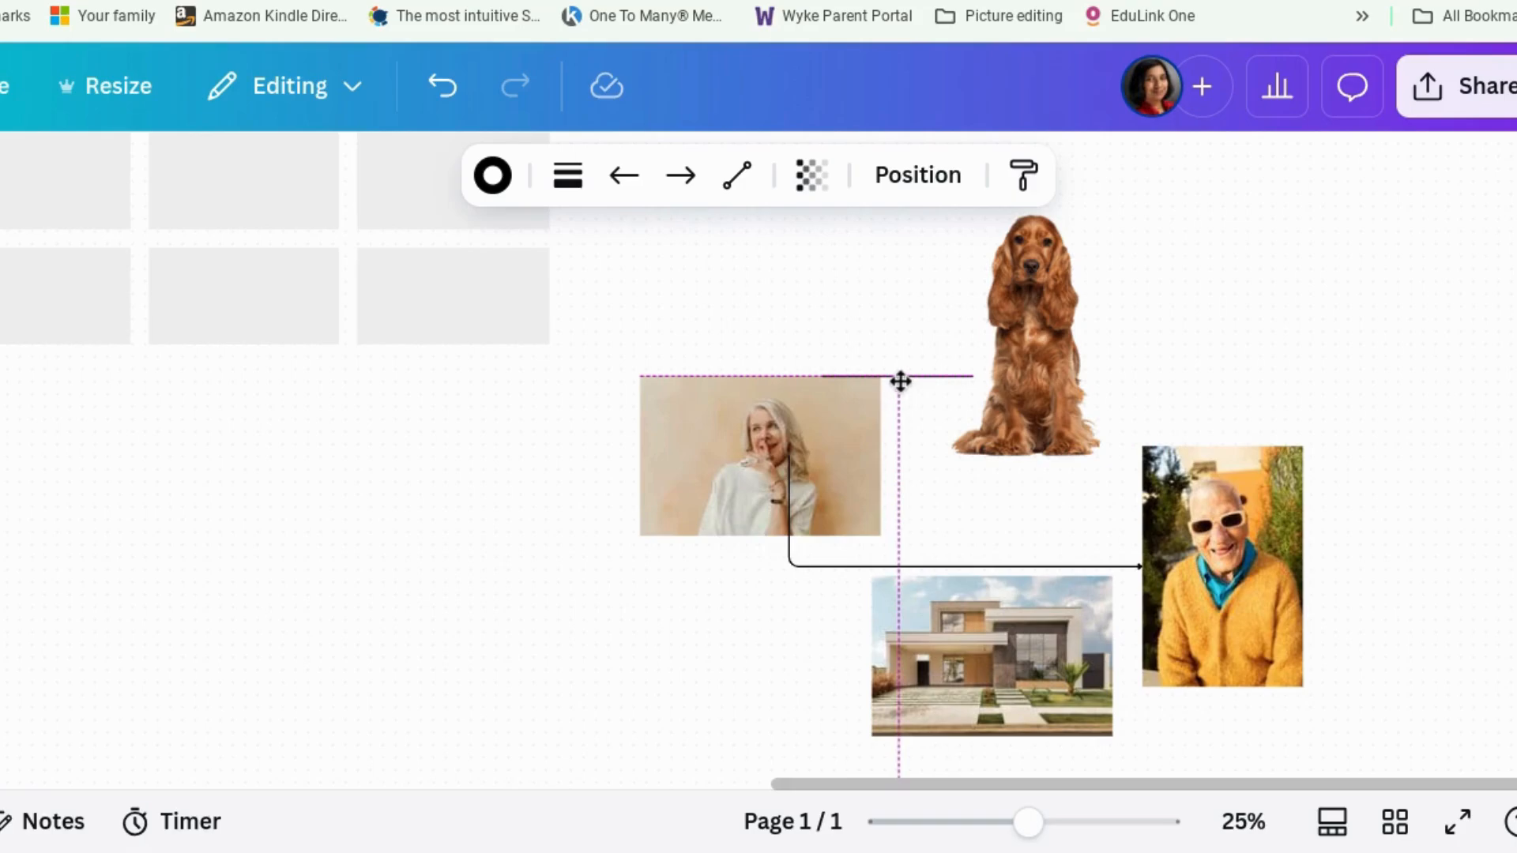
Connect the woman's photo to the spaniel photo with a second line
left_click(900, 378)
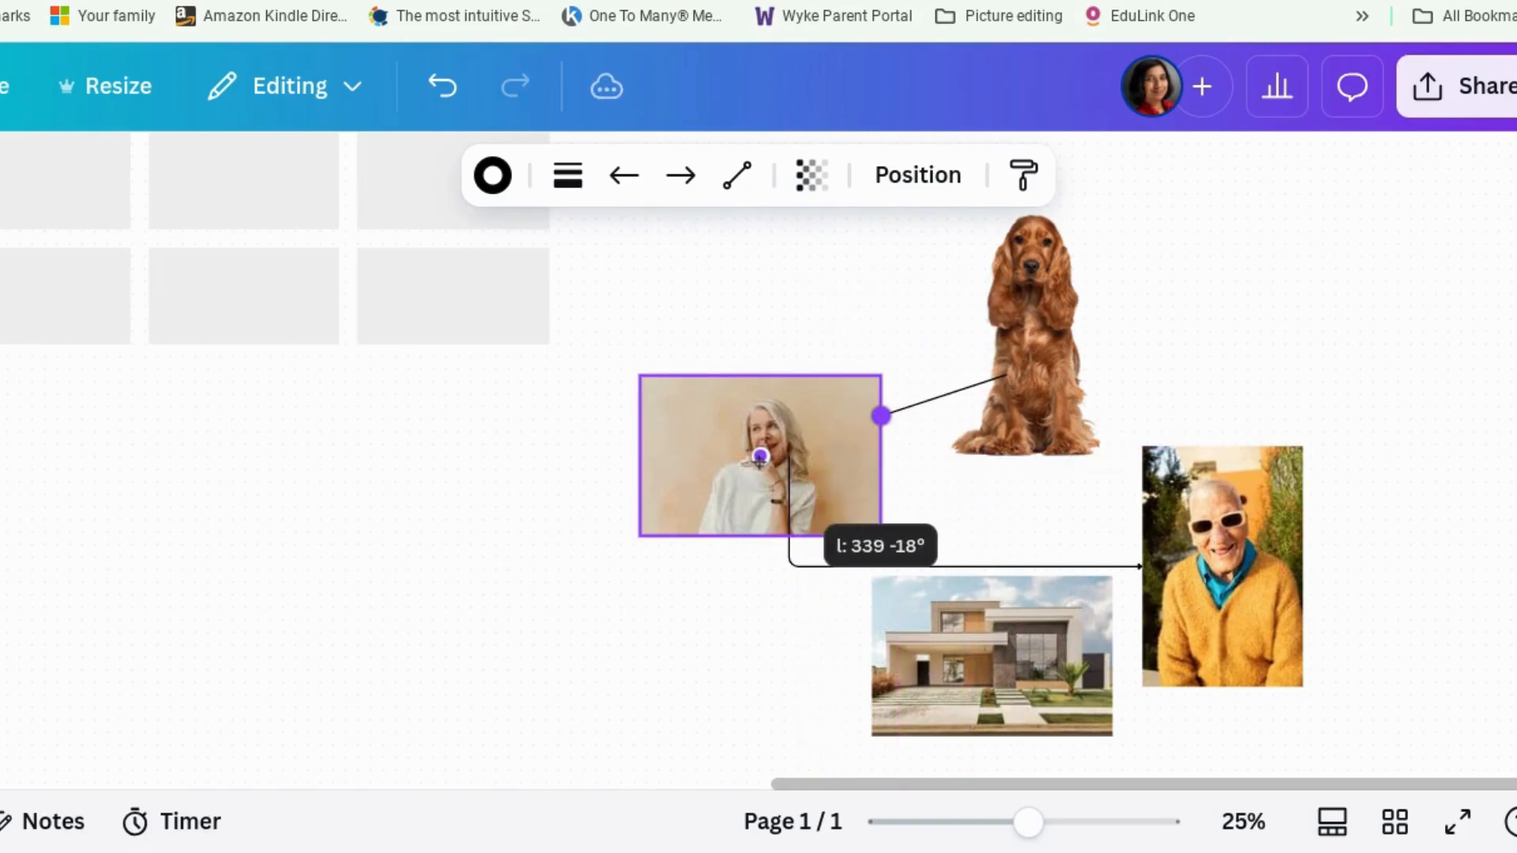
left_click(1025, 334)
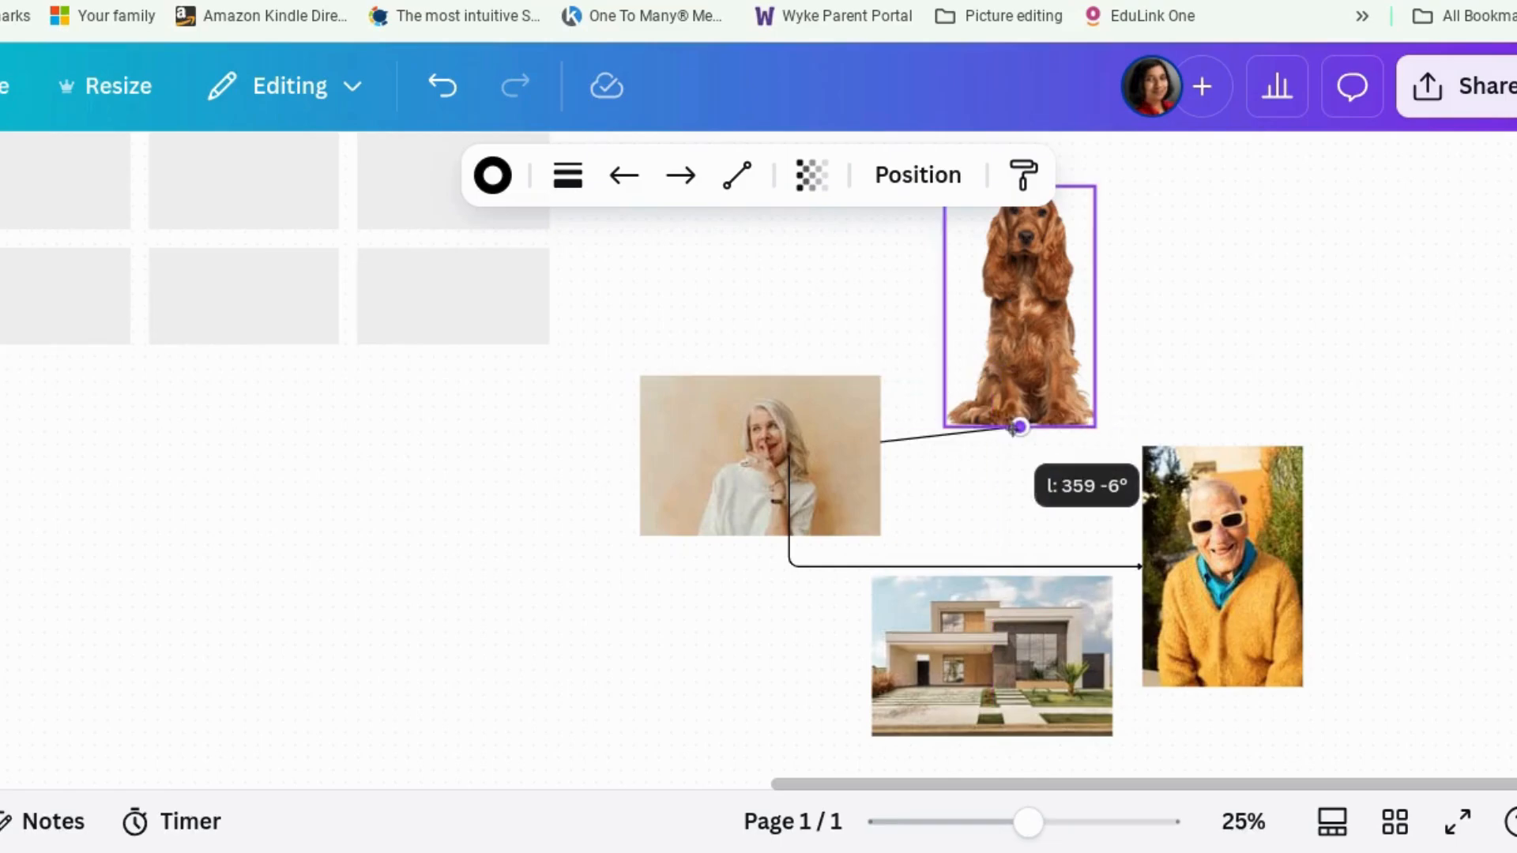
left_click_drag(1016, 309, 686, 319)
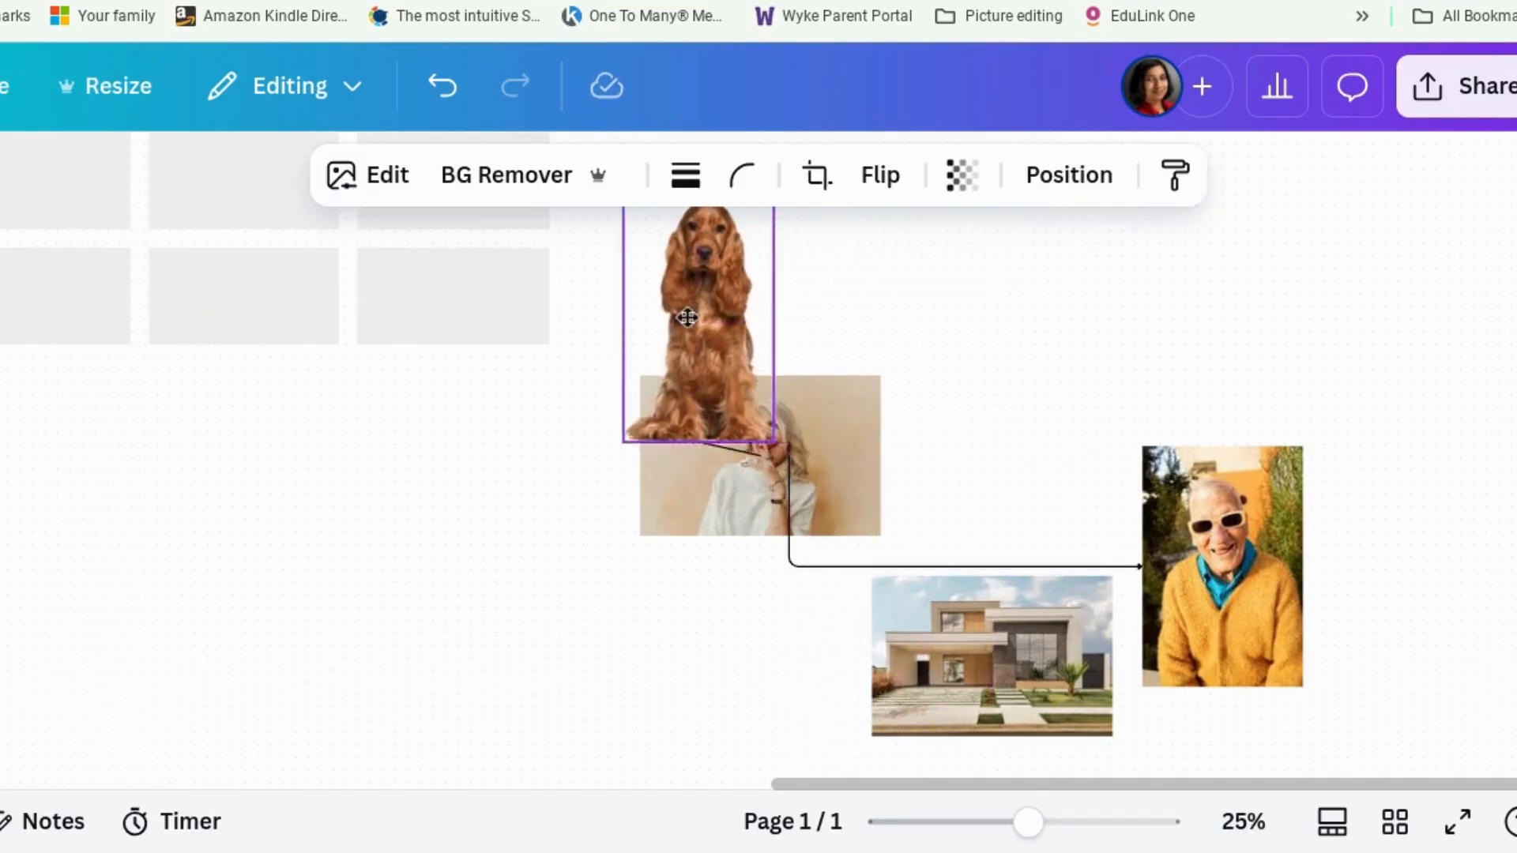
left_click_drag(697, 320, 1016, 320)
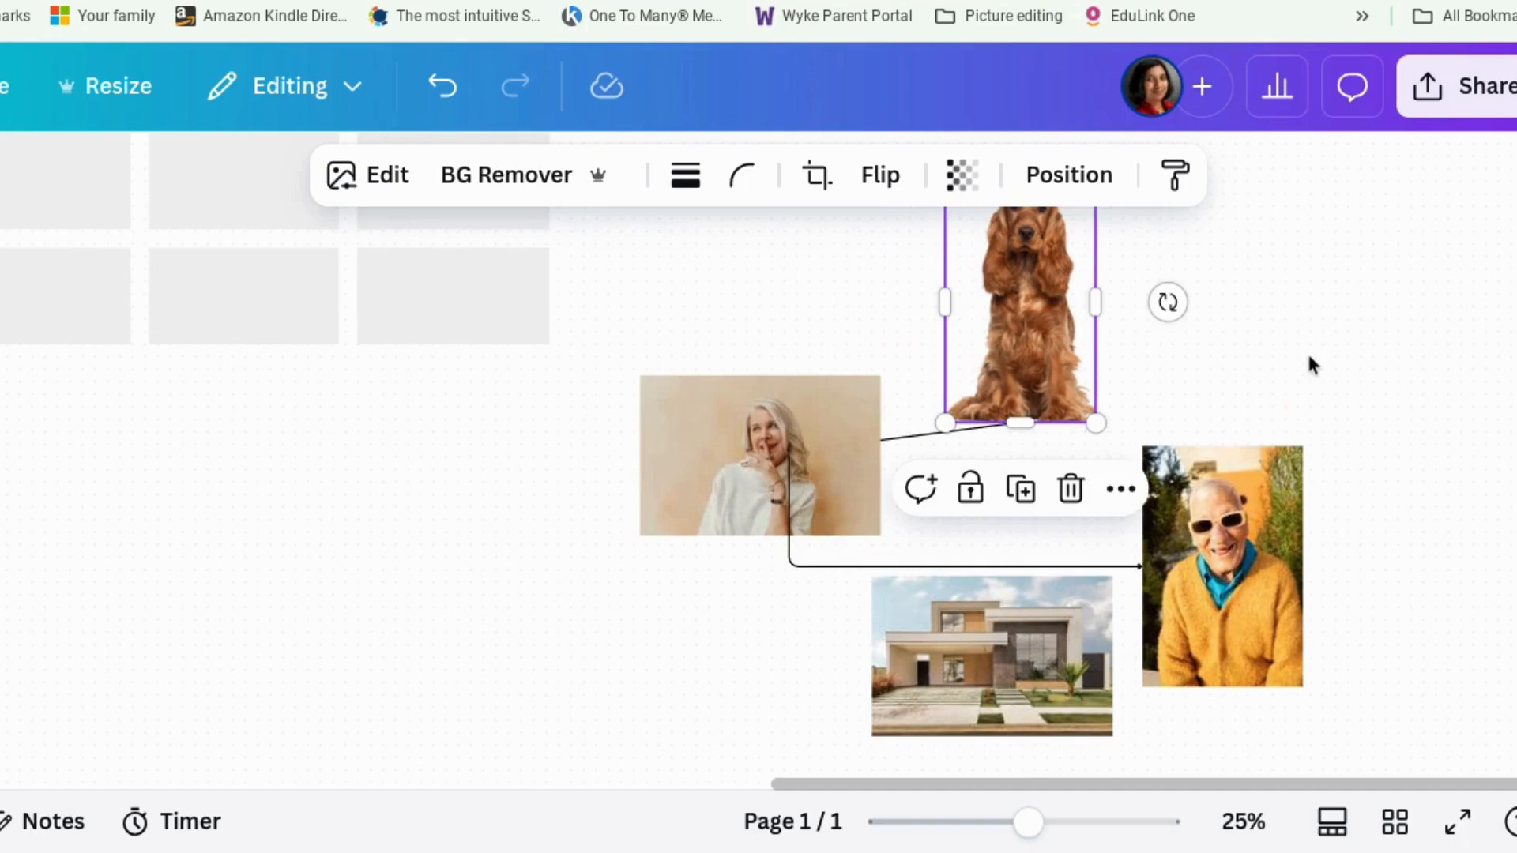
left_click(1311, 366)
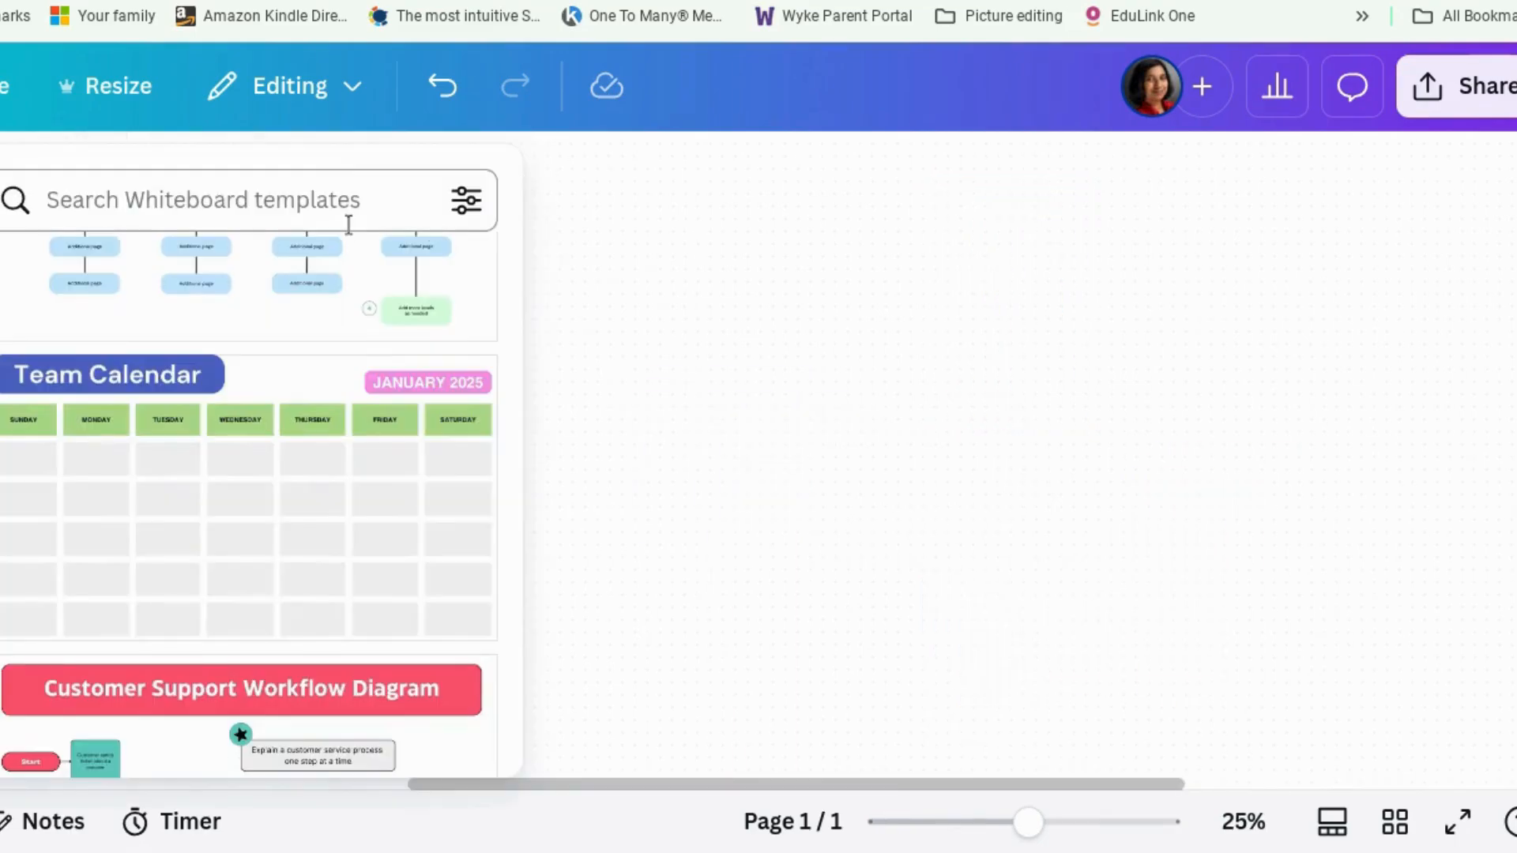
Search templates for 'to do checklist' and preview the pink To-Do List template
type("check")
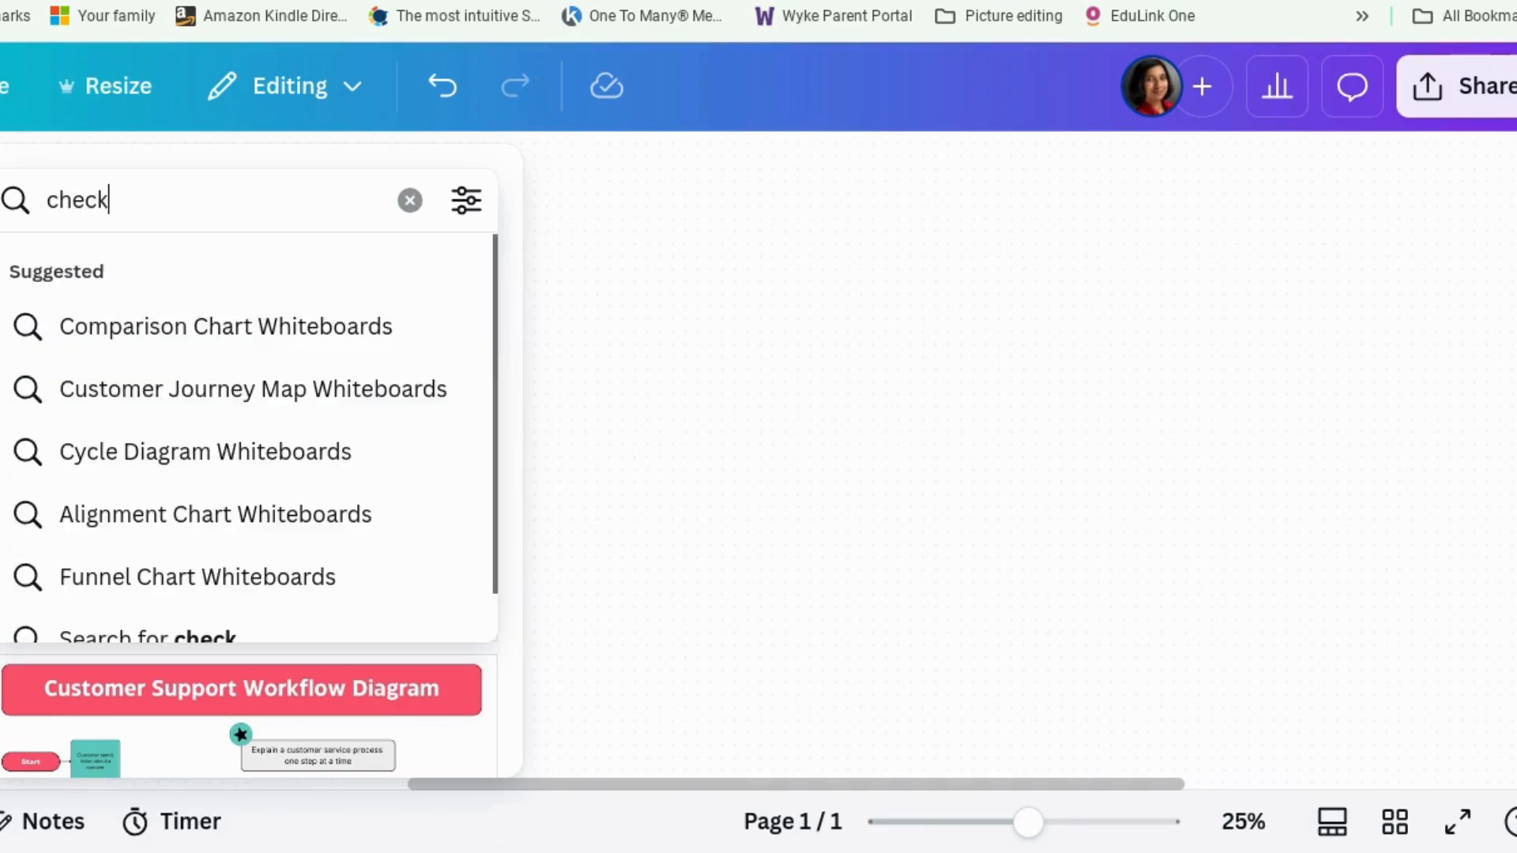
type("to do checklist")
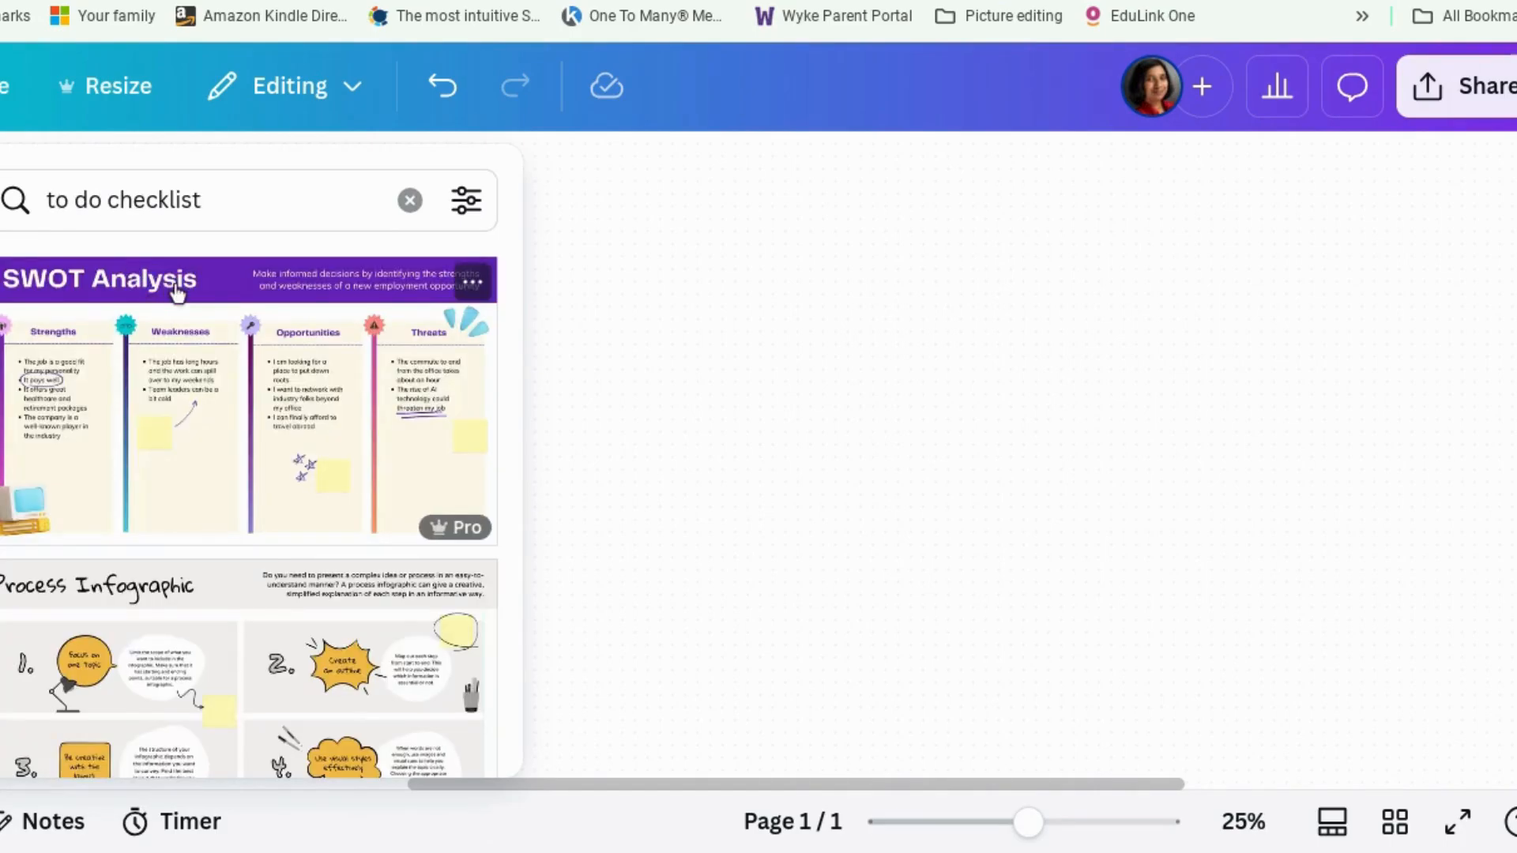
scroll("down", 3)
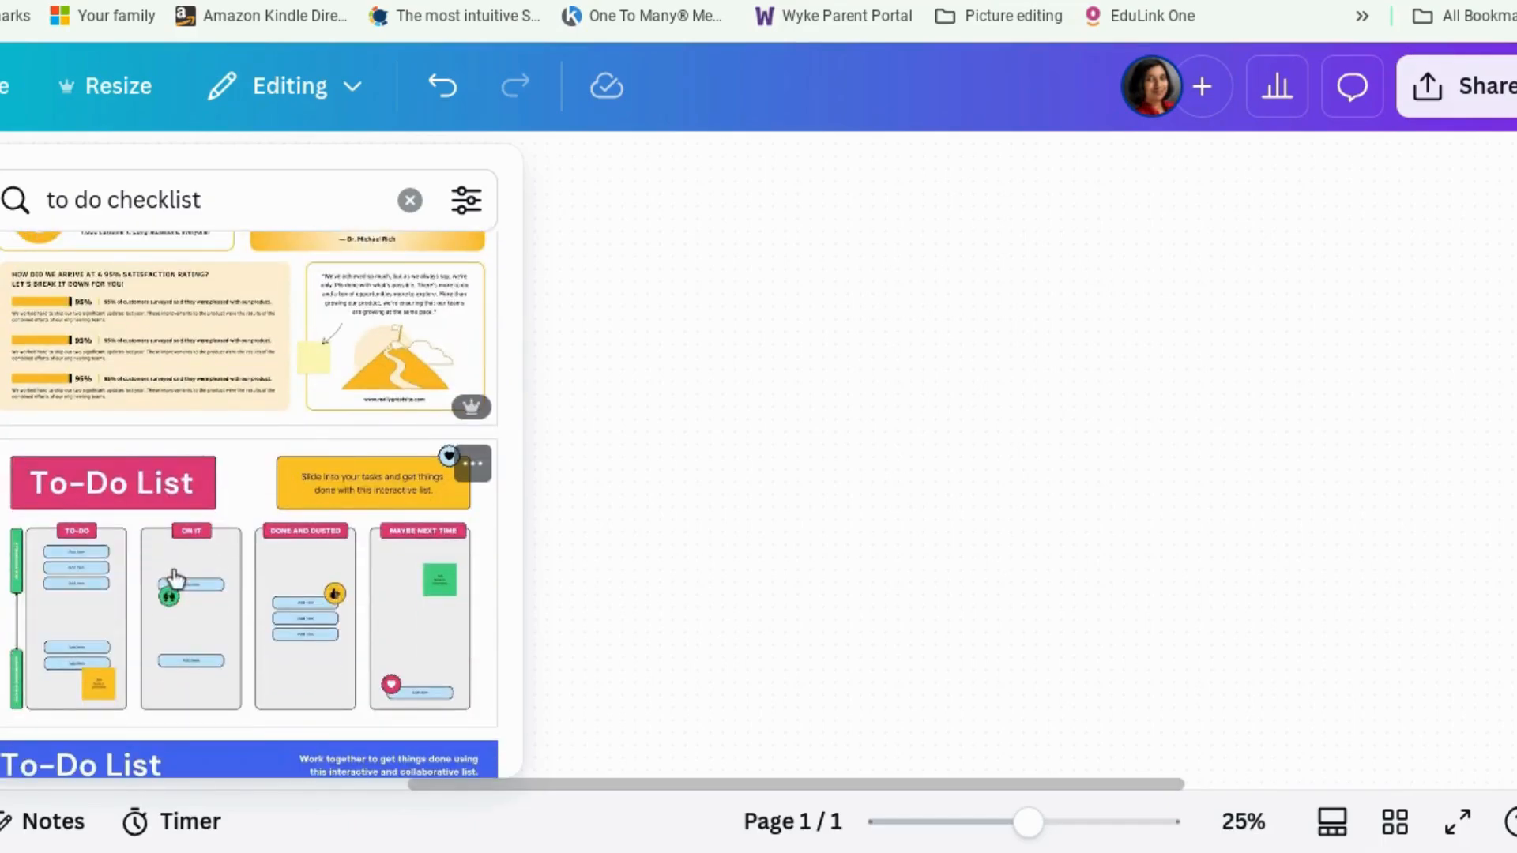
left_click(113, 483)
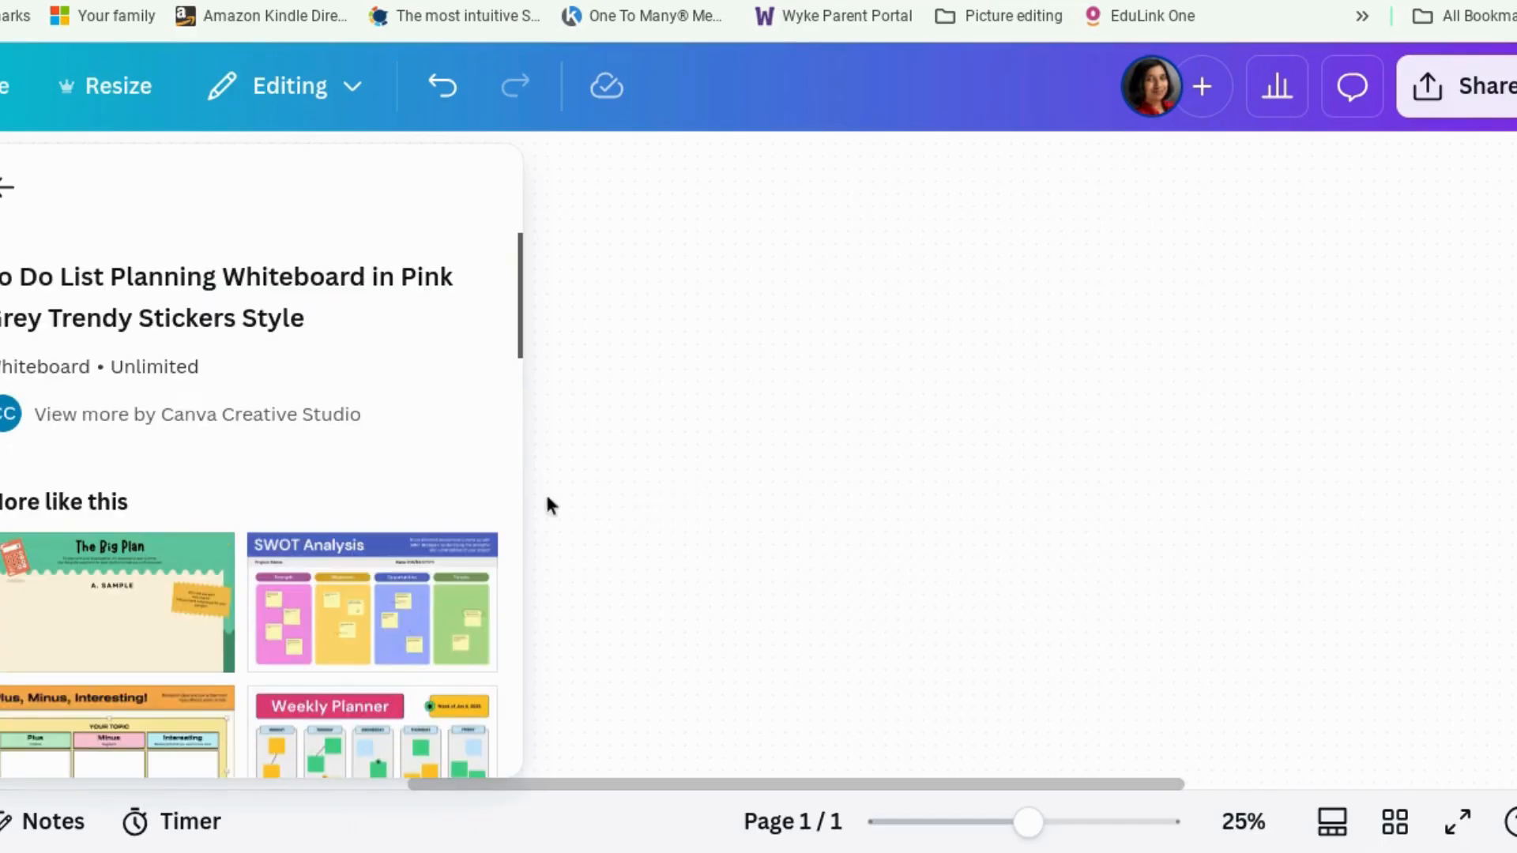
scroll("down", 3)
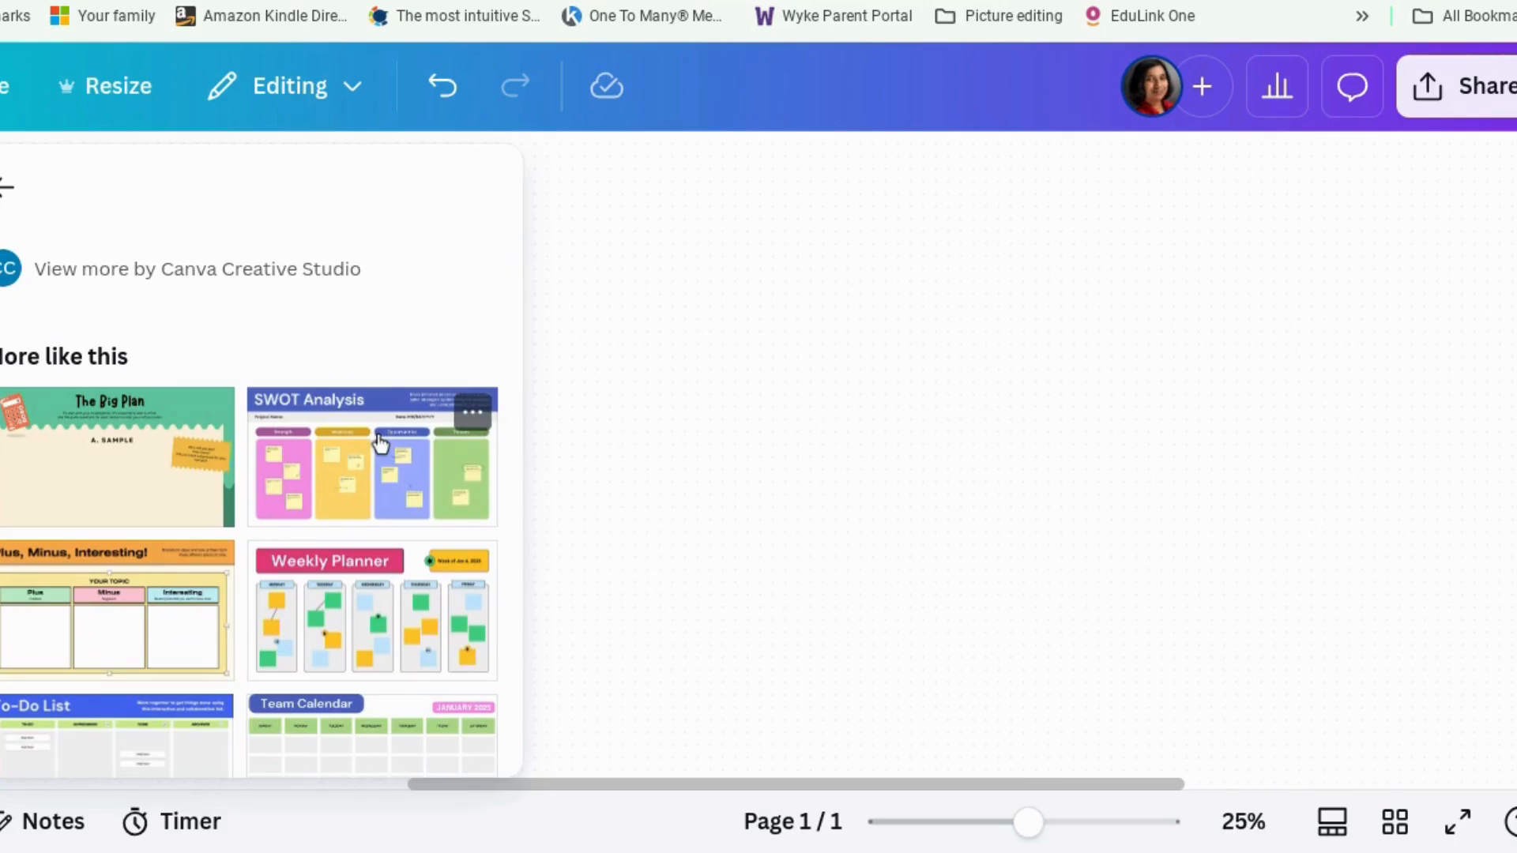
scroll("down", 3)
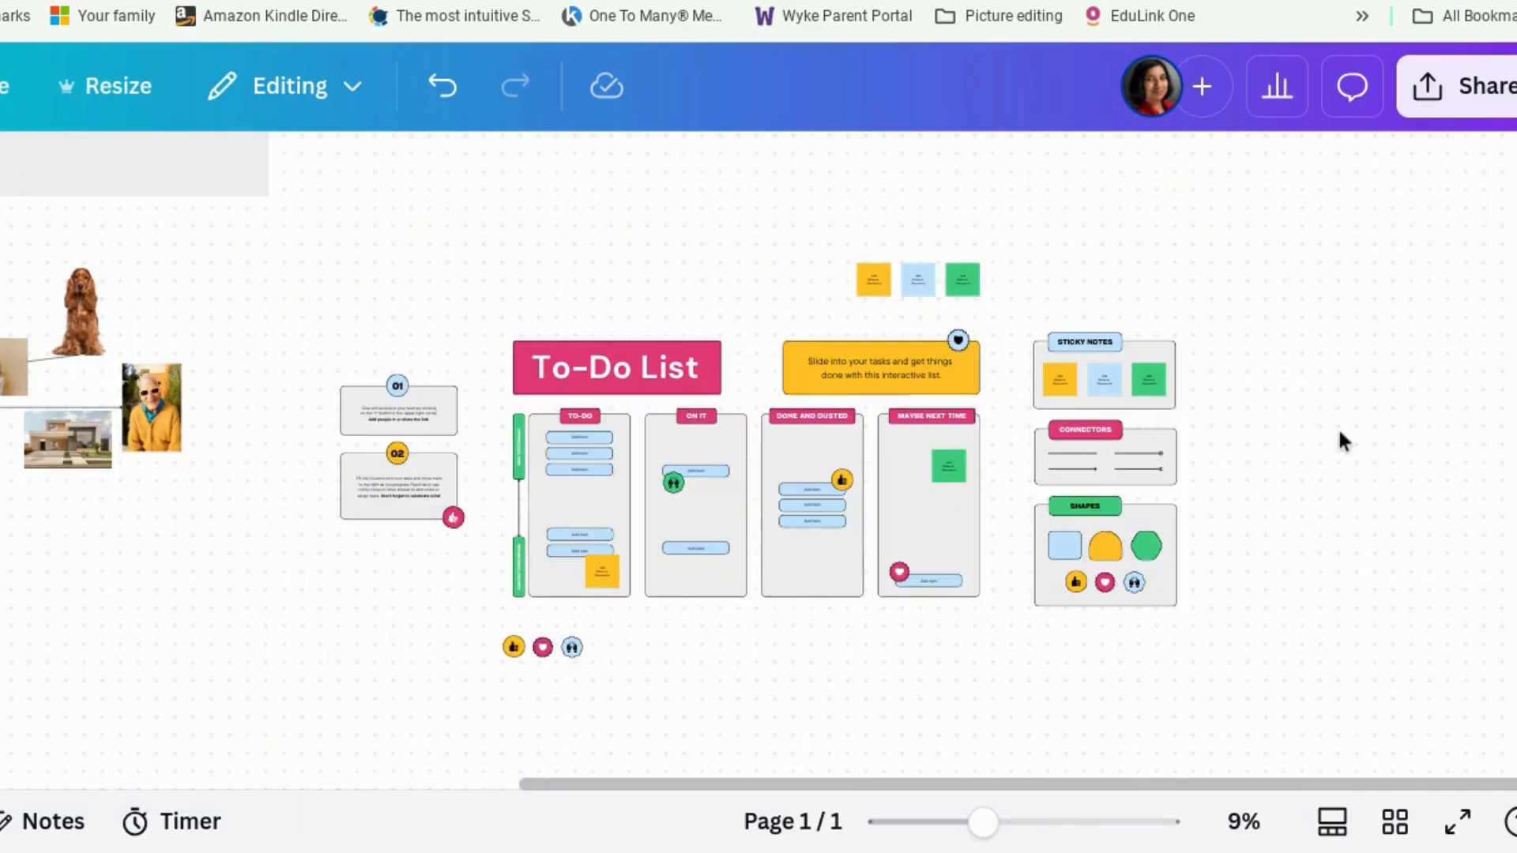
Insert the To-Do List template, delete all but its TO-DO column, and zoom in
left_click(578, 453)
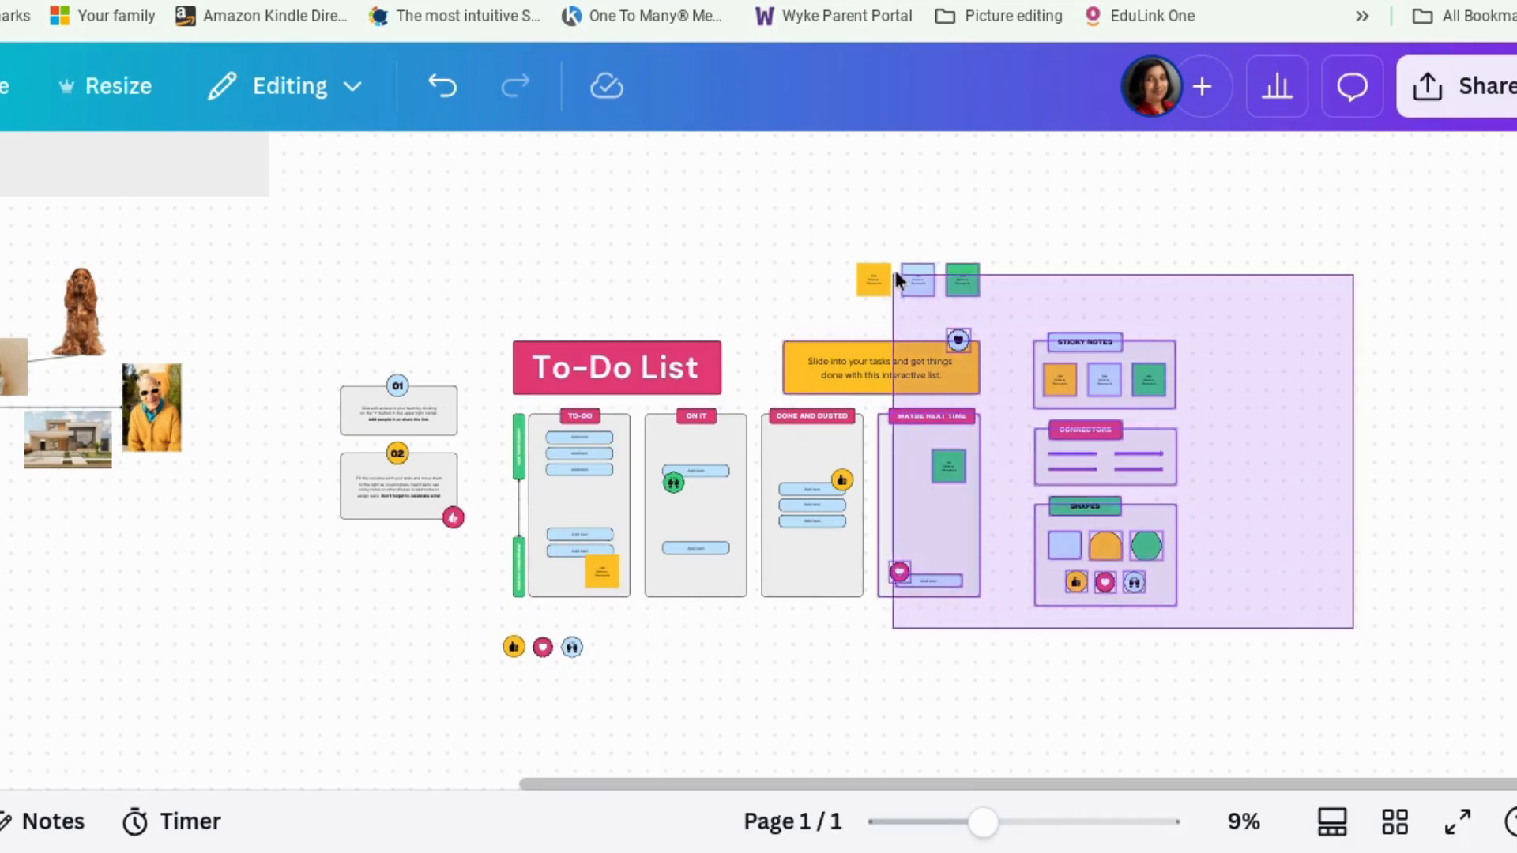
key("Delete")
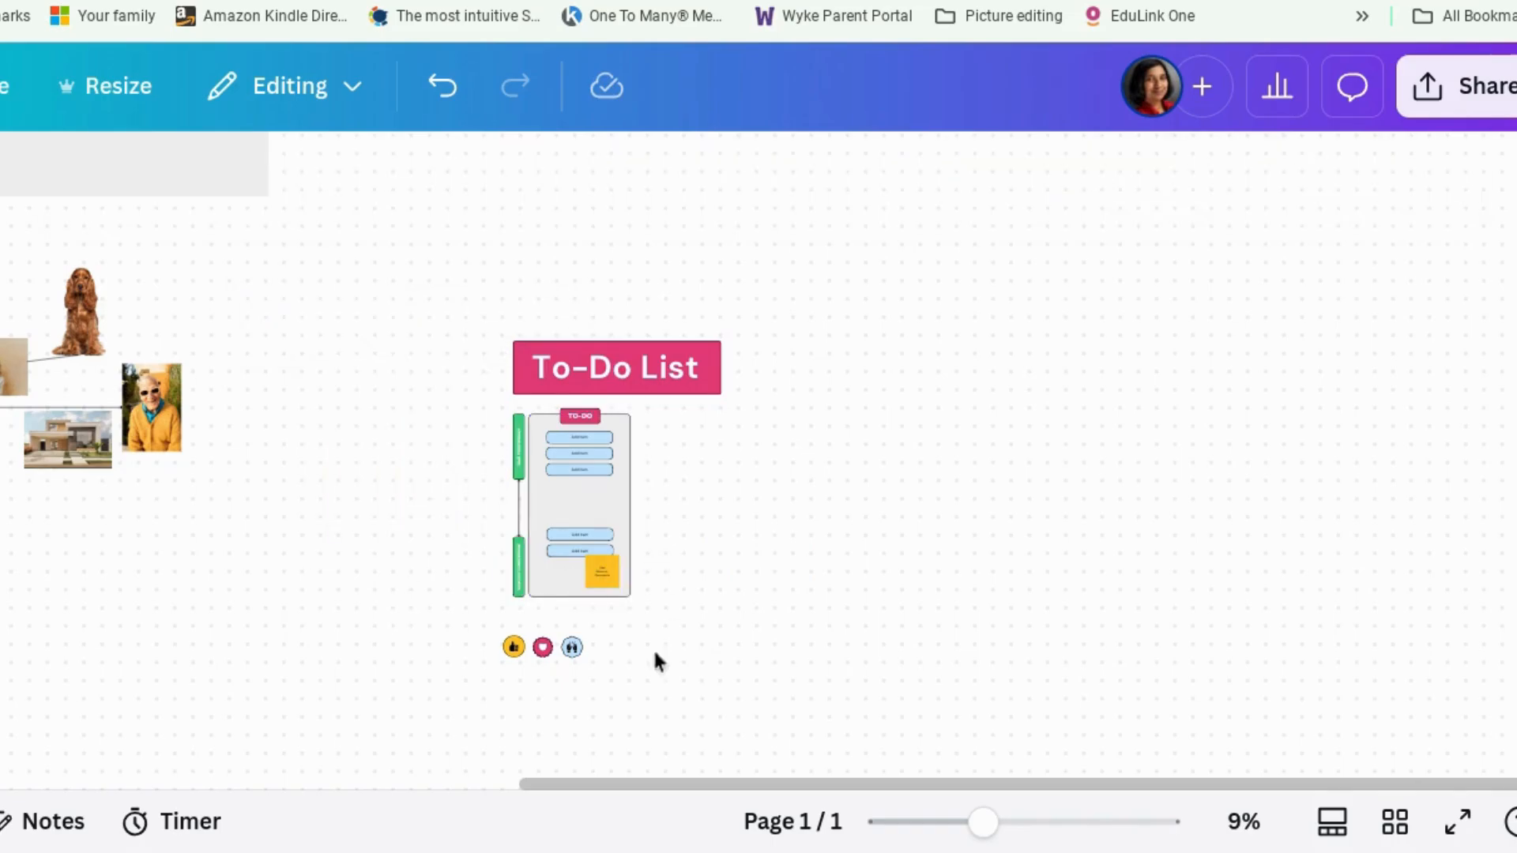
left_click_drag(982, 823, 1021, 823)
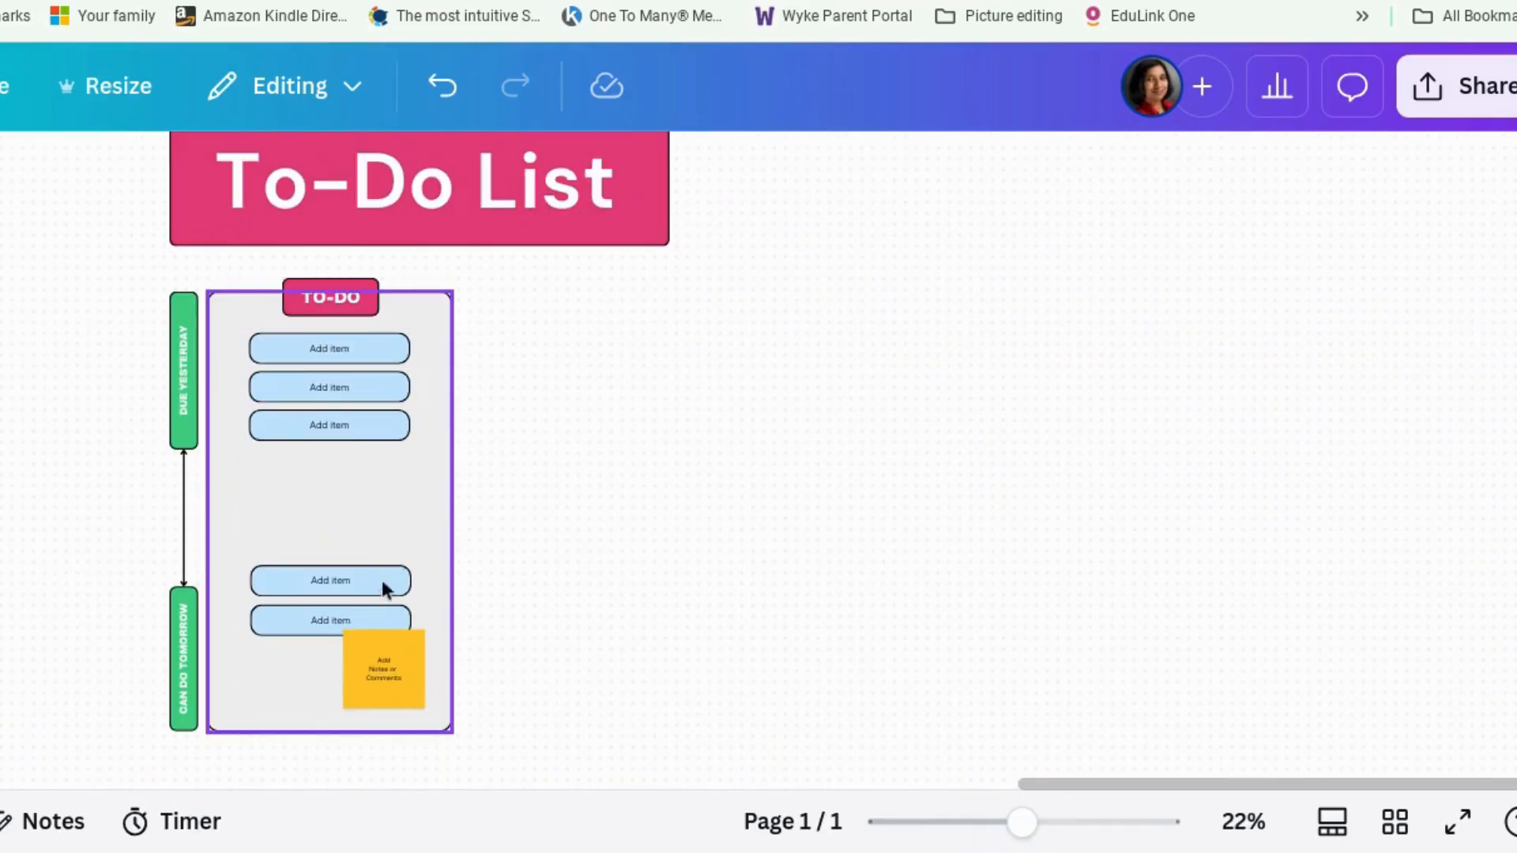
left_click(331, 580)
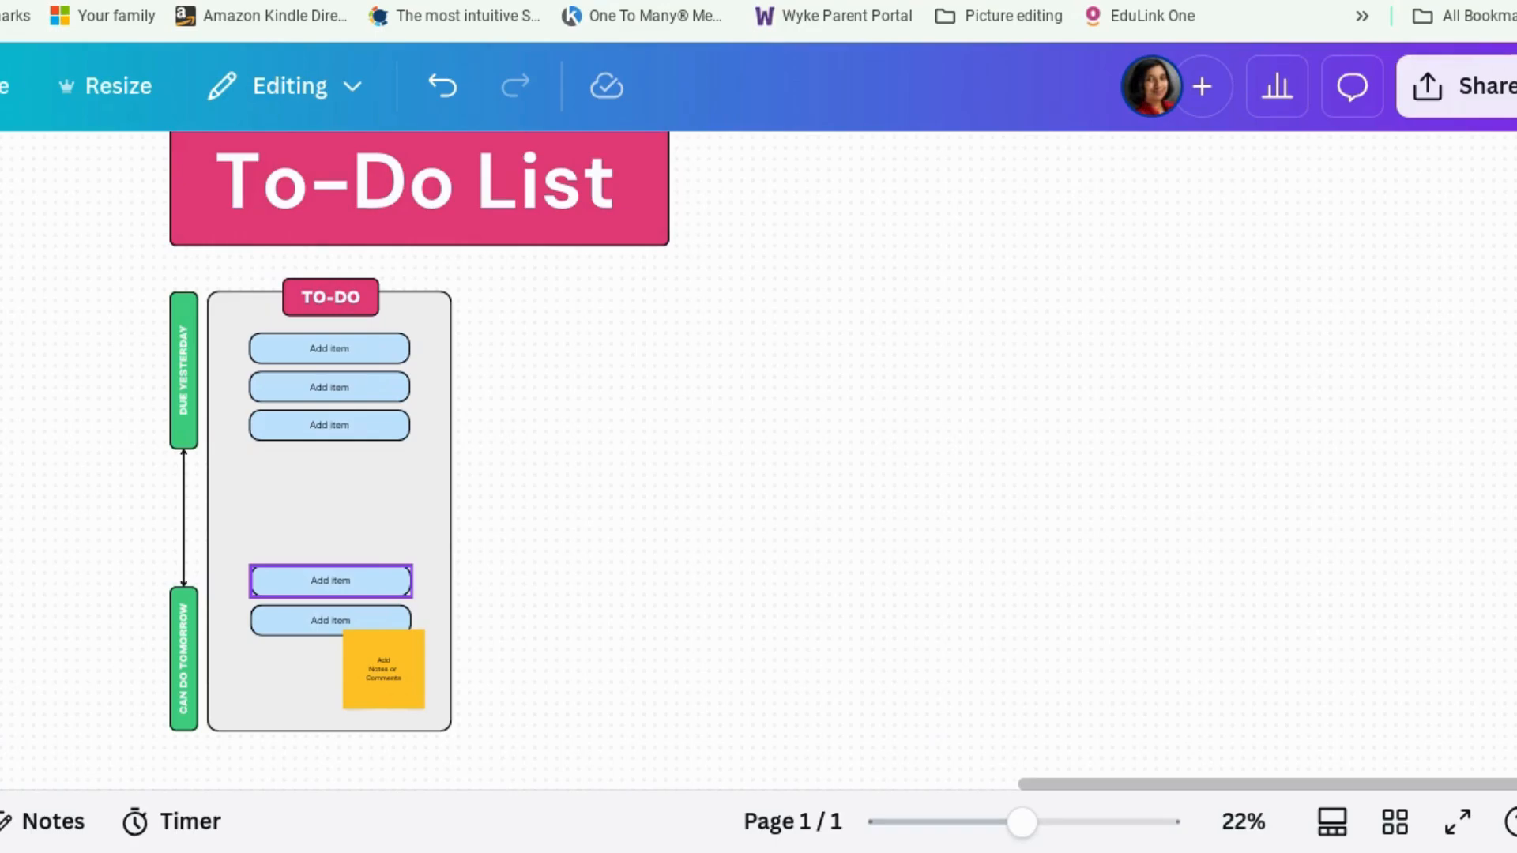
left_click(1275, 86)
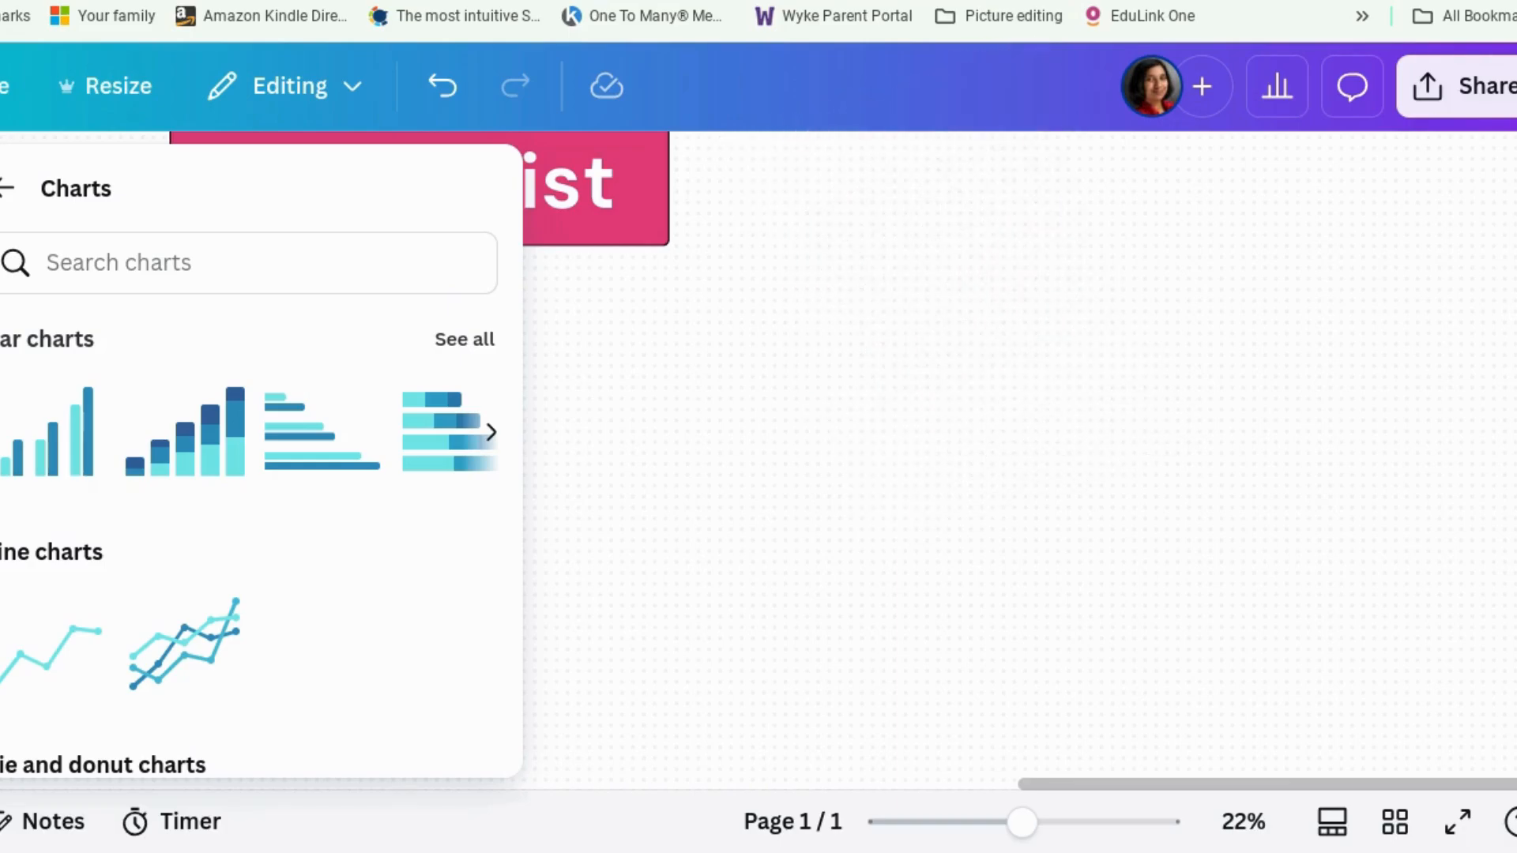
mouse_move(648, 529)
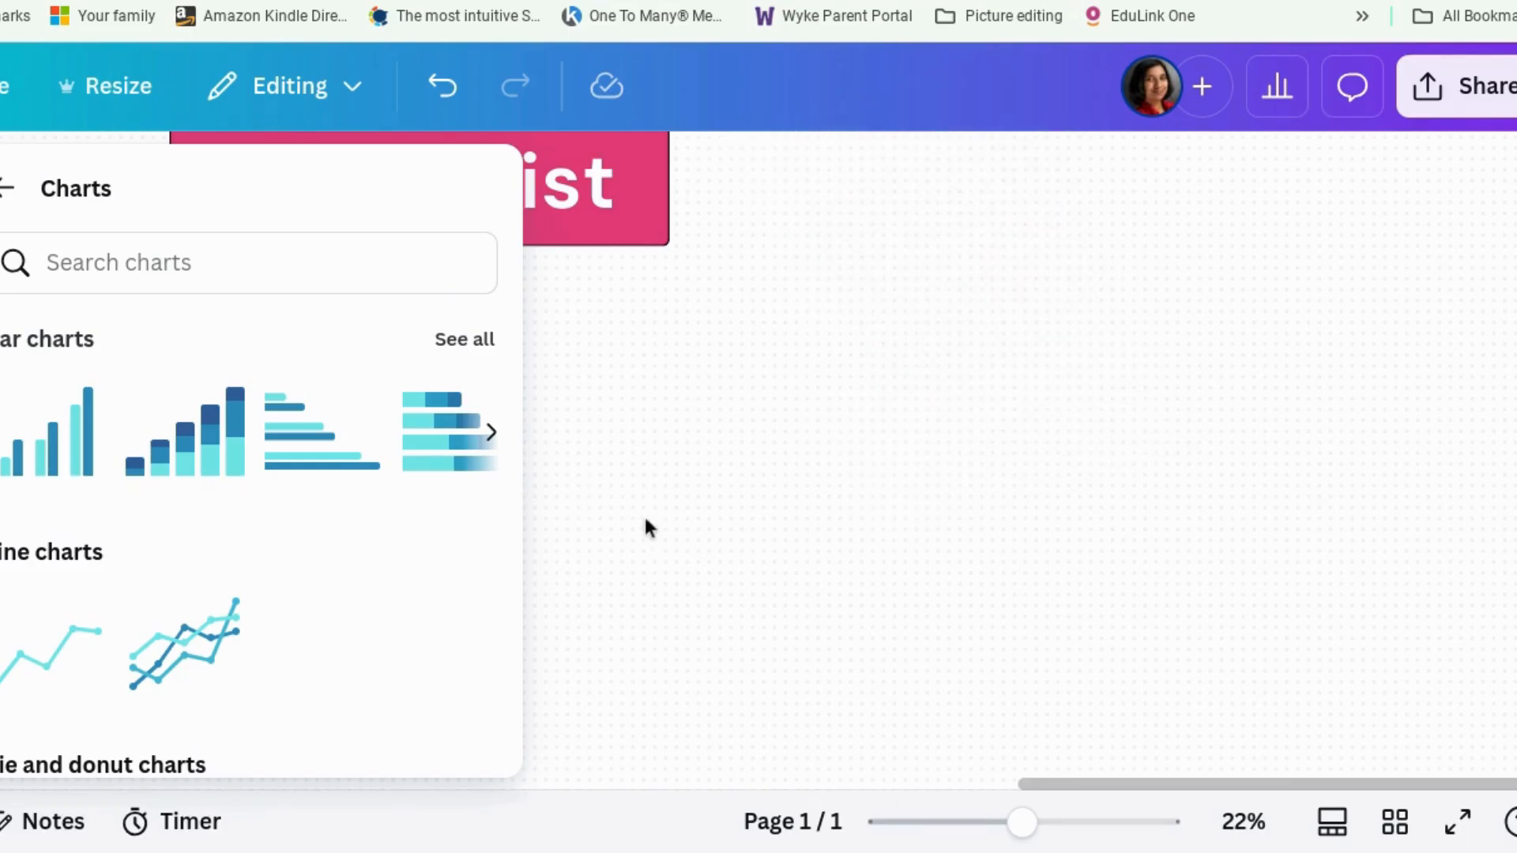
Zoom out to about 4% so the sticky notes, calendar, photos and To-Do List all fit
left_click_drag(1022, 822, 908, 822)
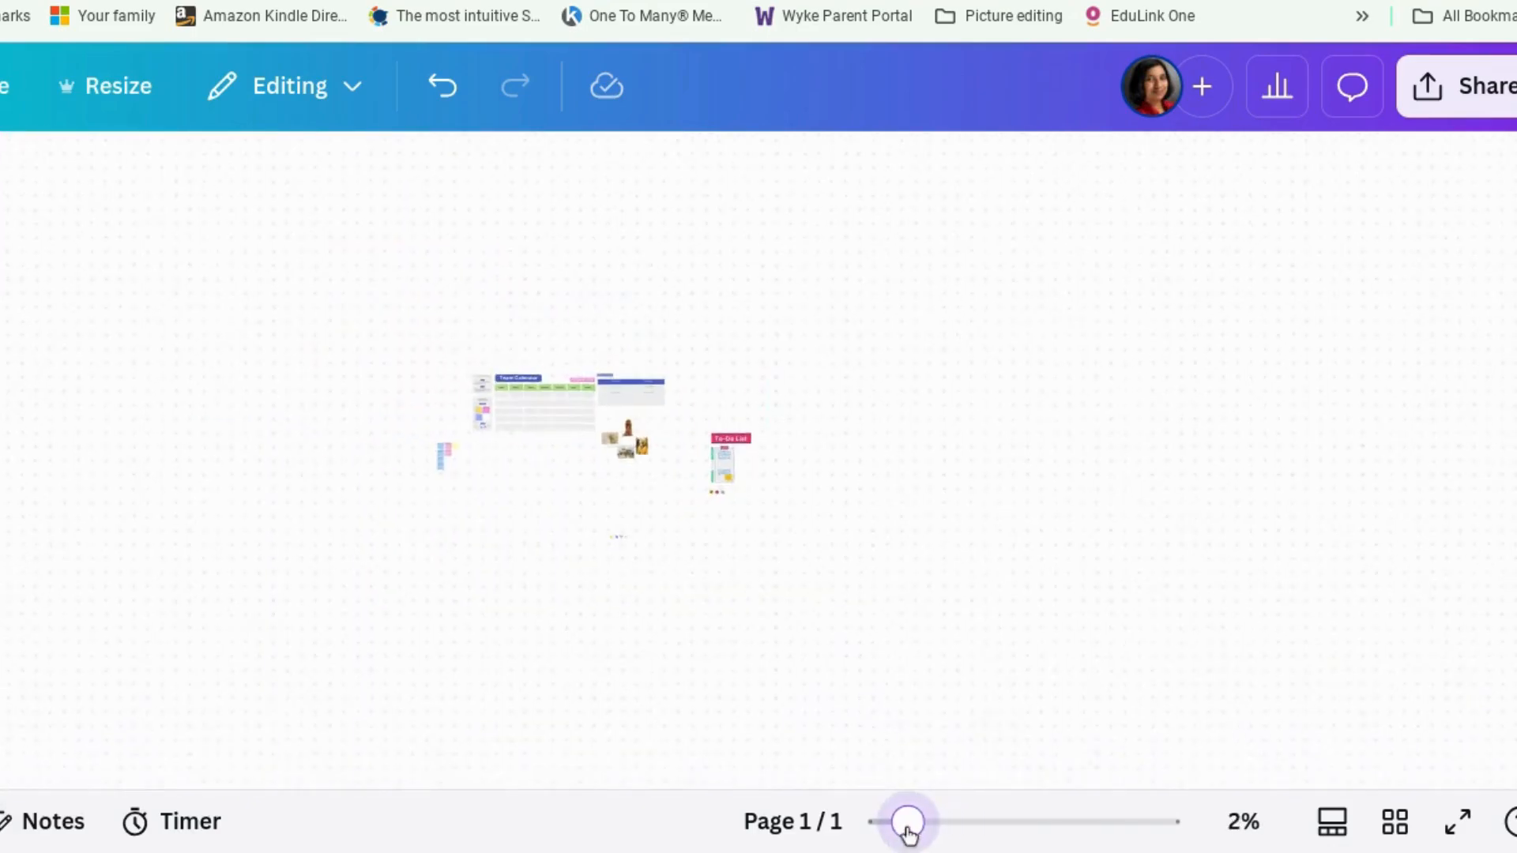
left_click_drag(908, 822, 944, 823)
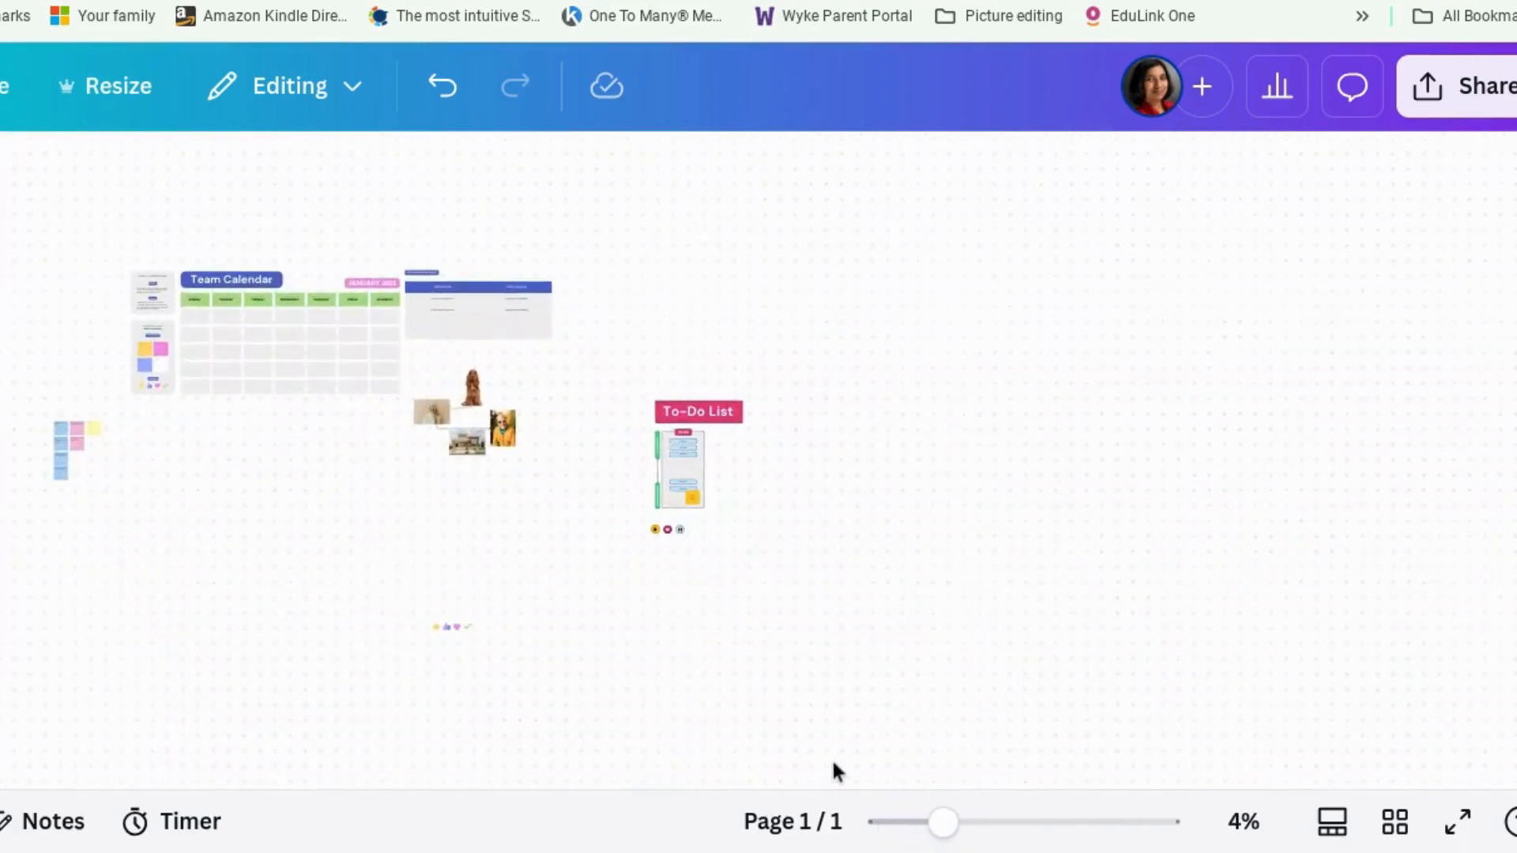